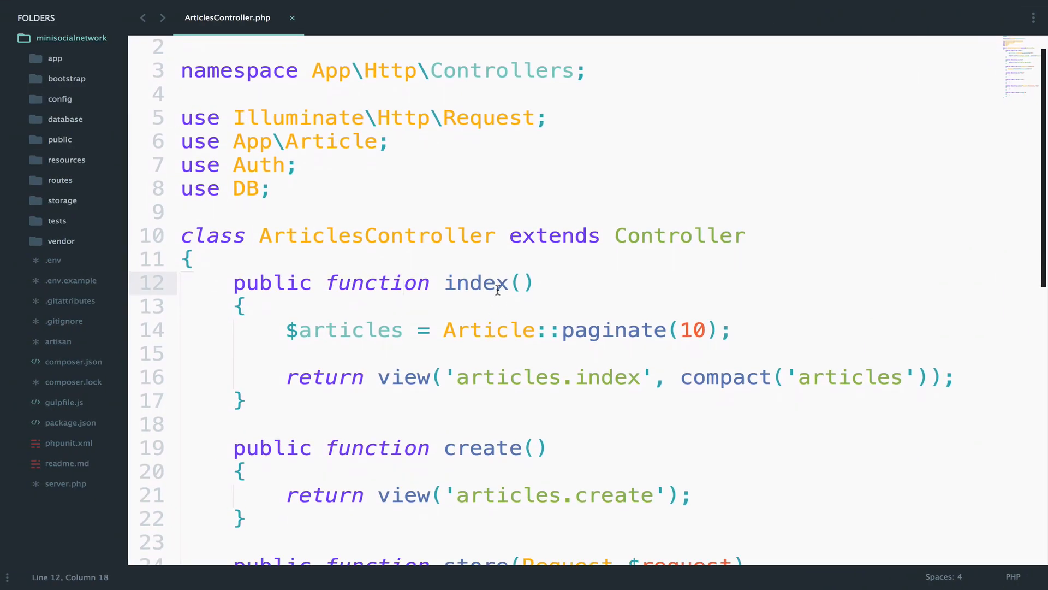
Step: In index.blade.php, wrap the article content in substr($article->content, 0, 100)
scroll("down", 3)
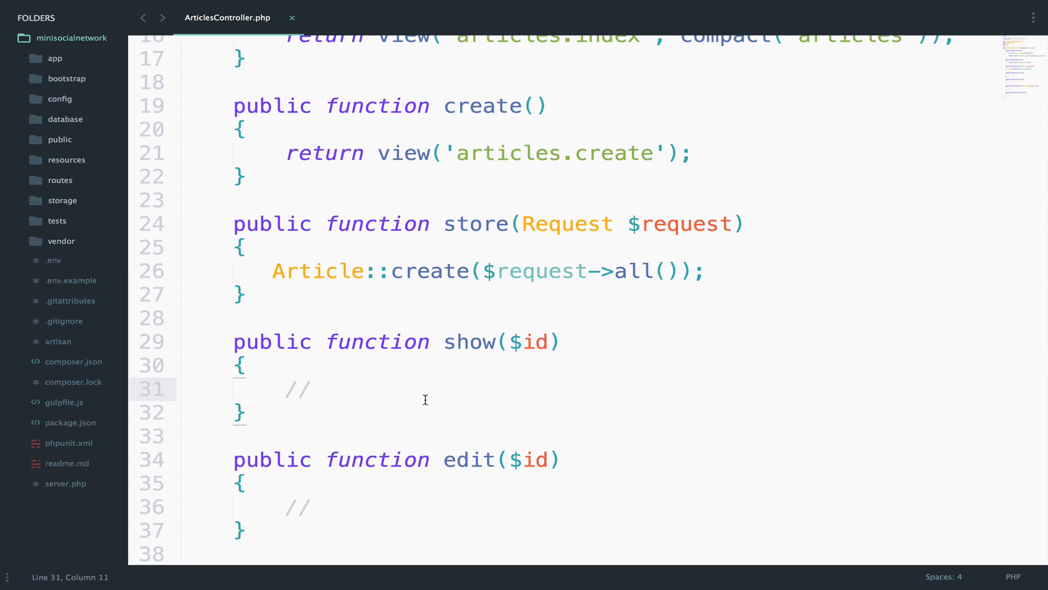
left_click(305, 15)
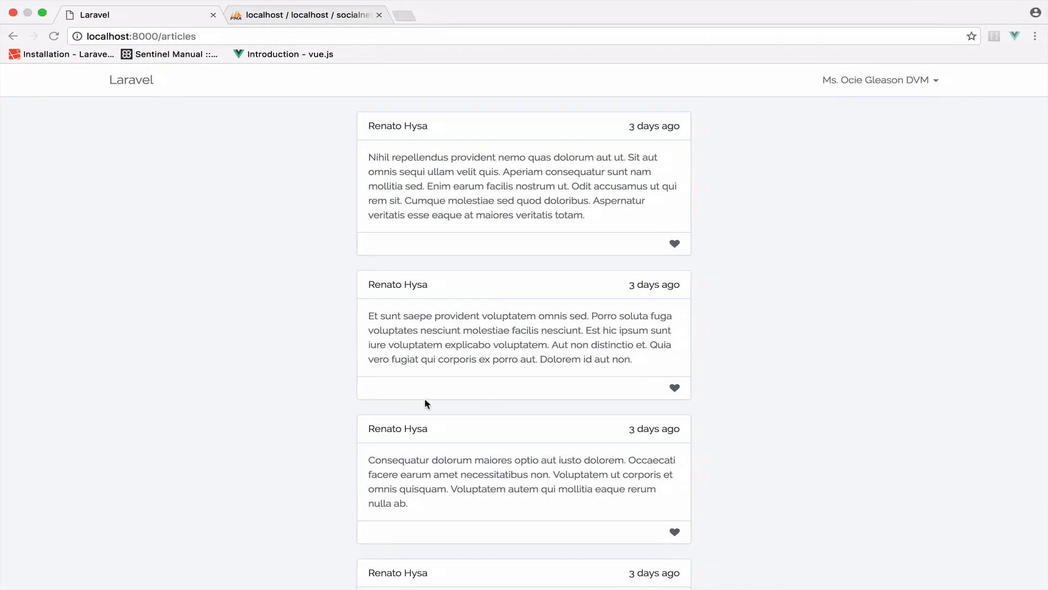
mouse_move(474, 360)
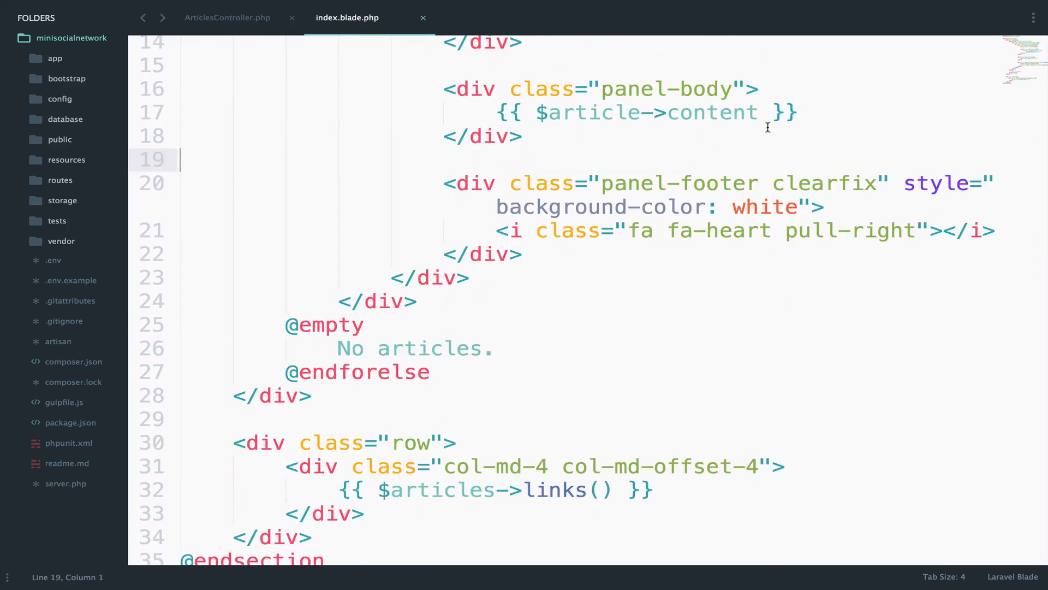
left_click(800, 113)
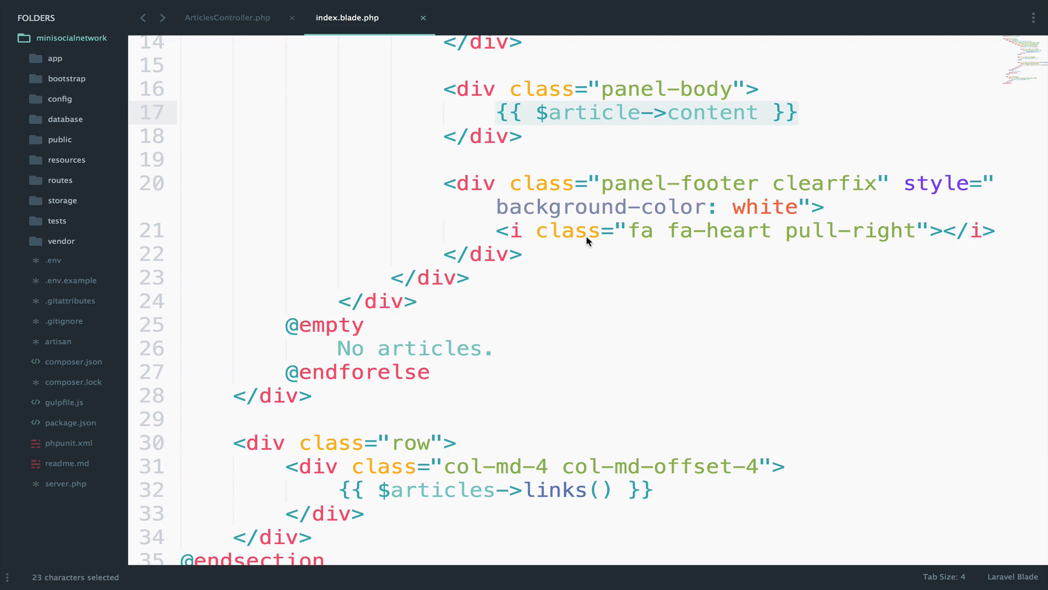
left_click(762, 112)
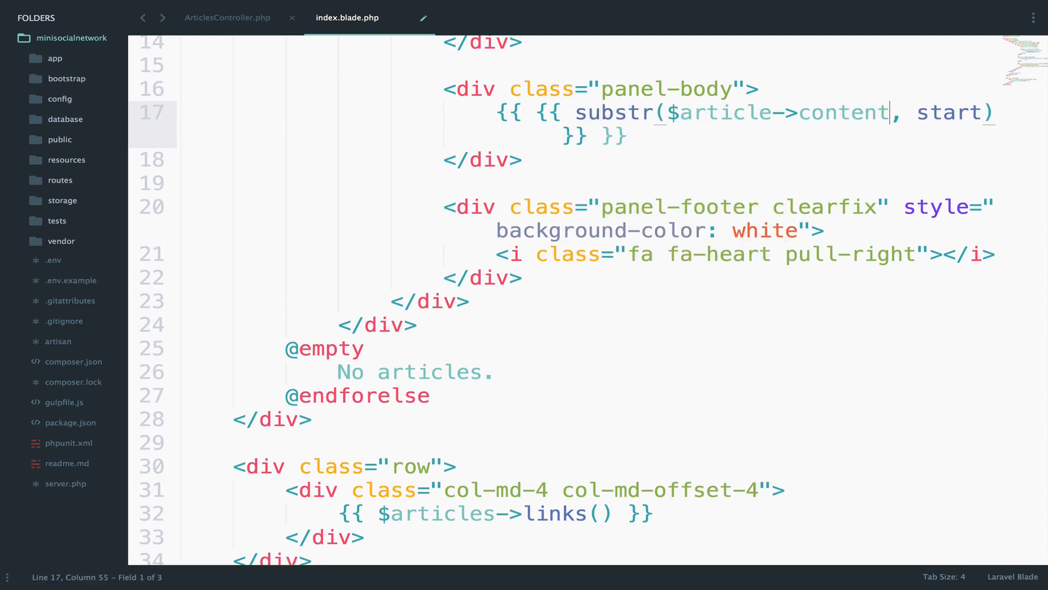
type("0")
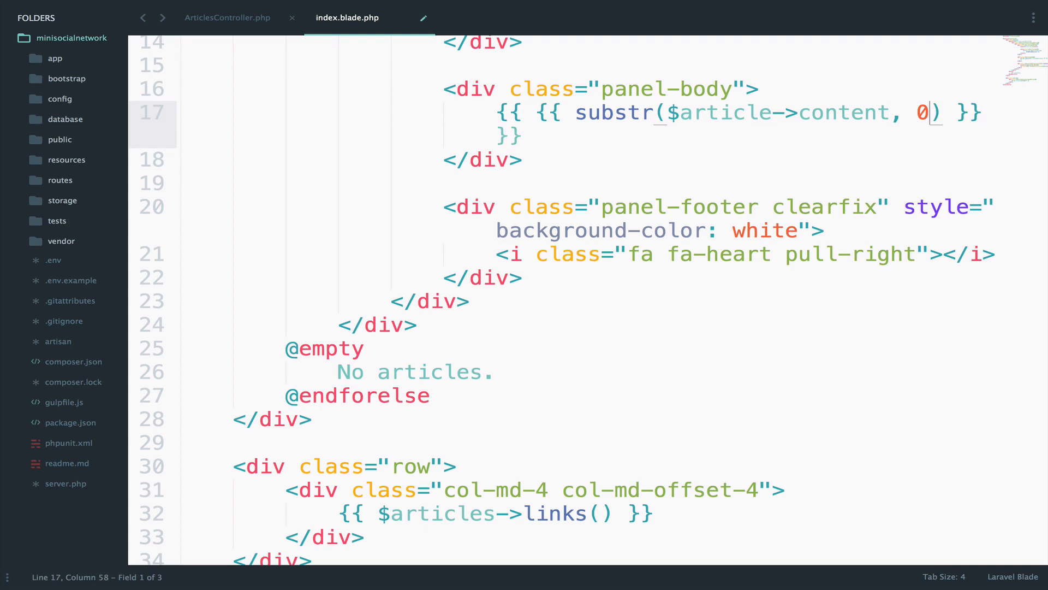
type(", 100")
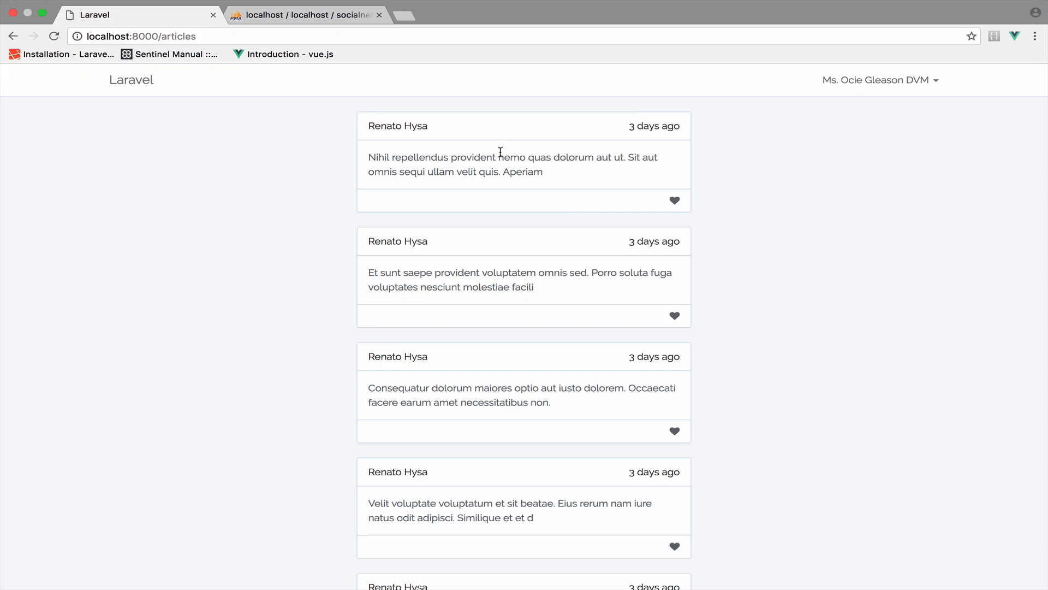
mouse_move(468, 222)
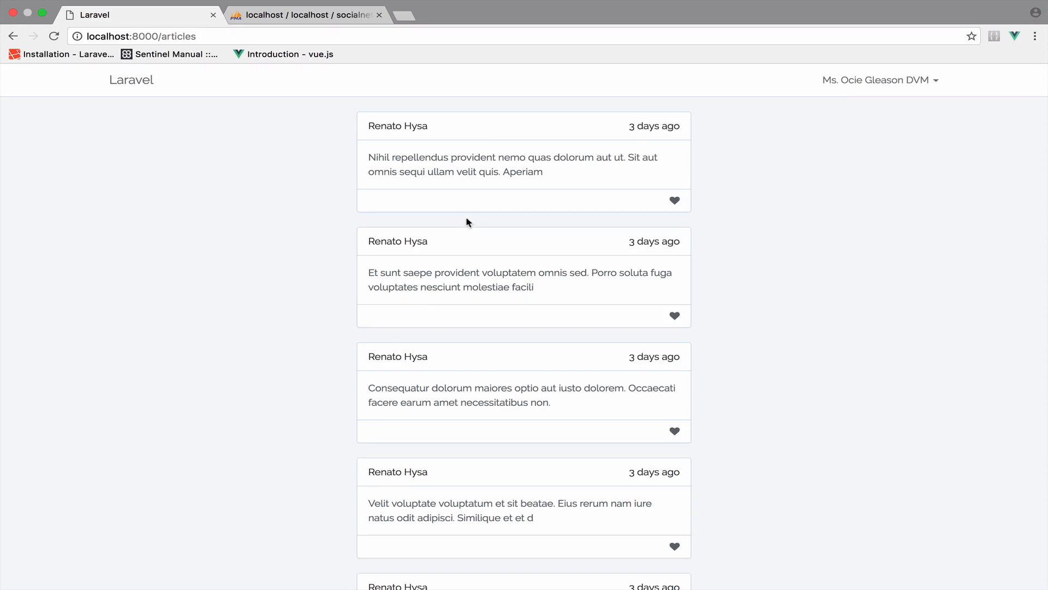
scroll("down", 3)
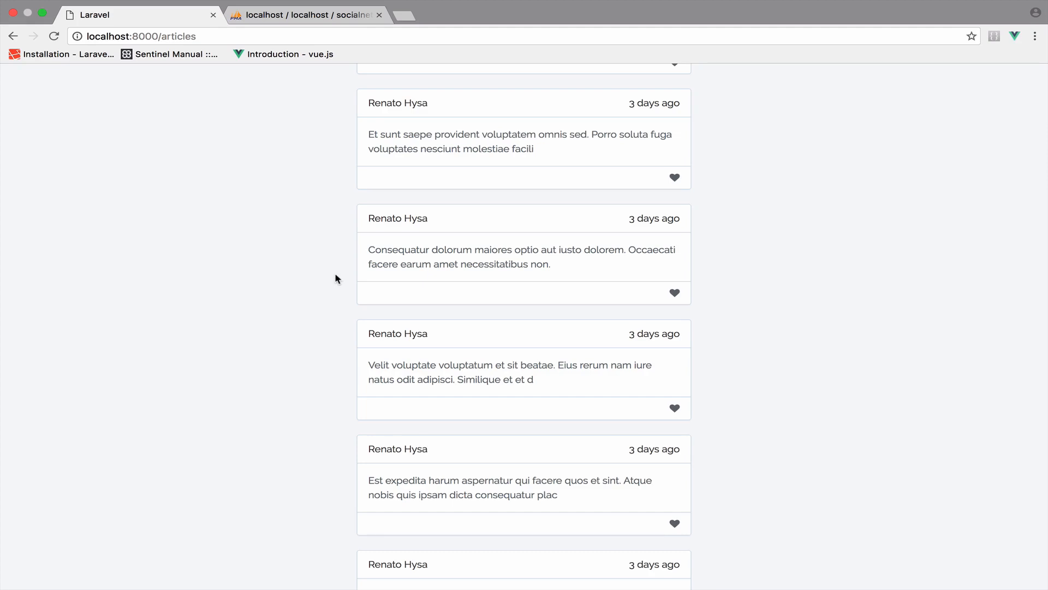
mouse_move(545, 182)
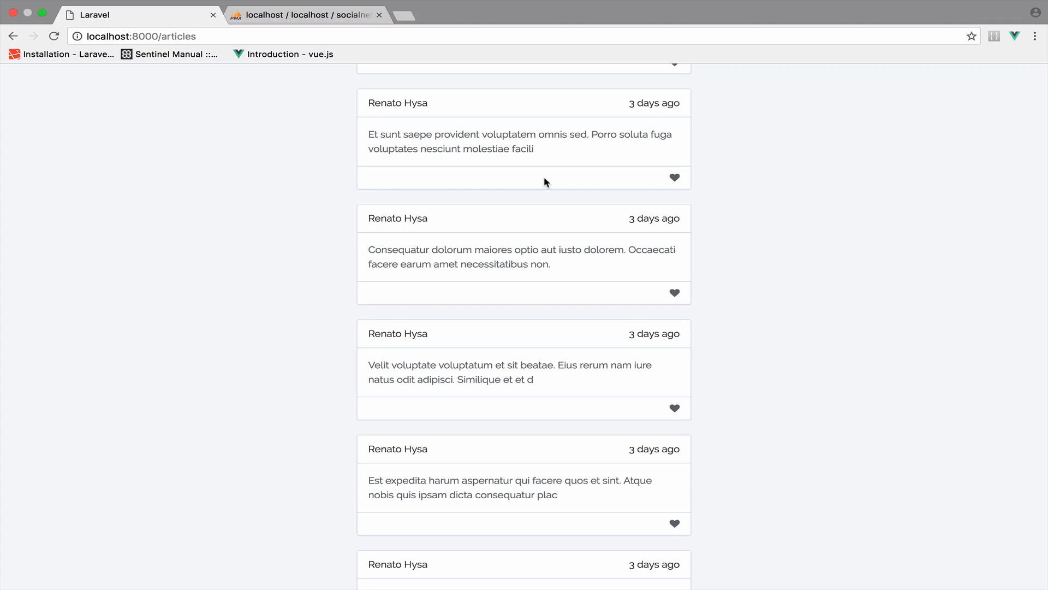
scroll("down", 3)
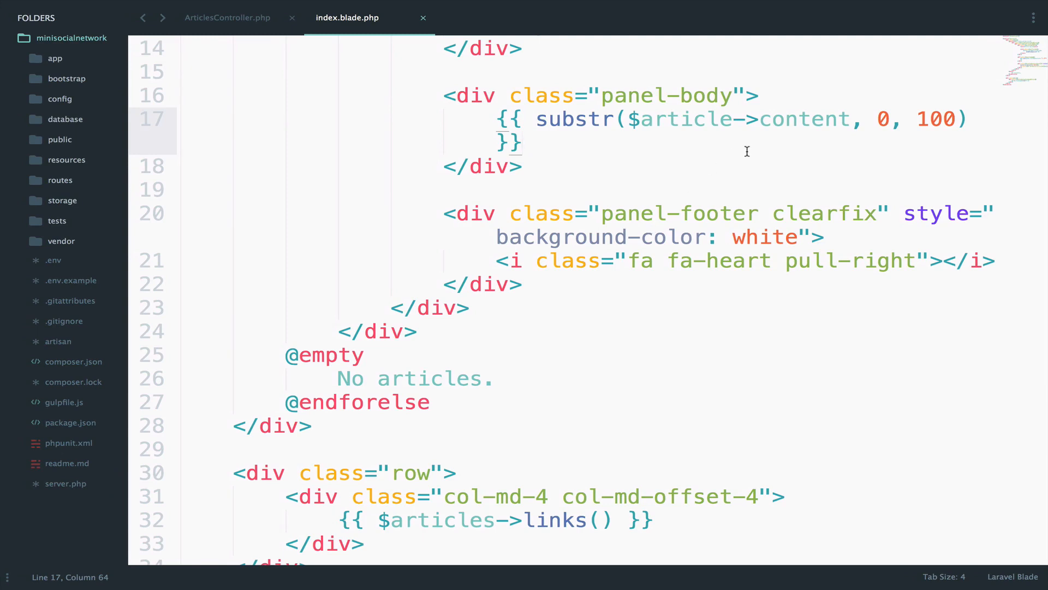
Step: Replace the fixed excerpt length 100 with random_int, using 60 as the minimum
double_click(936, 119)
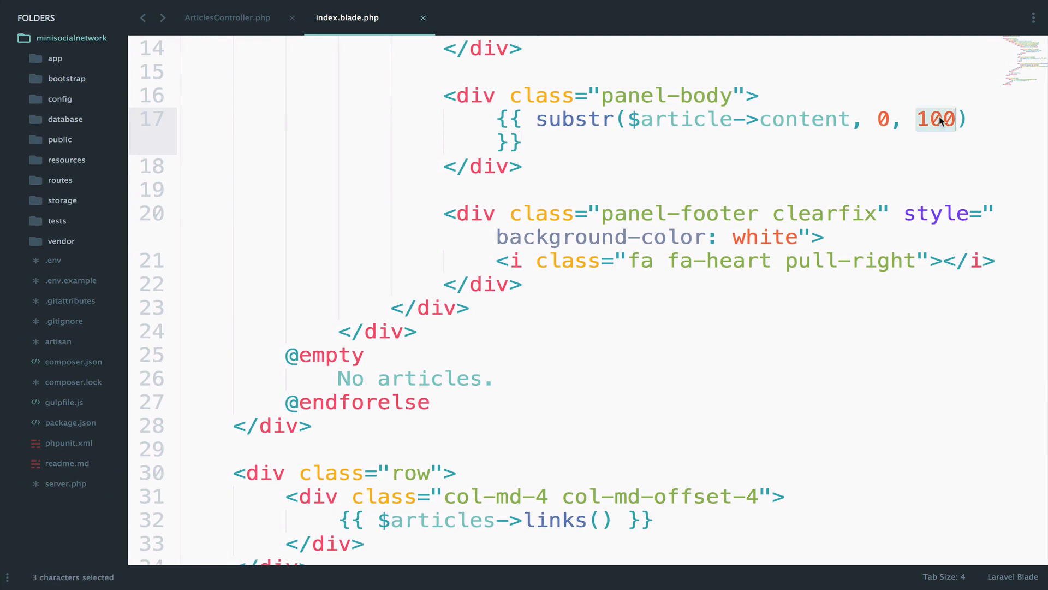
type("ran")
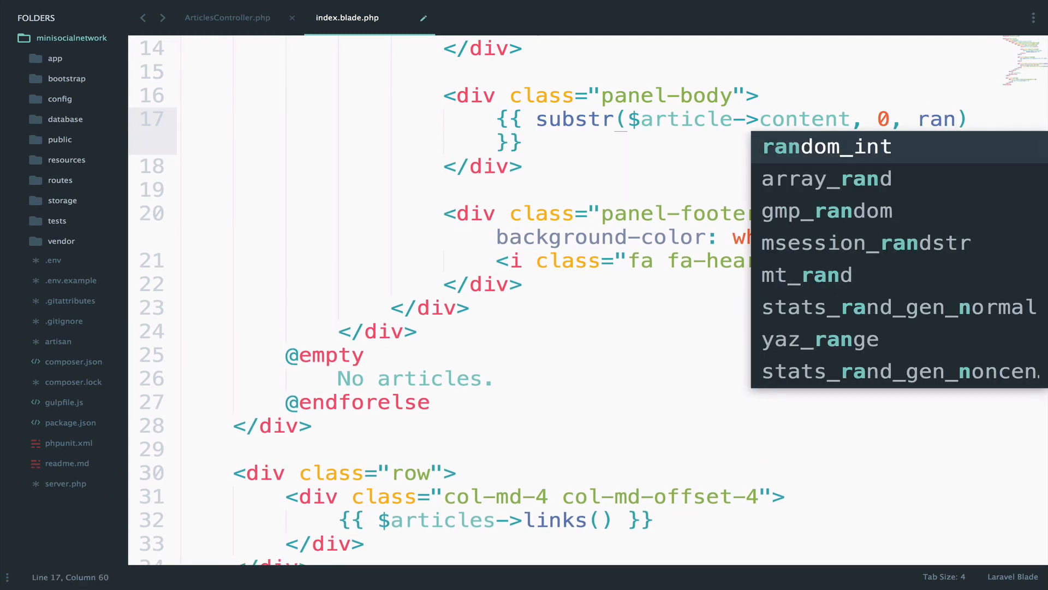
left_click(827, 147)
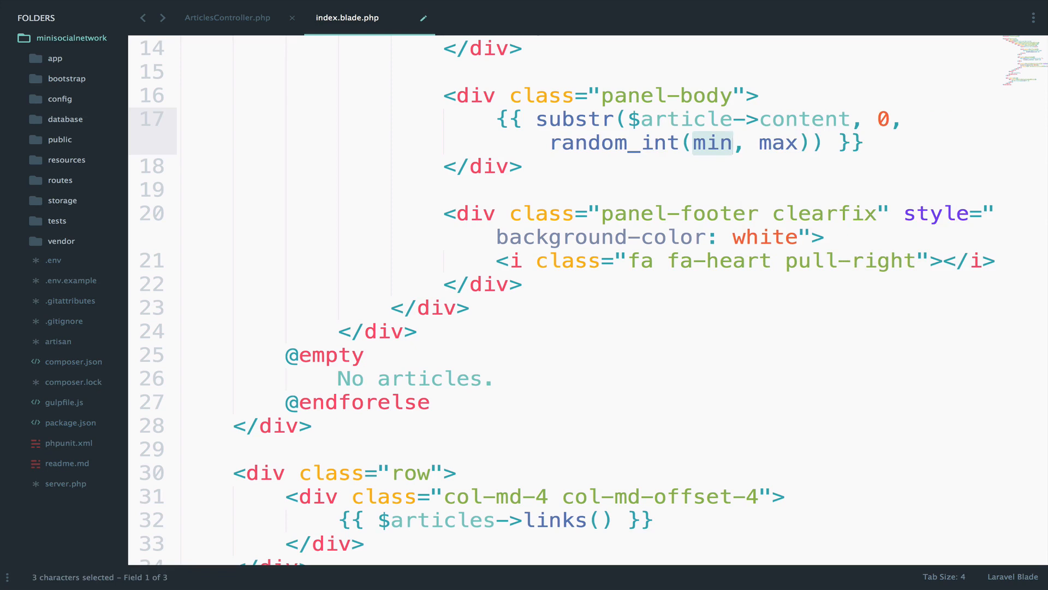
type("60")
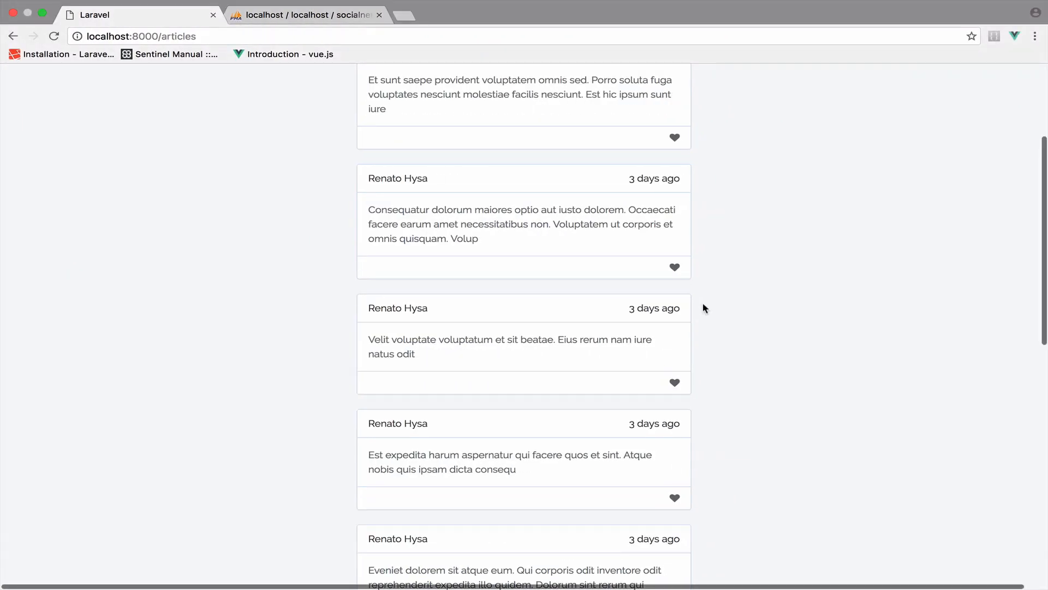
mouse_move(561, 292)
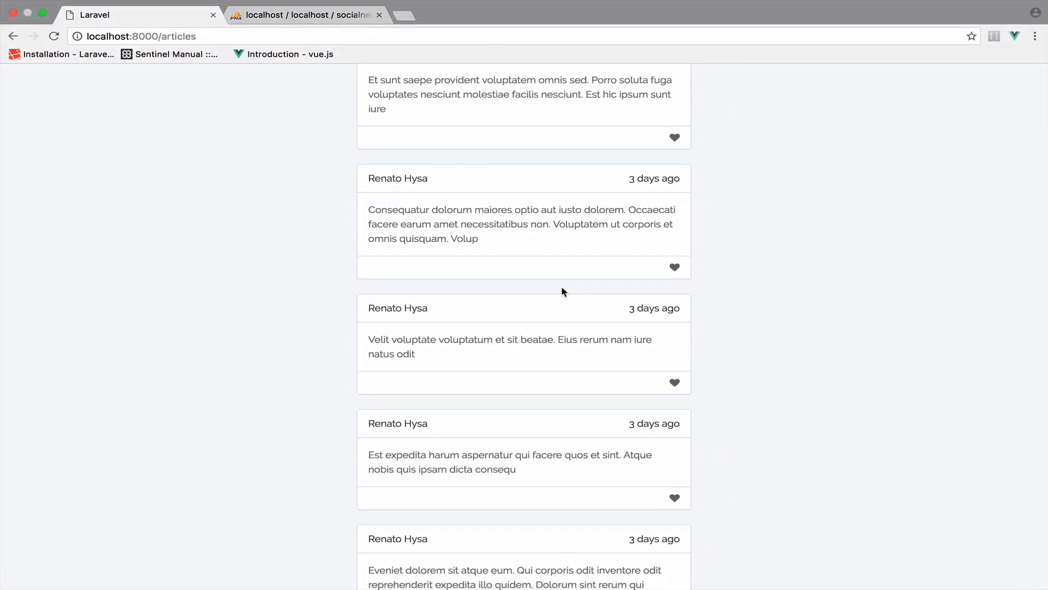
scroll("down", 3)
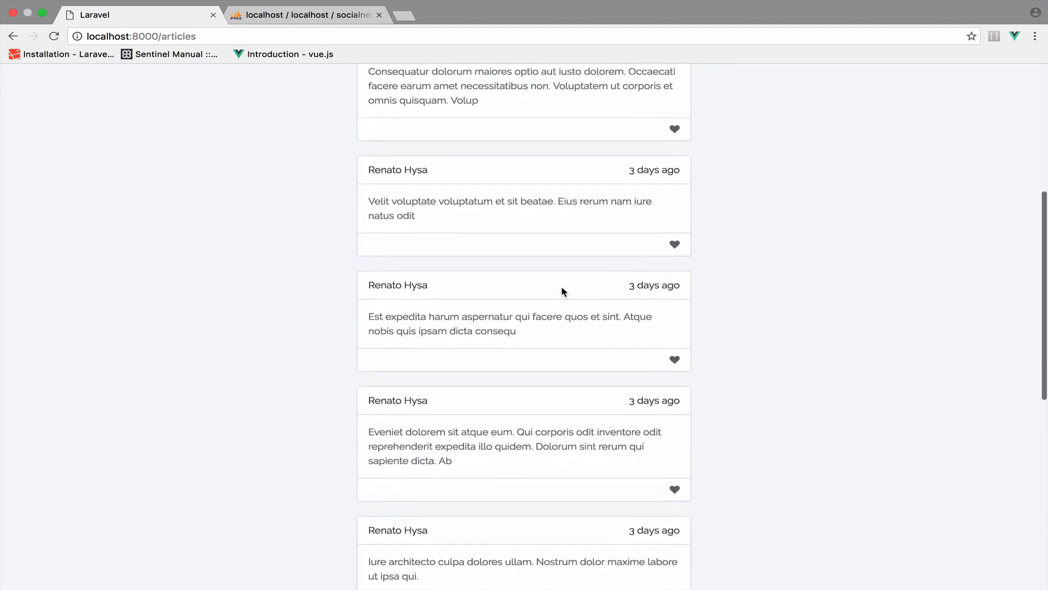
scroll("down", 3)
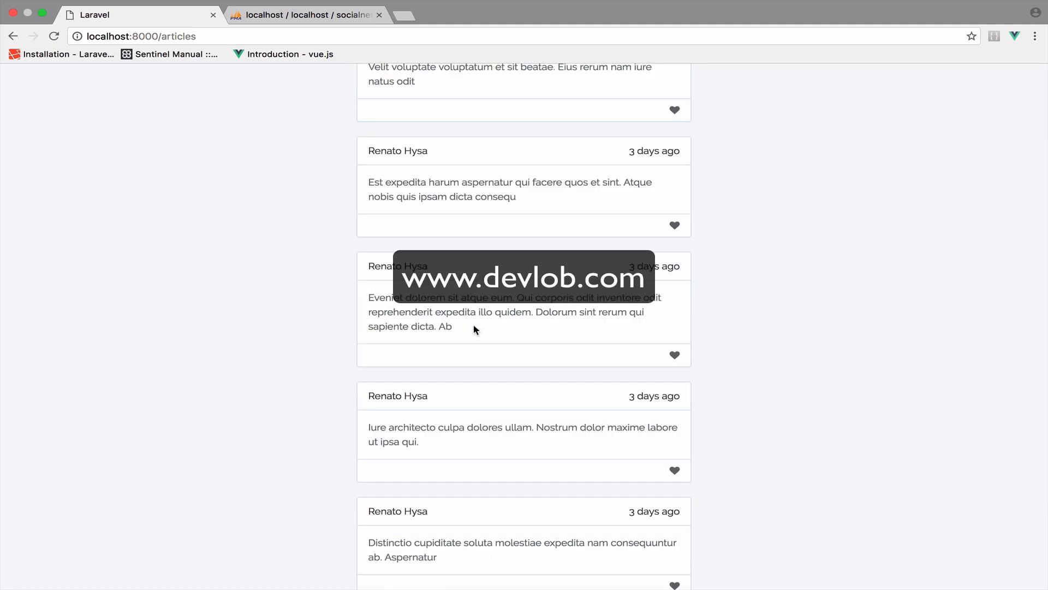
scroll("up", 3)
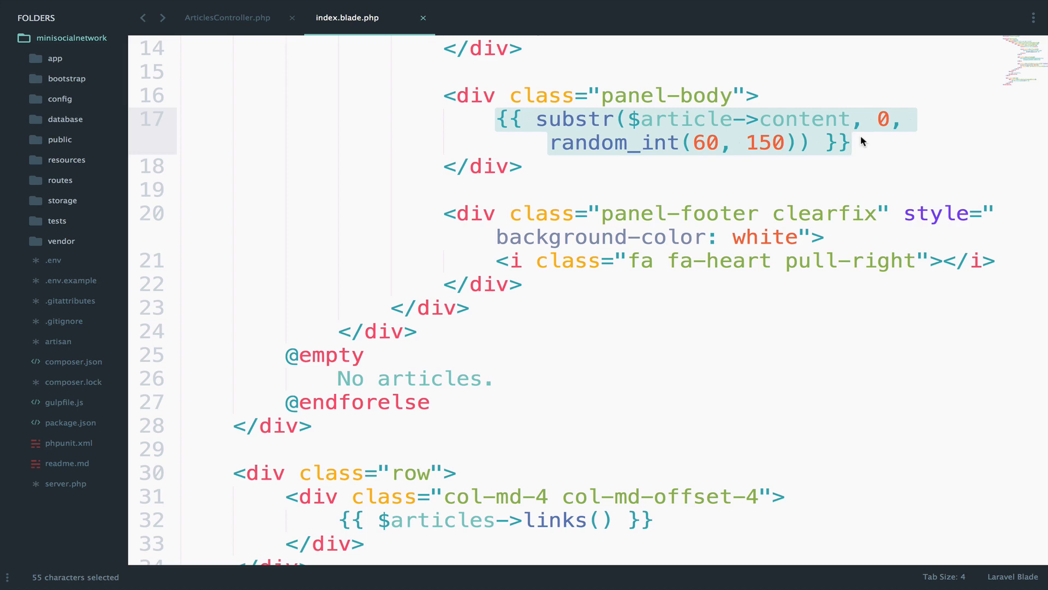
Step: Cut the substr expression and output $article->shortContent in the template instead
double_click(613, 143)
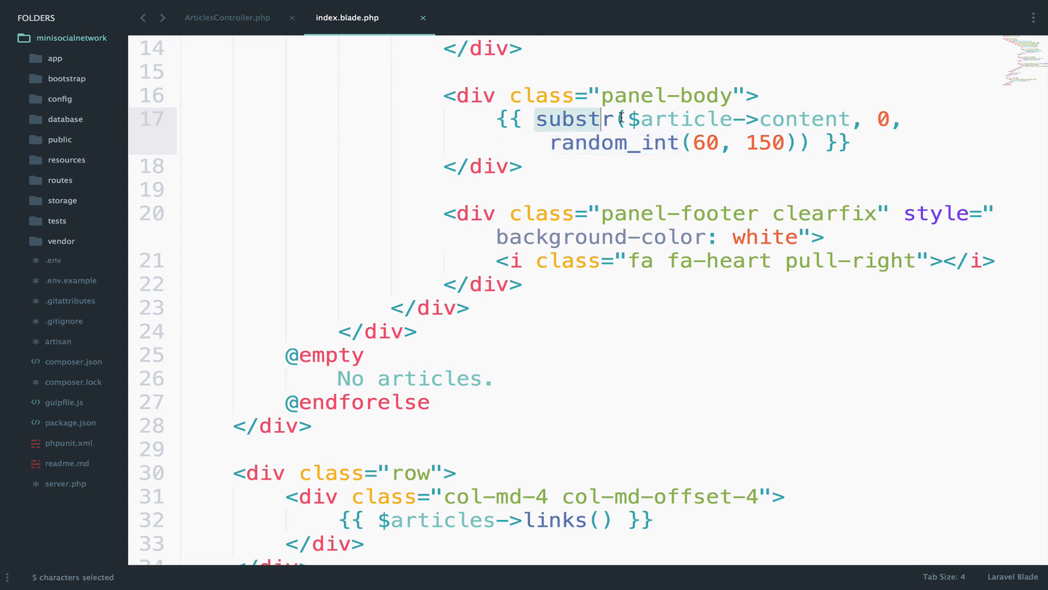
key("ctrl+x")
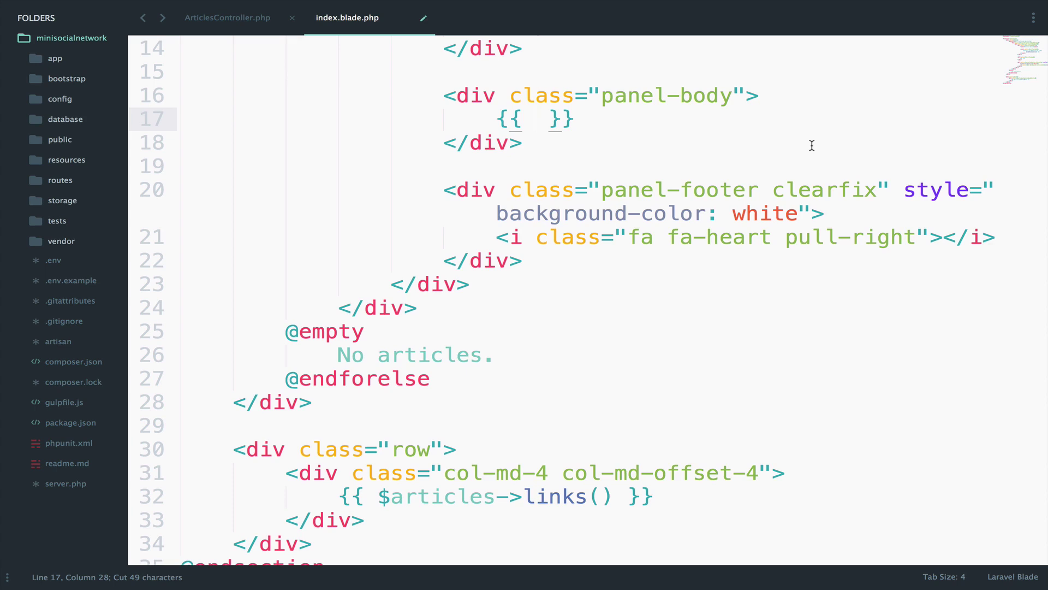
type("$article")
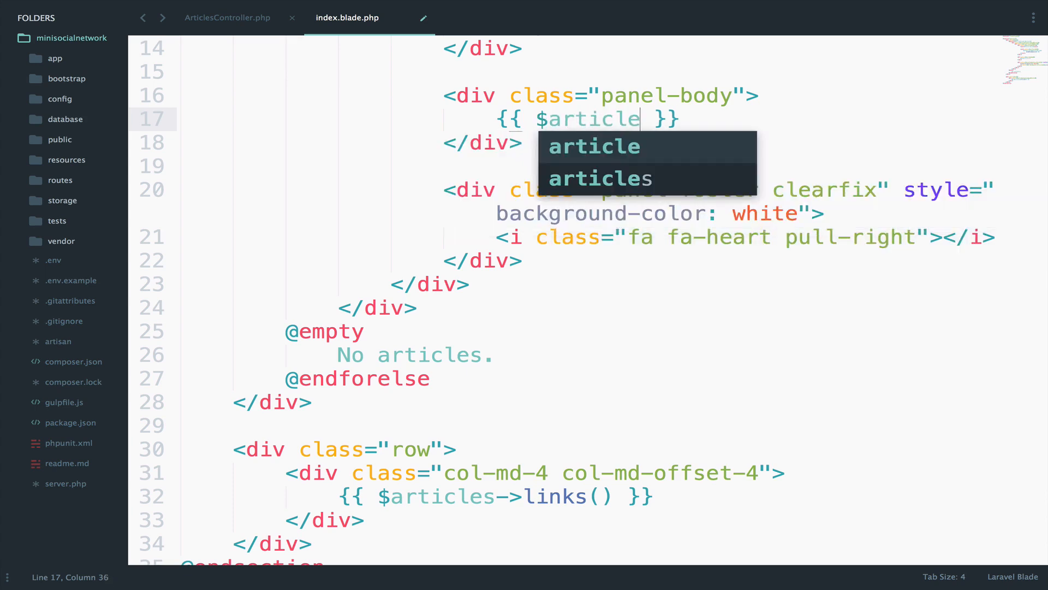
type("->shortContent")
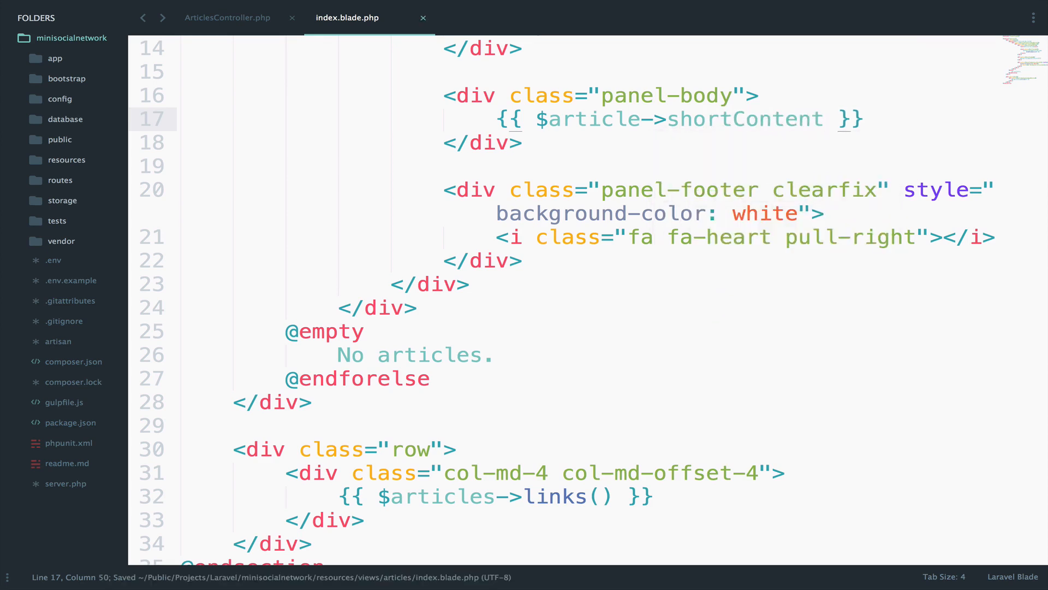
mouse_move(759, 279)
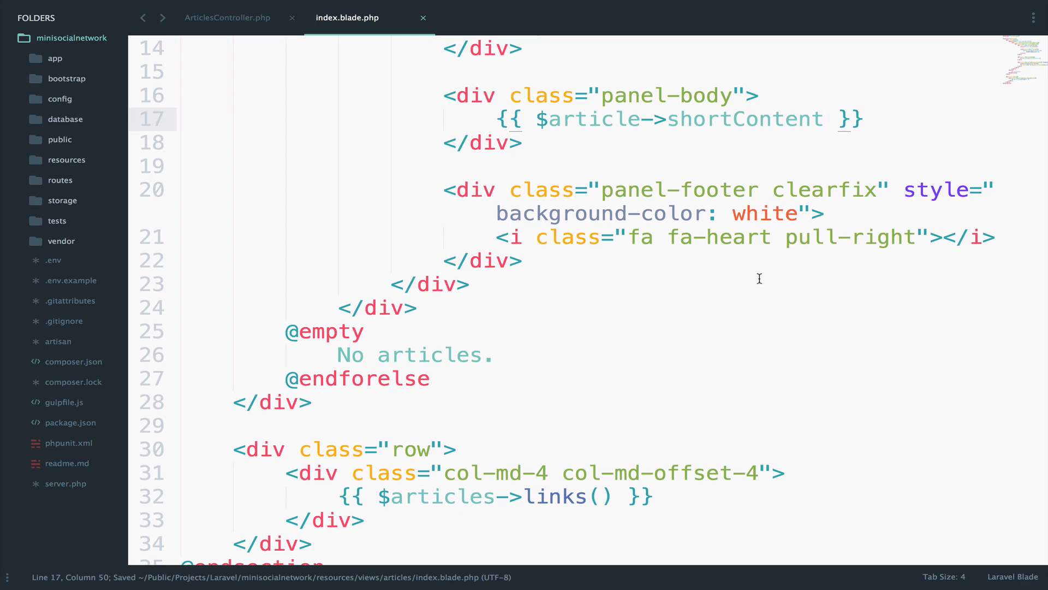
double_click(744, 119)
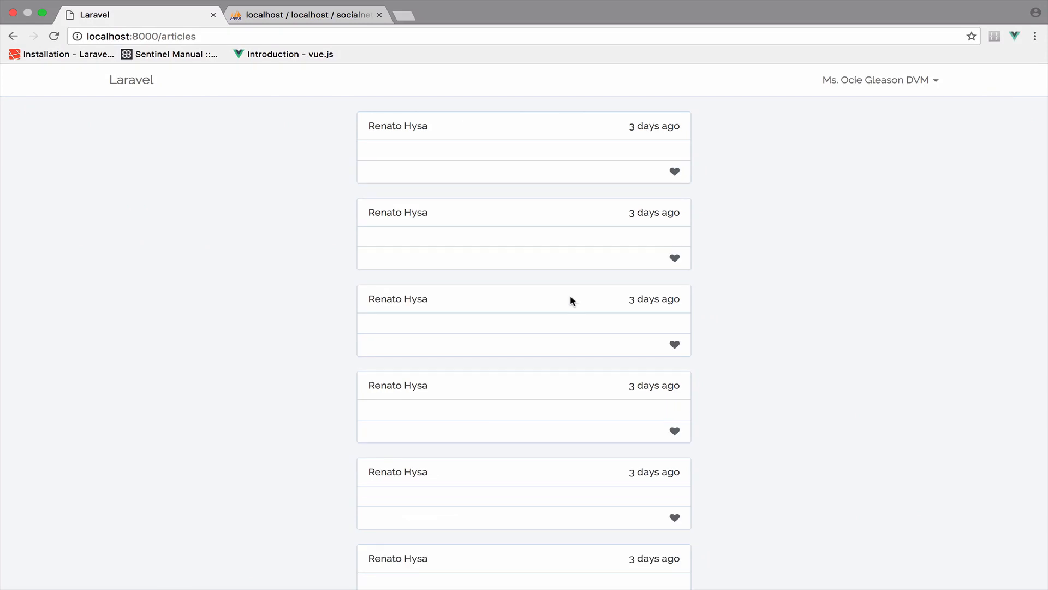
mouse_move(426, 149)
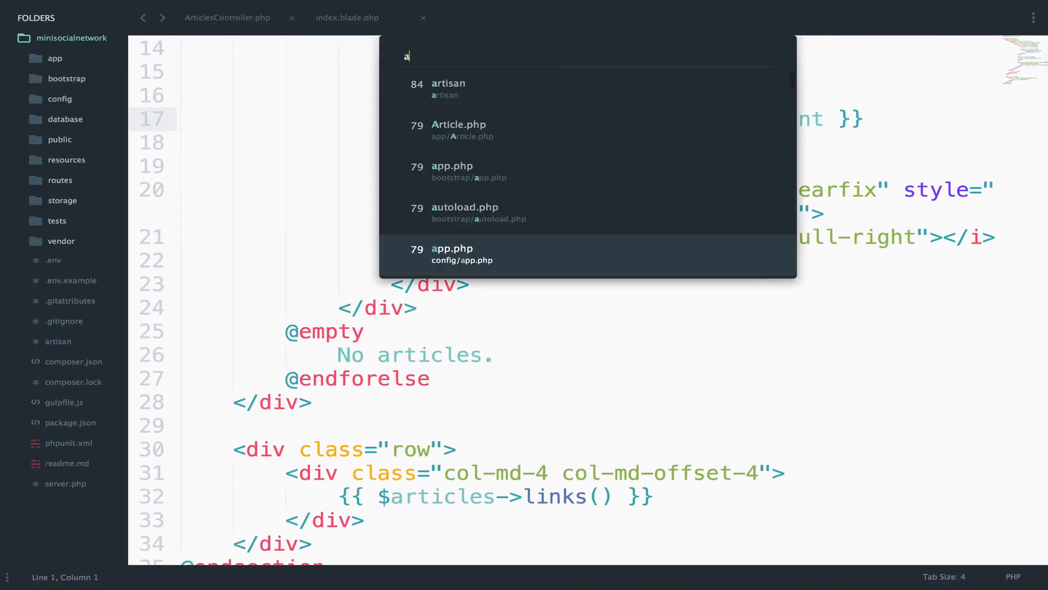
Step: Open the Article model file and go to the end of the class
type("rtic")
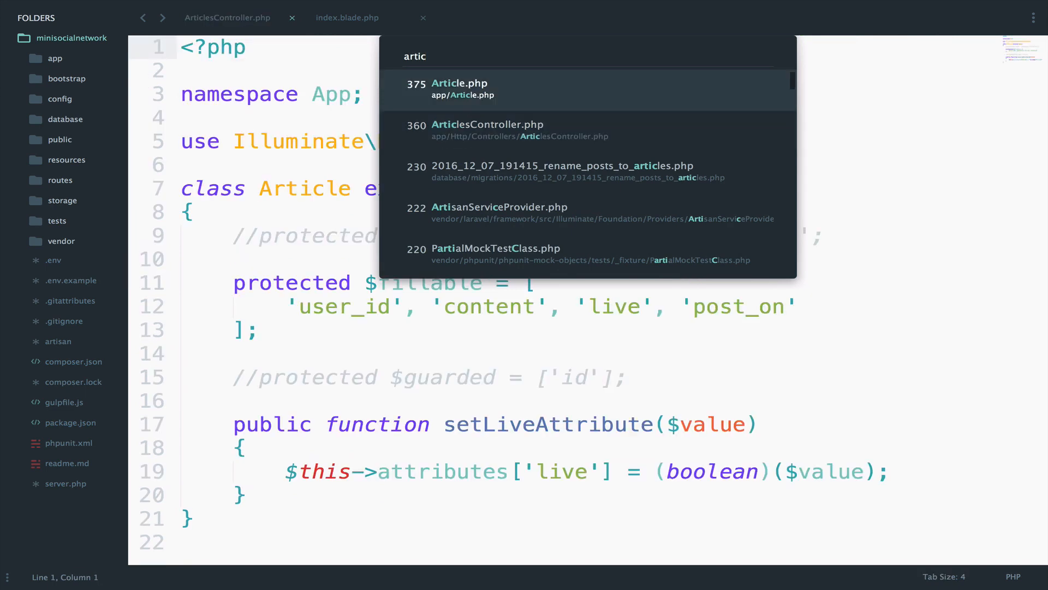
left_click(460, 89)
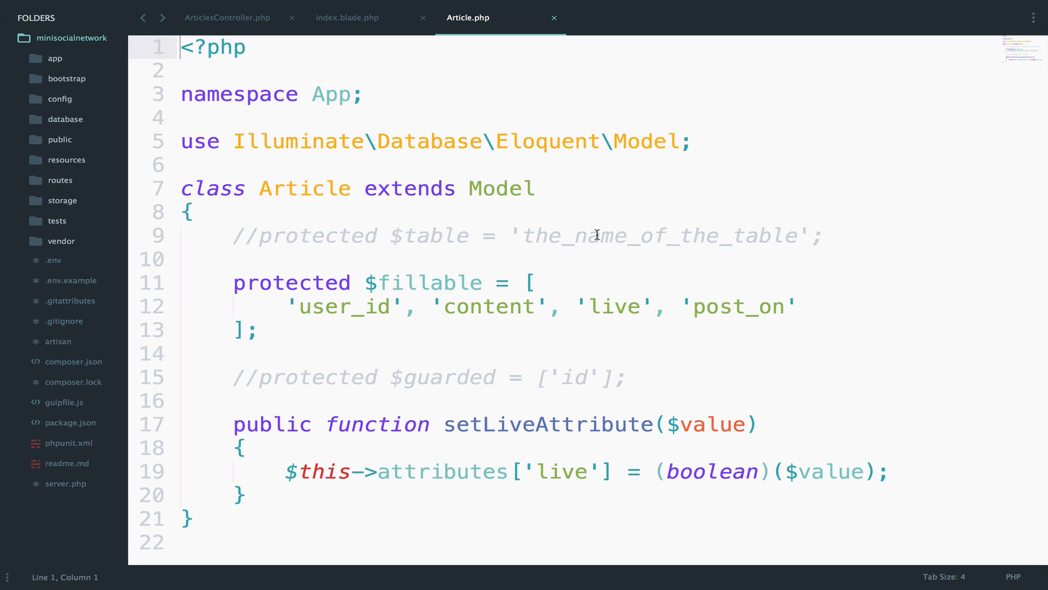
left_click(364, 538)
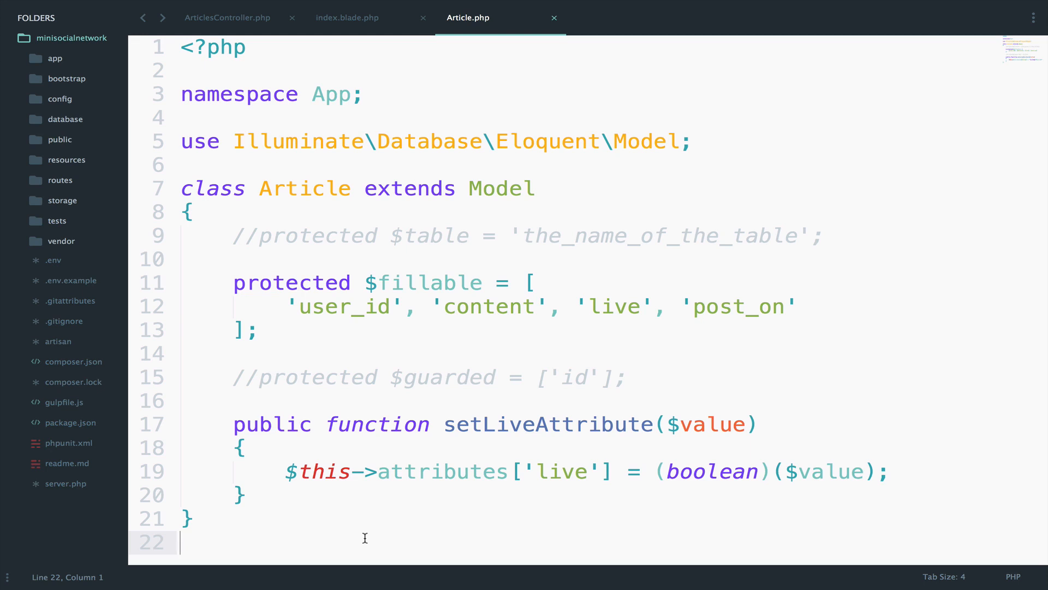
mouse_move(343, 462)
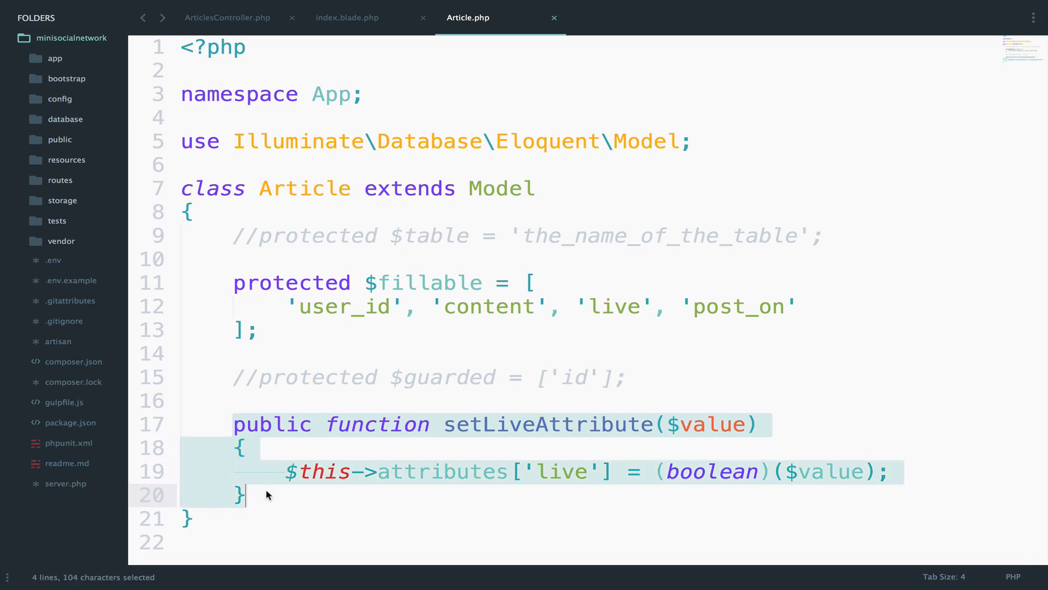
Step: Add public getShortContentAttribute() returning substr of $this->content with random_int(60, 150)
type("p")
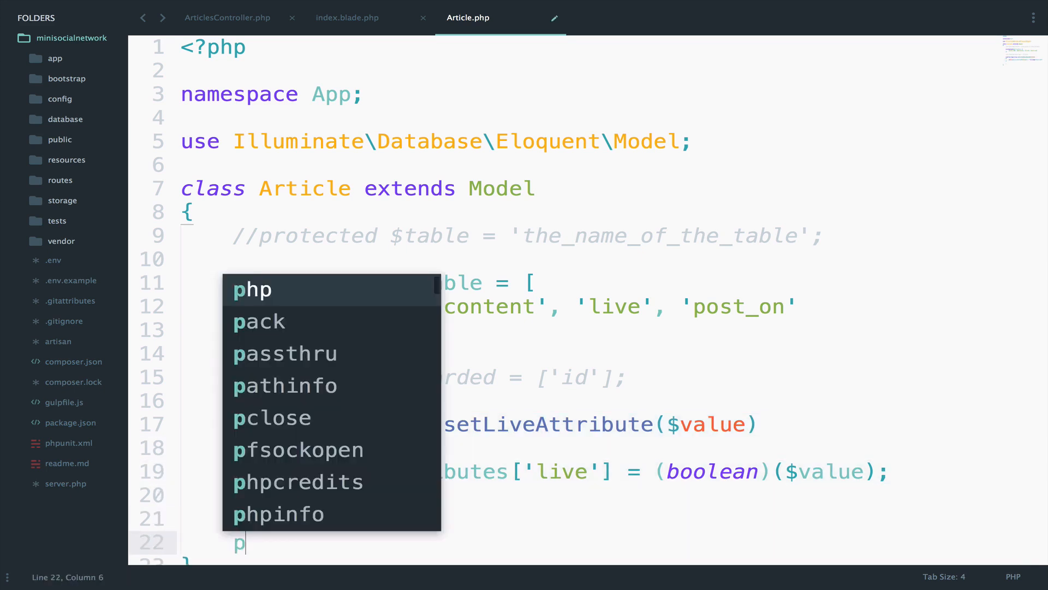
type("ublic function")
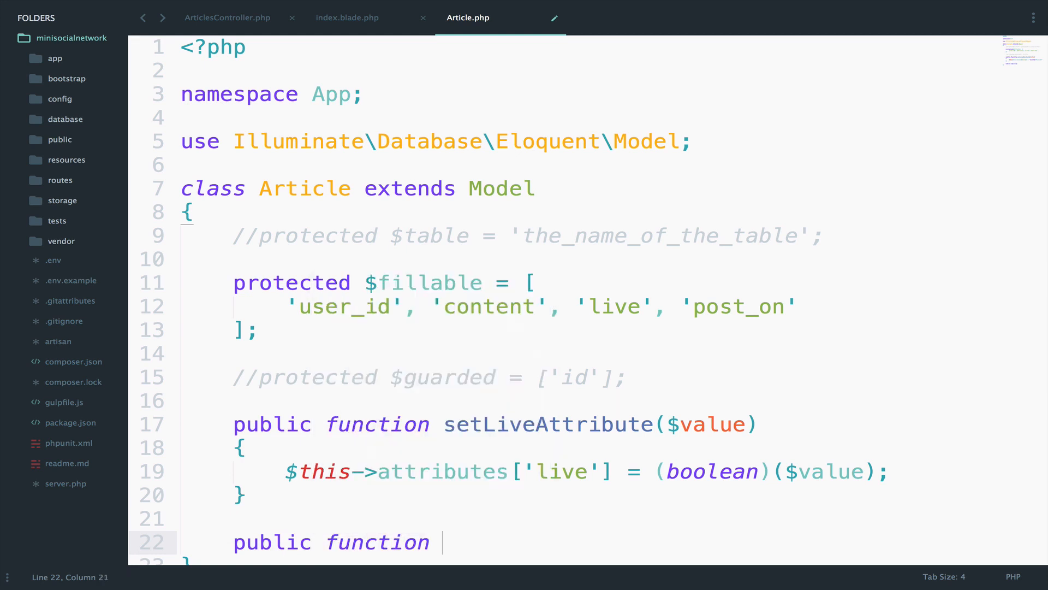
type("get")
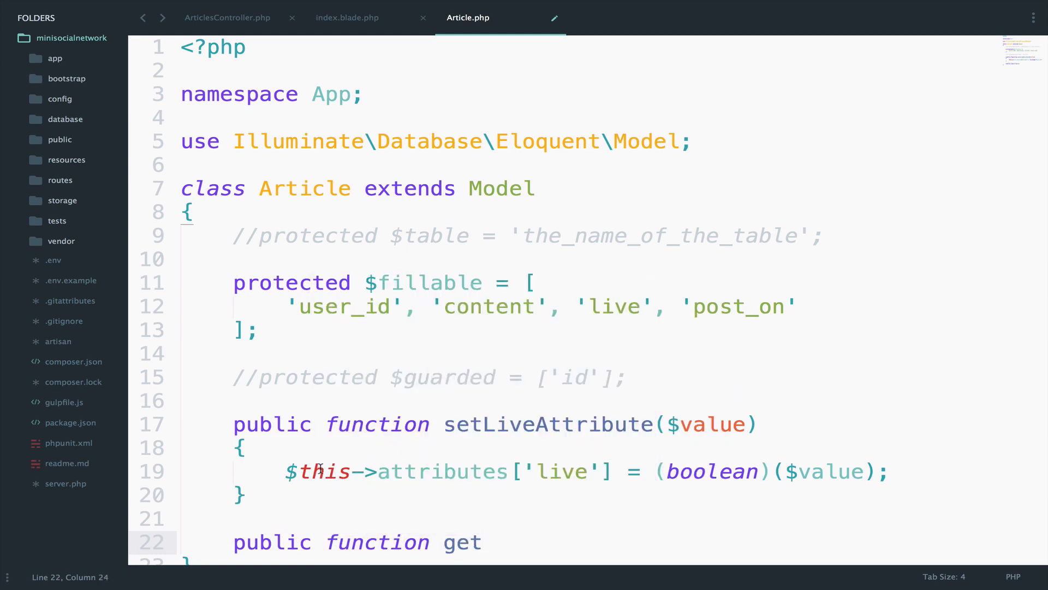
mouse_move(446, 443)
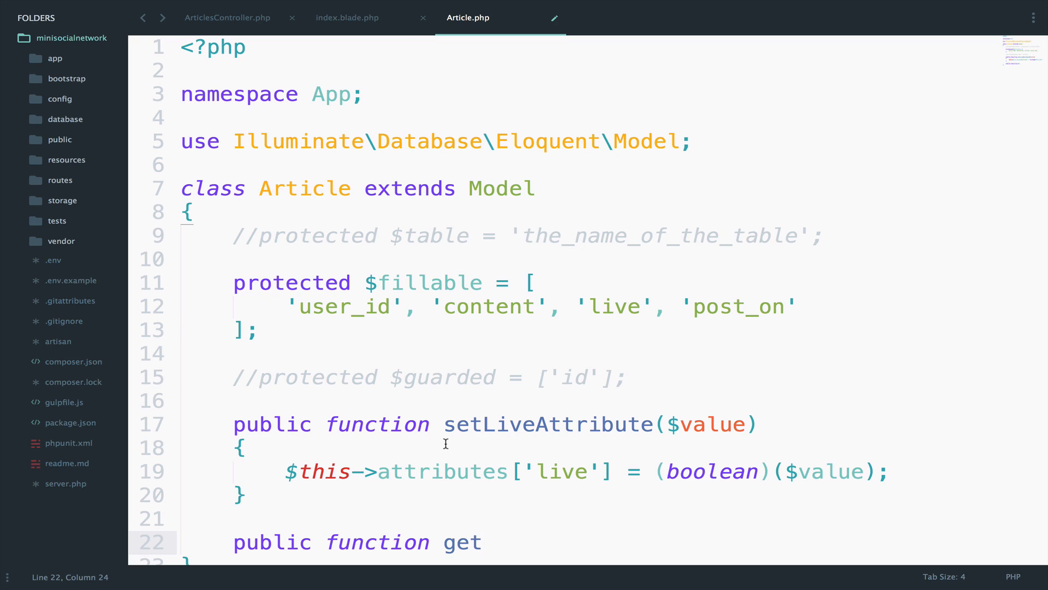
mouse_move(491, 503)
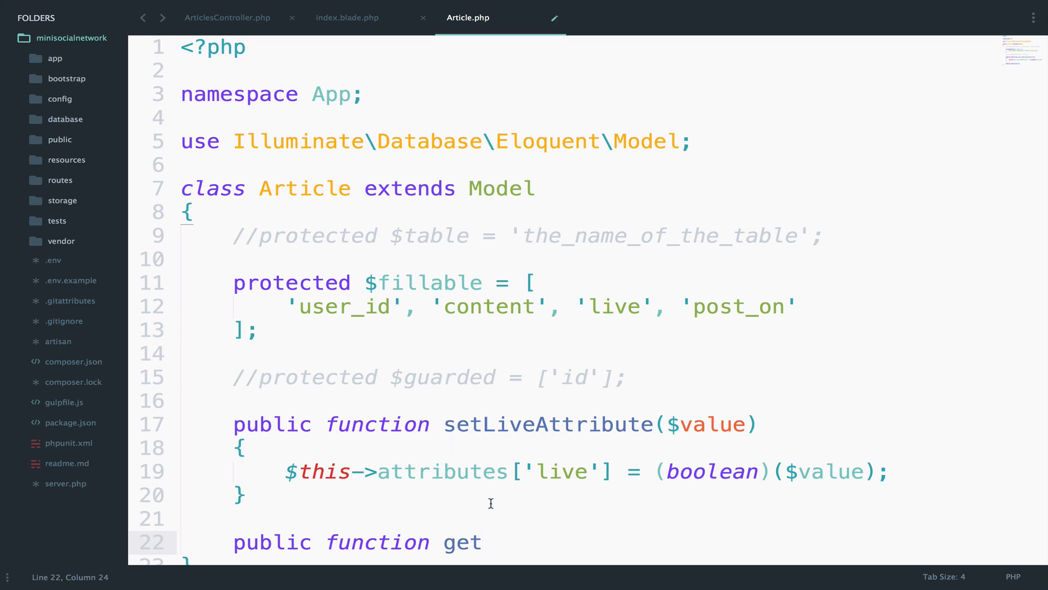
type("Short")
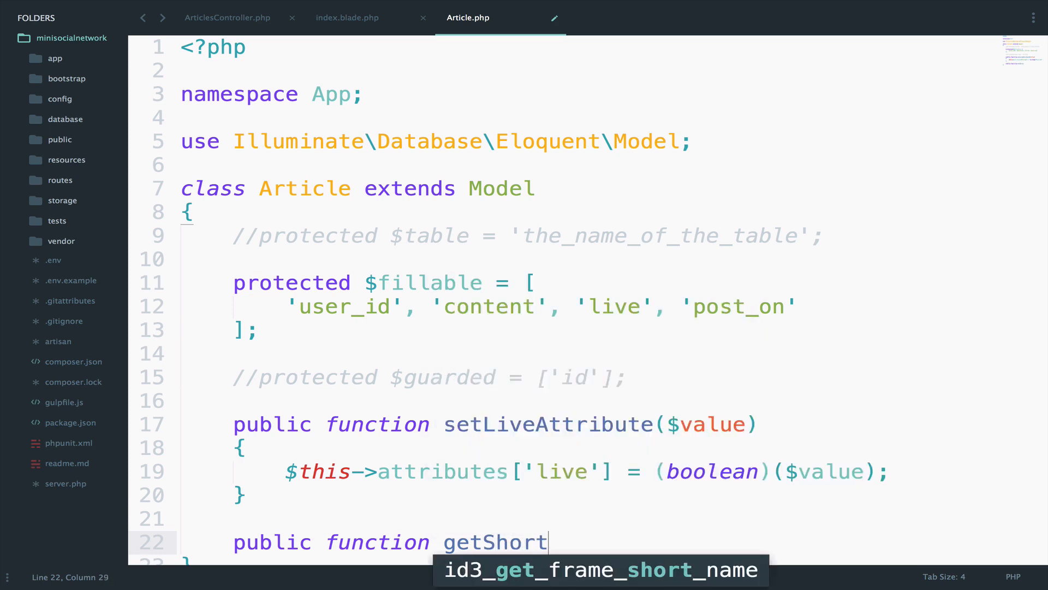
type("ContentA")
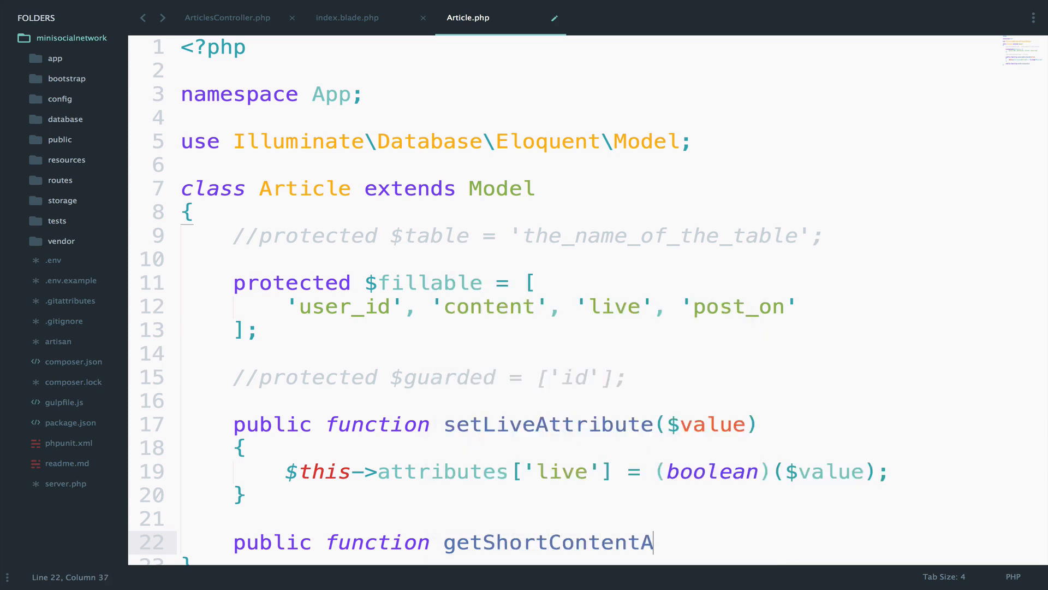
type("ttribute()")
type("{")
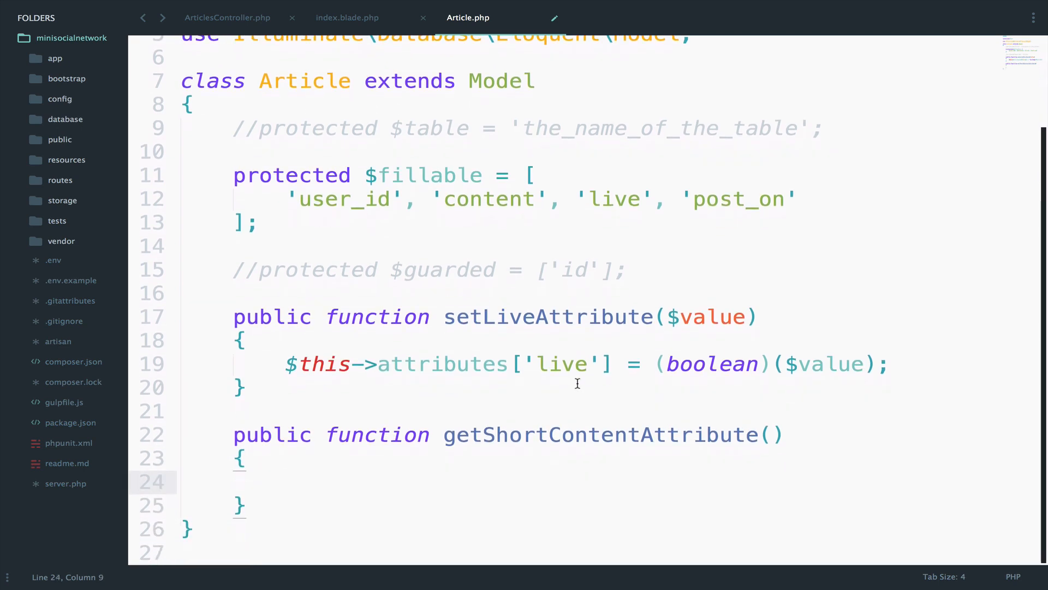
type("return $this")
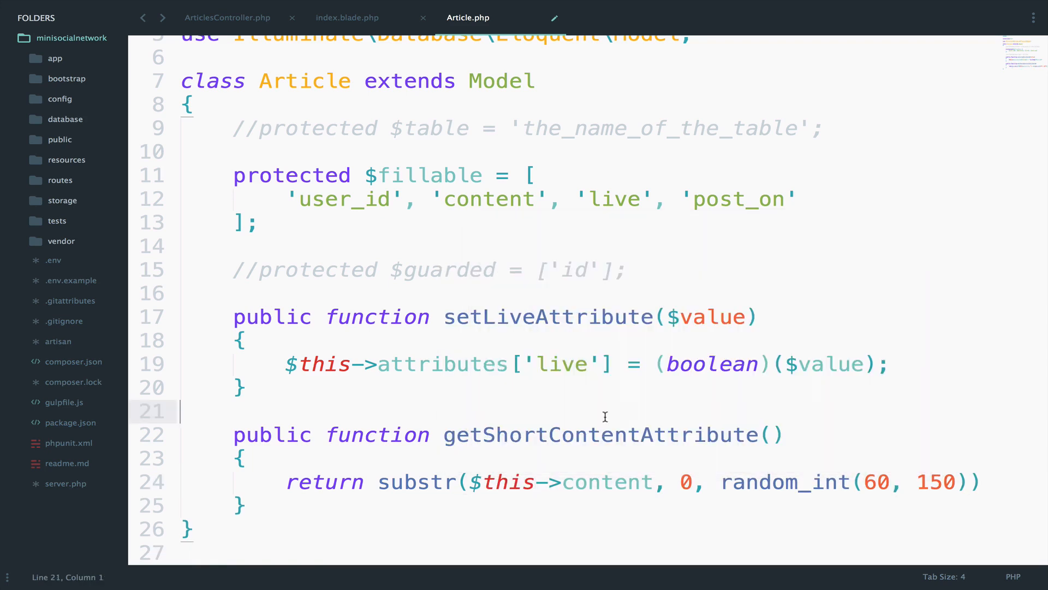
mouse_move(605, 426)
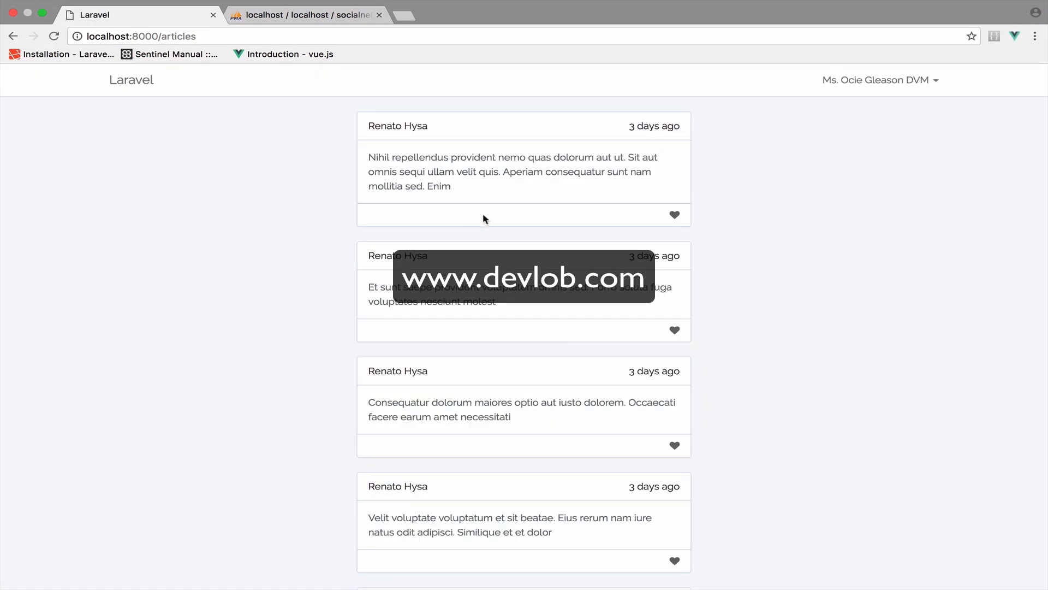
mouse_move(485, 225)
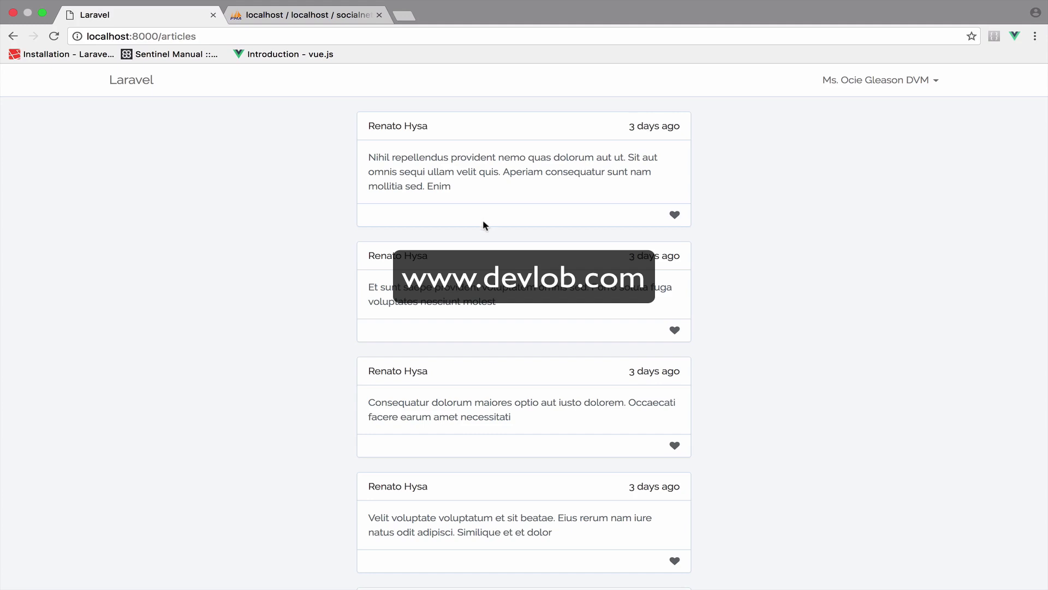
mouse_move(453, 189)
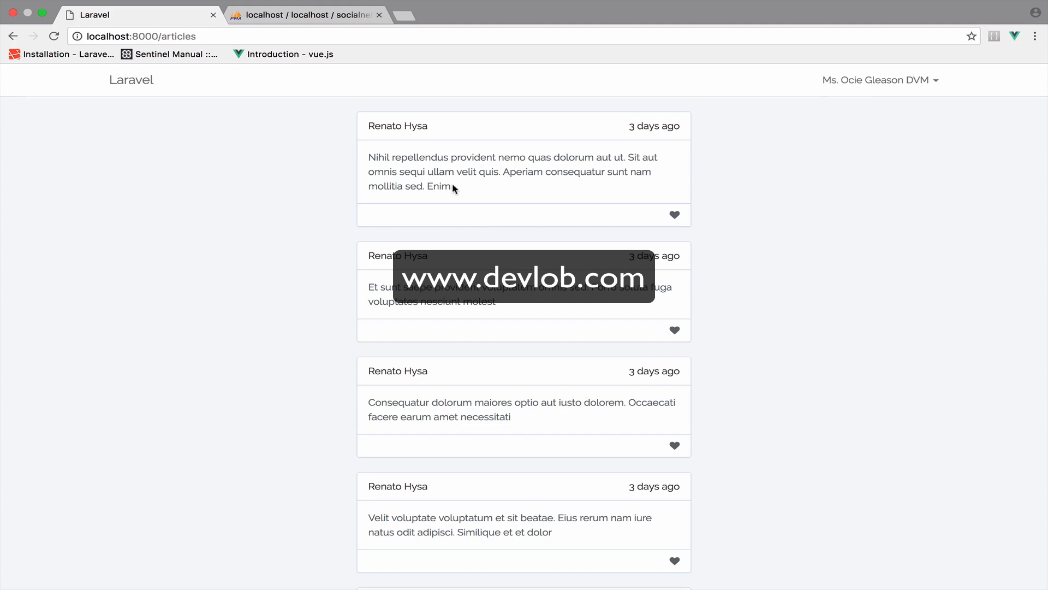
mouse_move(451, 186)
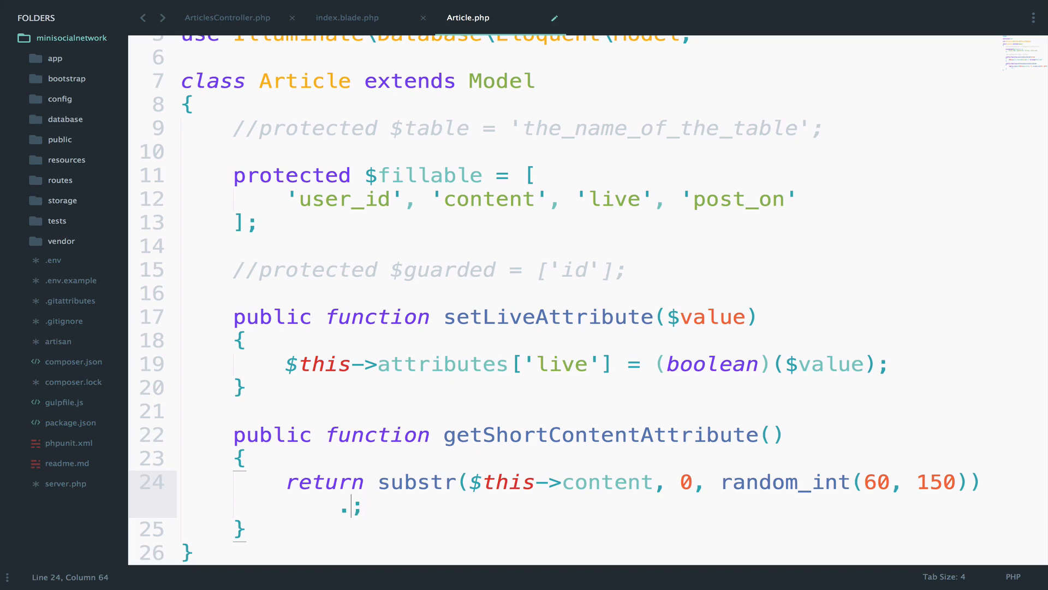
Step: Append . '...' to the substr return value in getShortContentAttribute
type("'...'")
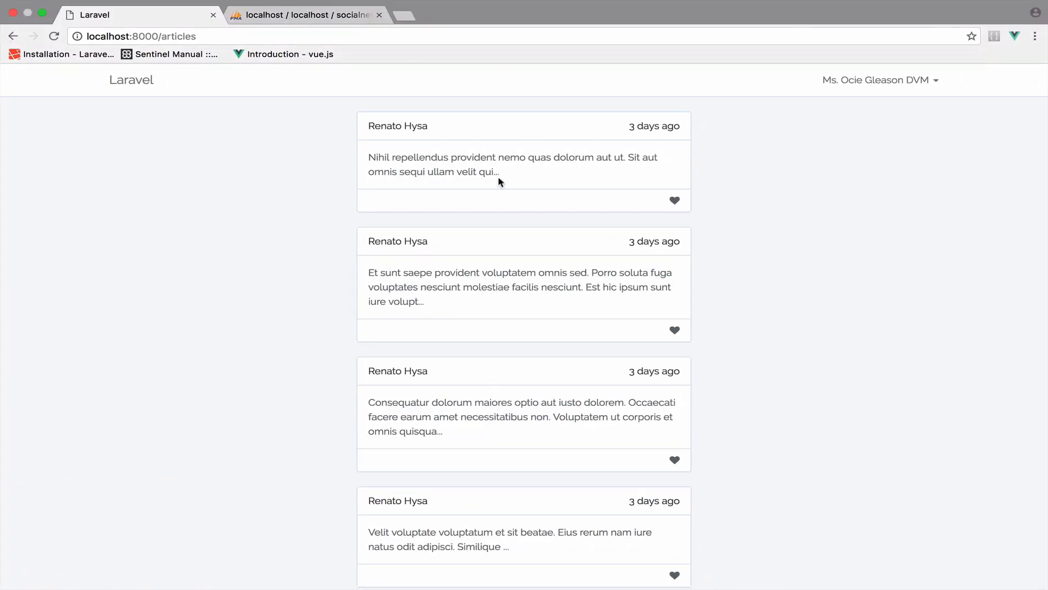
mouse_move(384, 277)
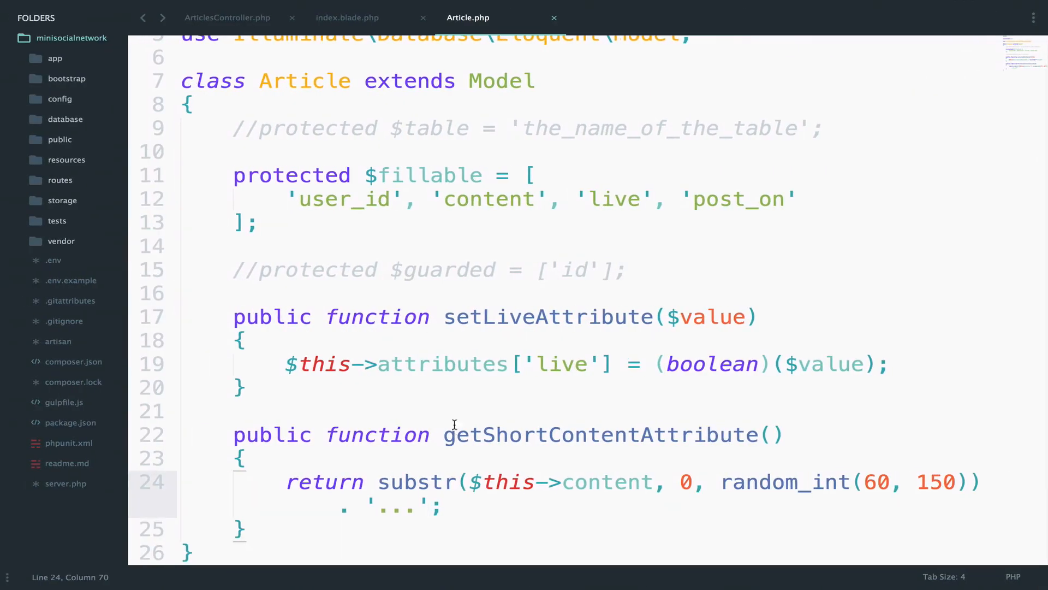
Step: Add a 'Read more' link to /articles/{{ $article->id }} below shortContent in index.blade.php
left_click(348, 17)
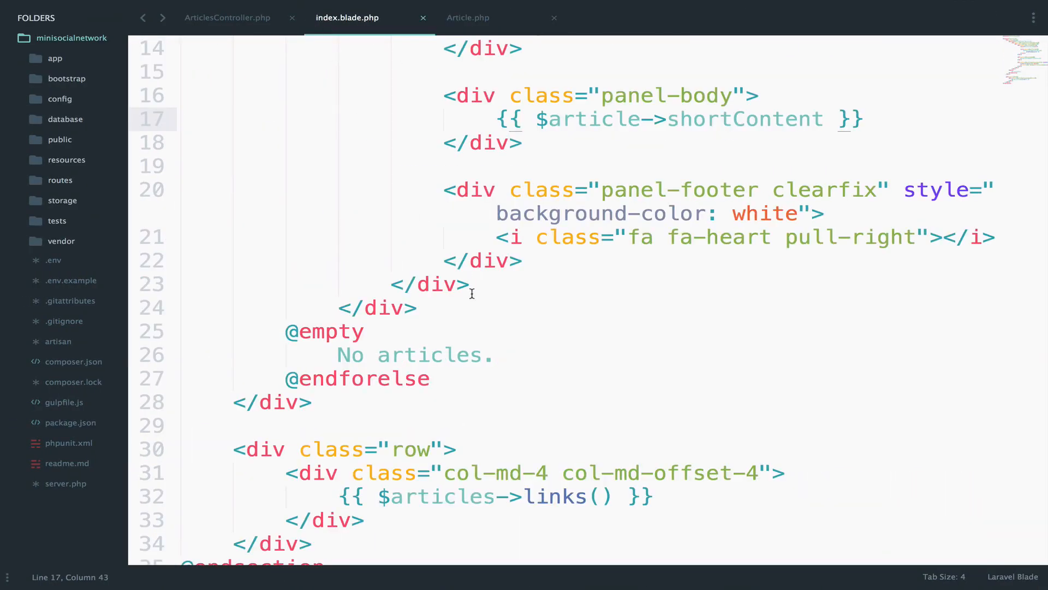
key("enter")
type("<a href=\"\"></a>")
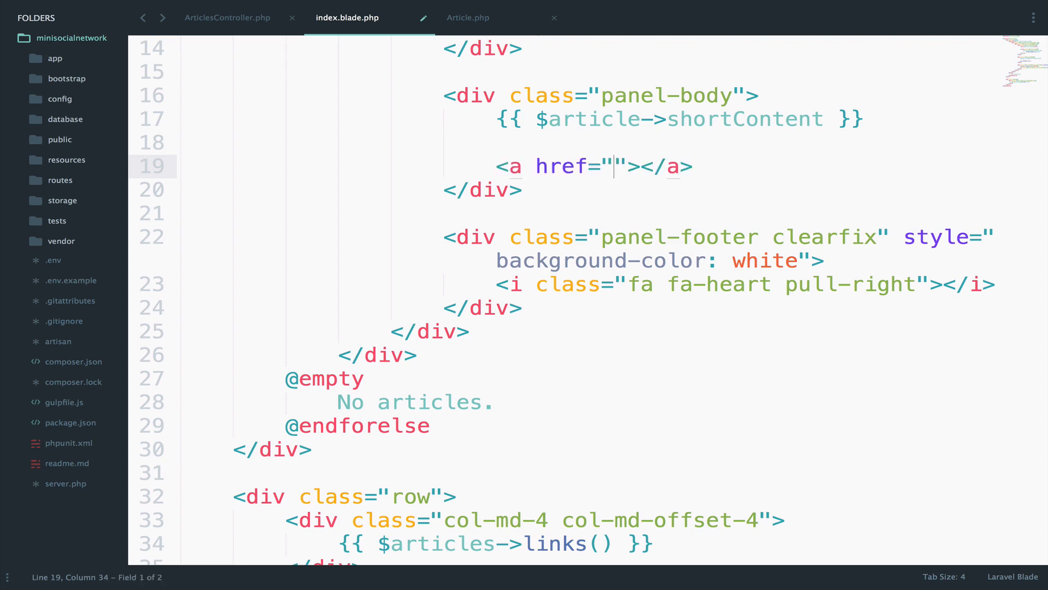
type("R")
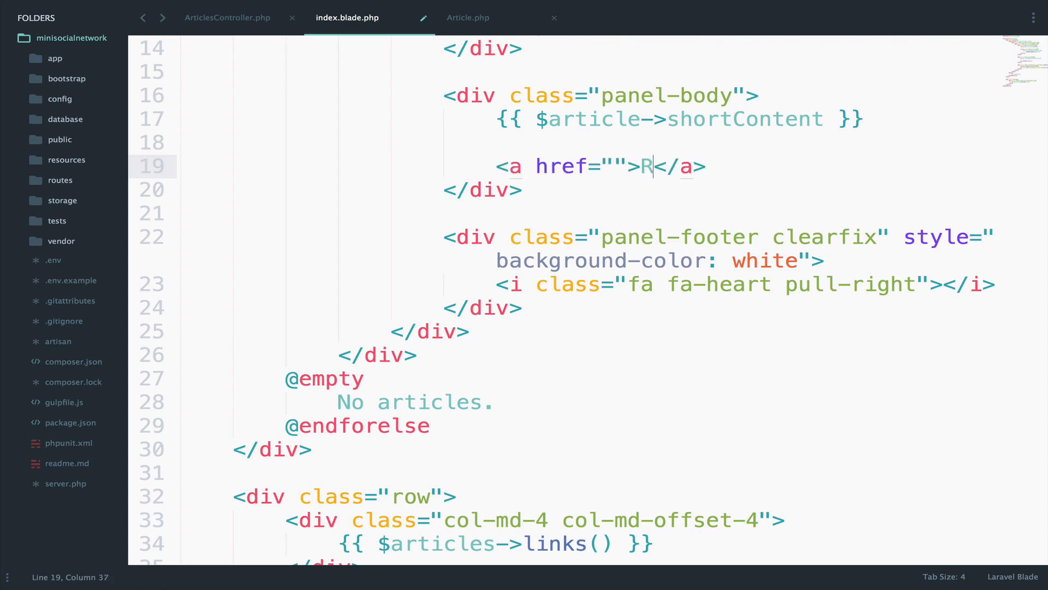
type("ead mo")
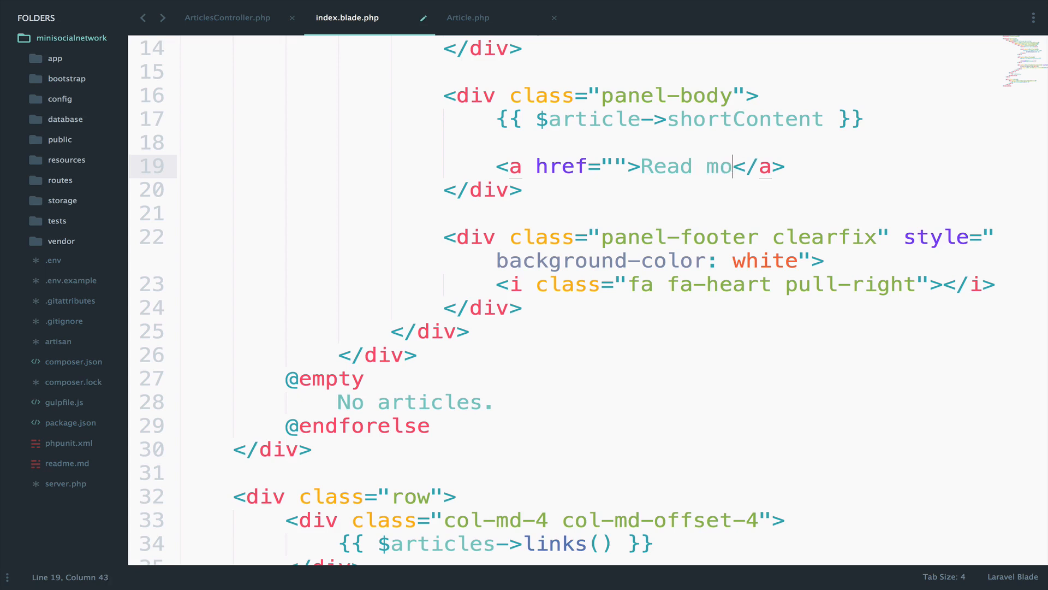
type("re")
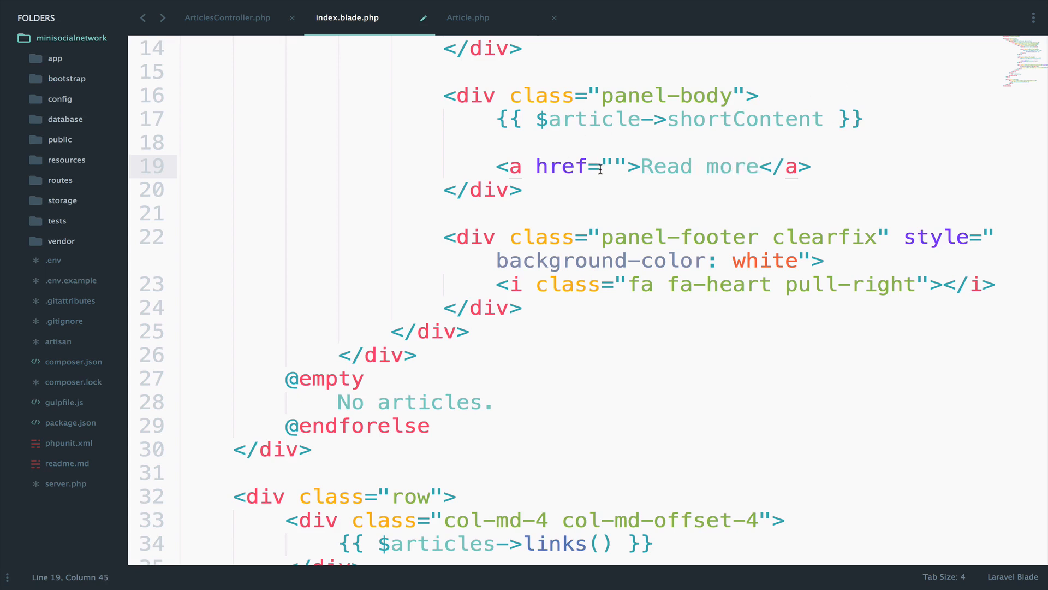
type("/articles/{{")
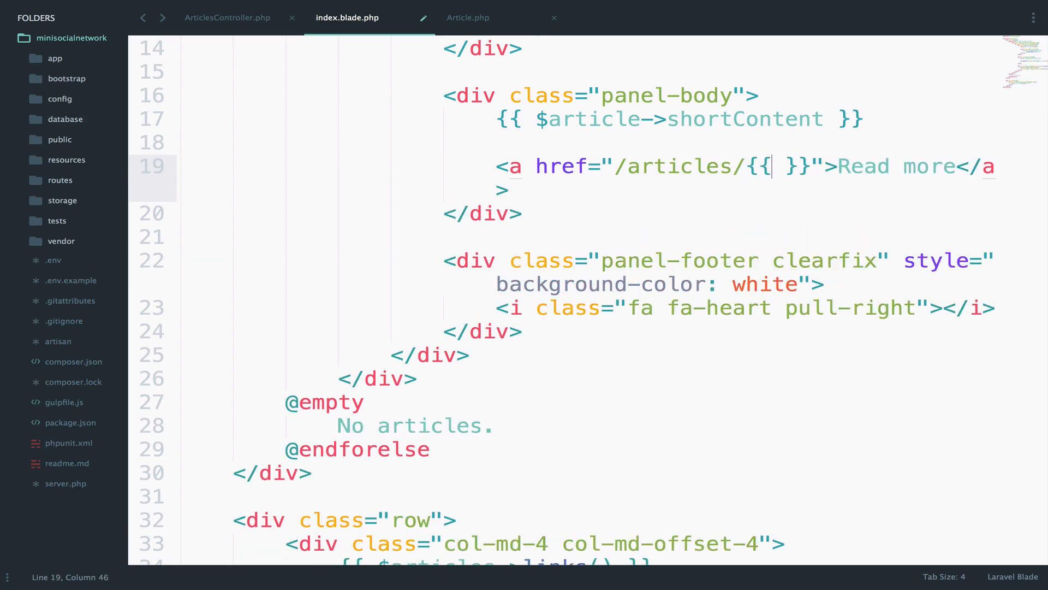
type("$artick")
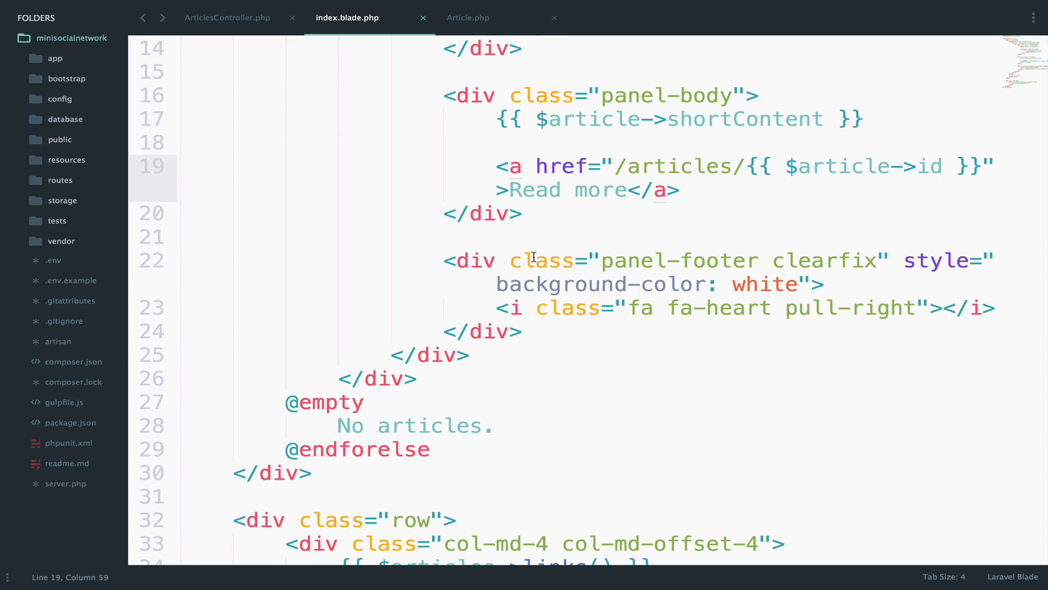
mouse_move(646, 182)
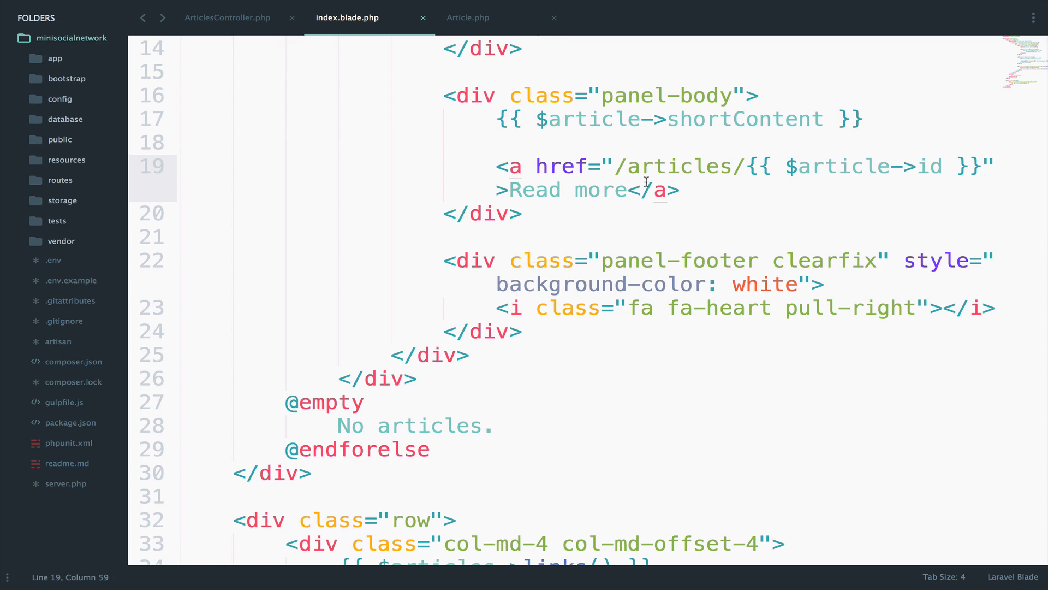
left_click(680, 278)
type("php ar")
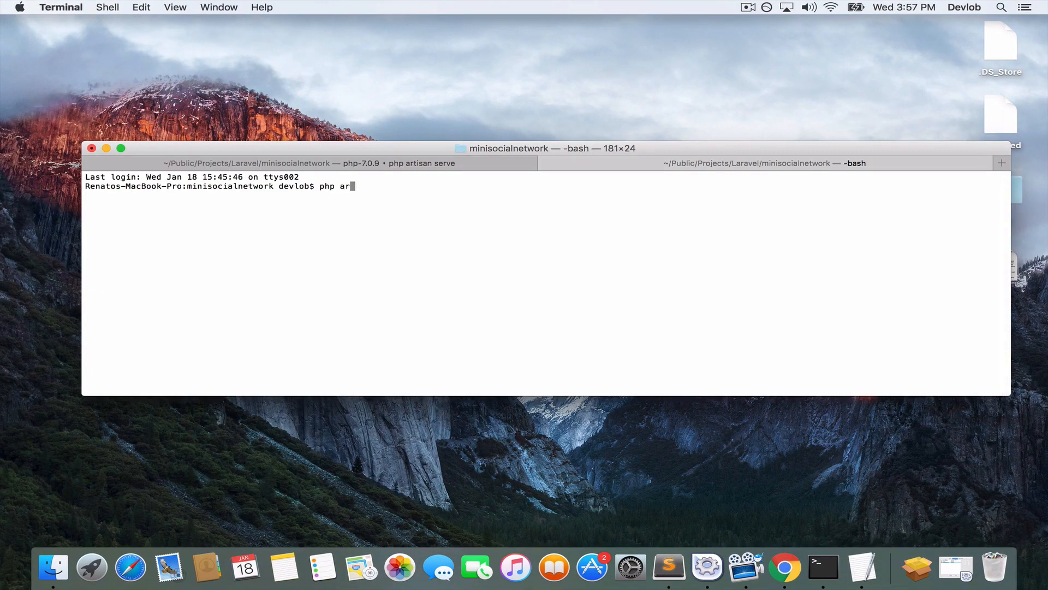
Step: Run php artisan route:list to check the articles.show route
type("tisan route")
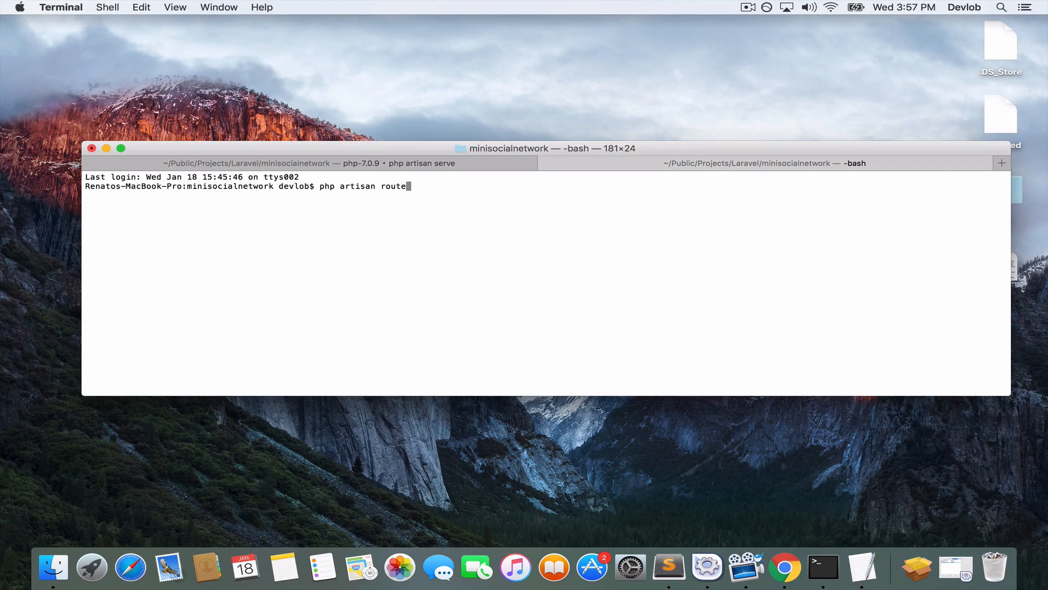
key("Return")
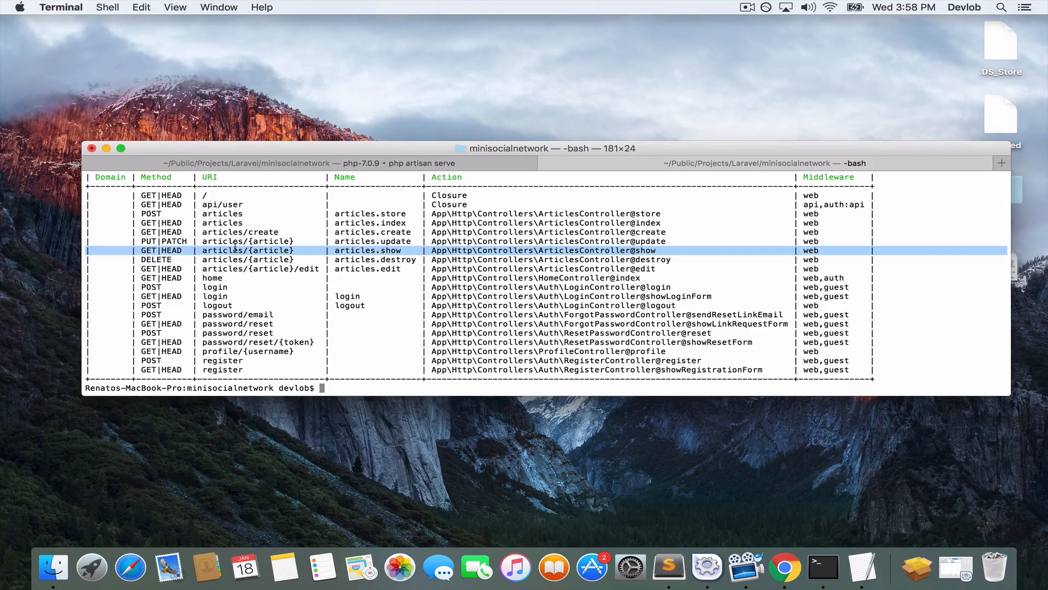
mouse_move(294, 250)
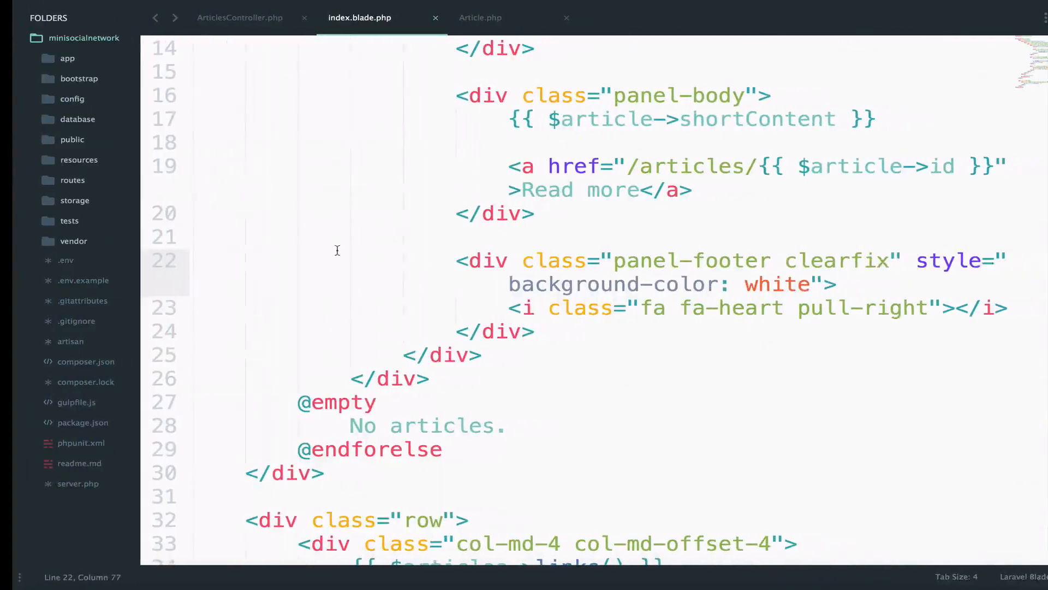
Step: Follow a Read more link and make the show method return the id
left_click(608, 166)
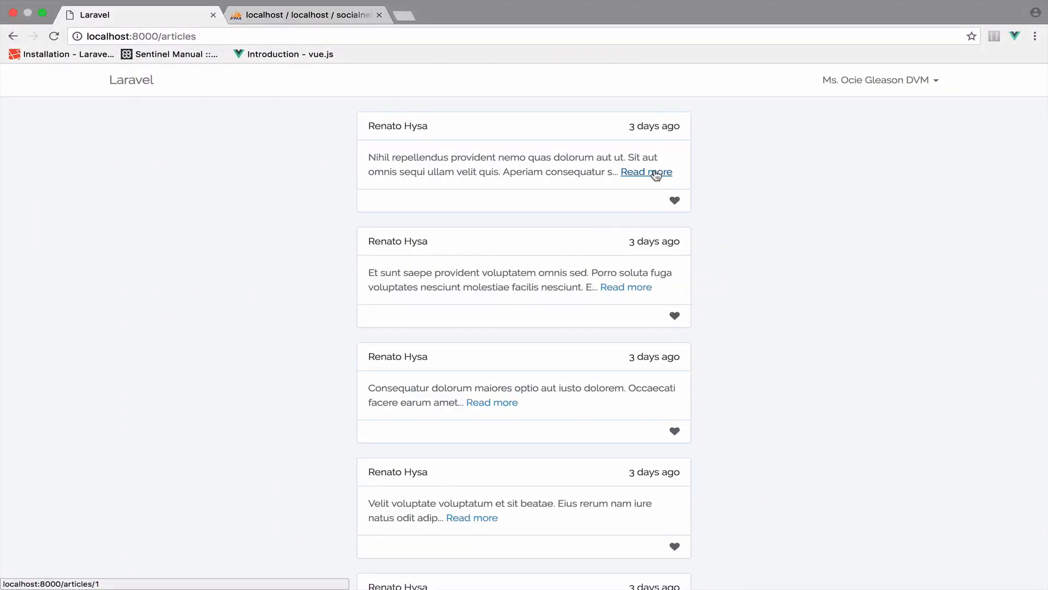
left_click(645, 172)
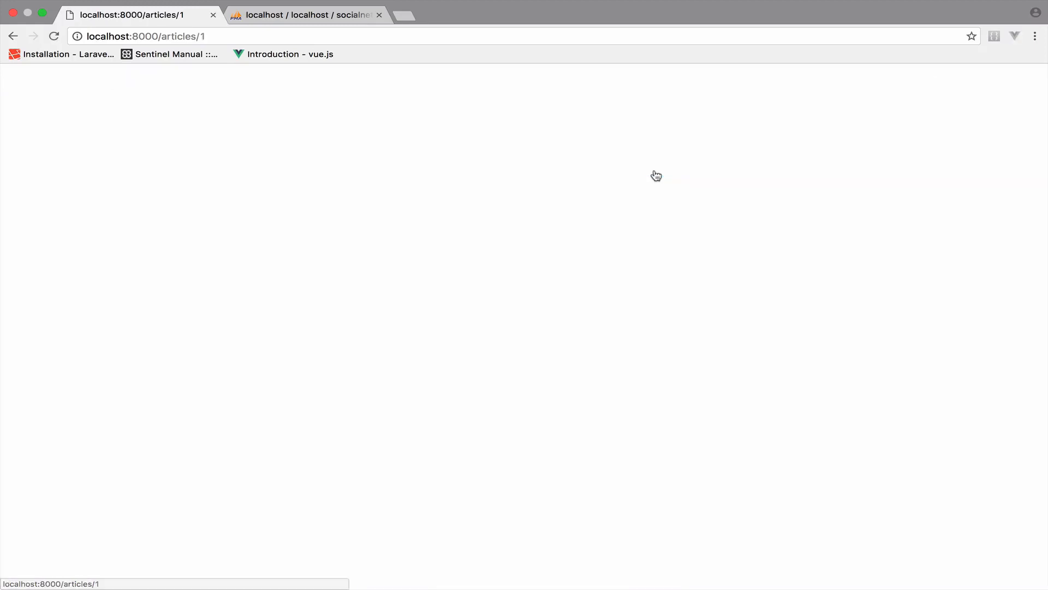
mouse_move(471, 212)
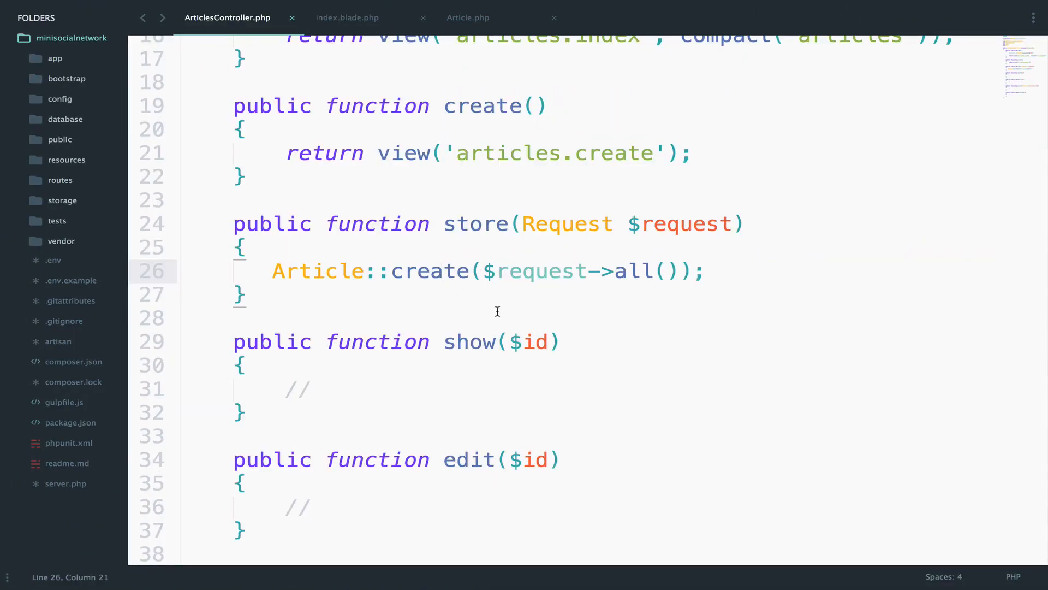
double_click(297, 390)
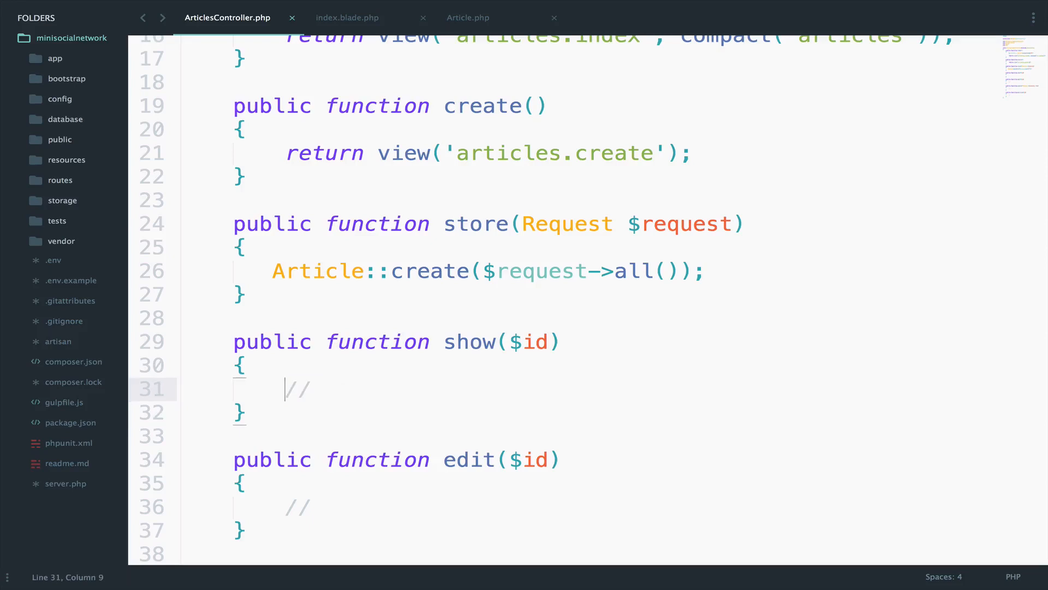
type("return $")
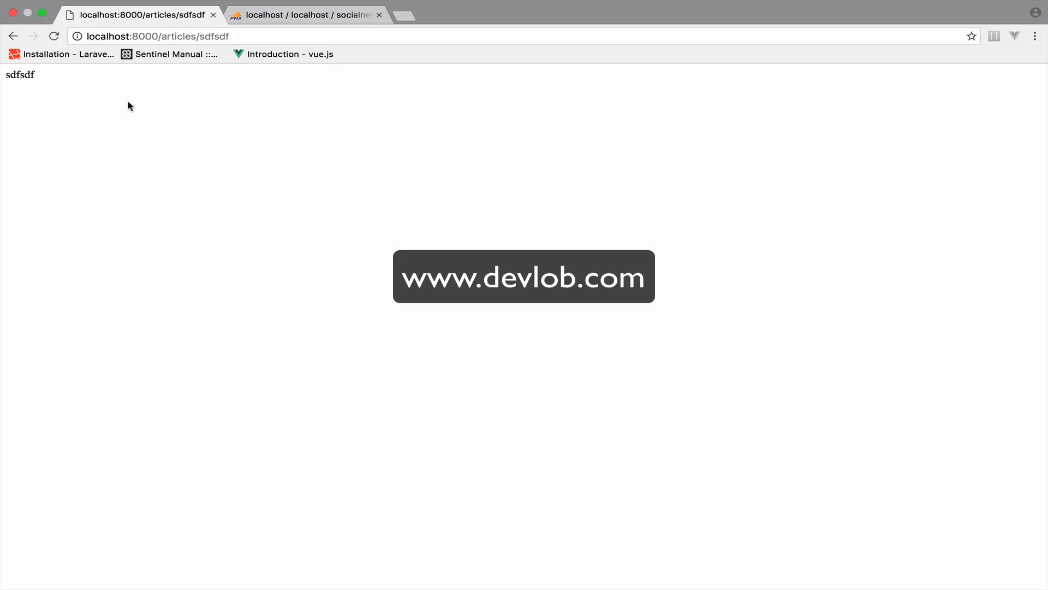
mouse_move(256, 196)
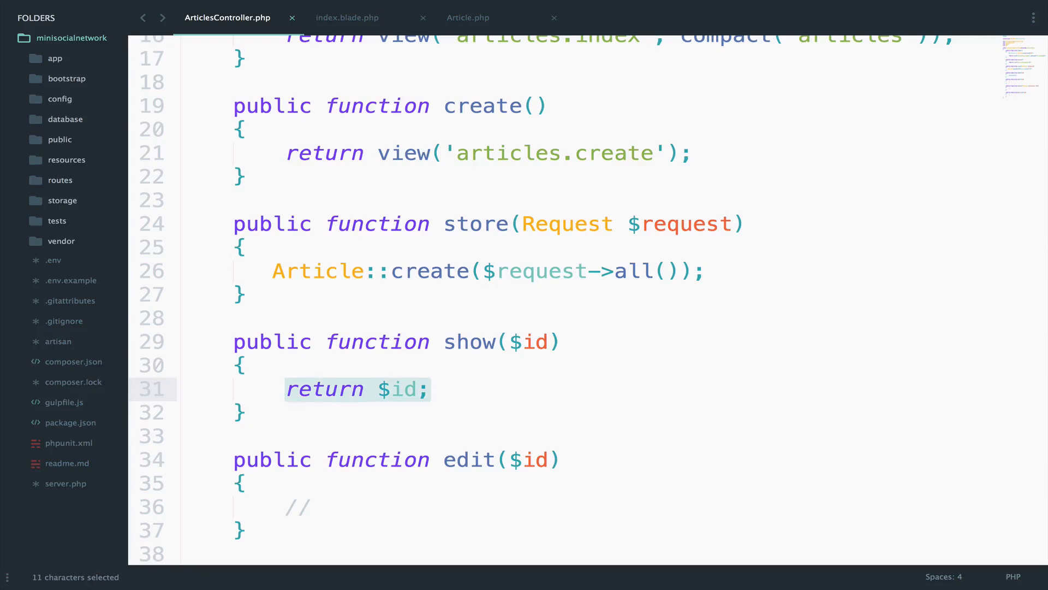
Step: Set show() to $article = Article::find($id), return it, and load article 100
type("$article")
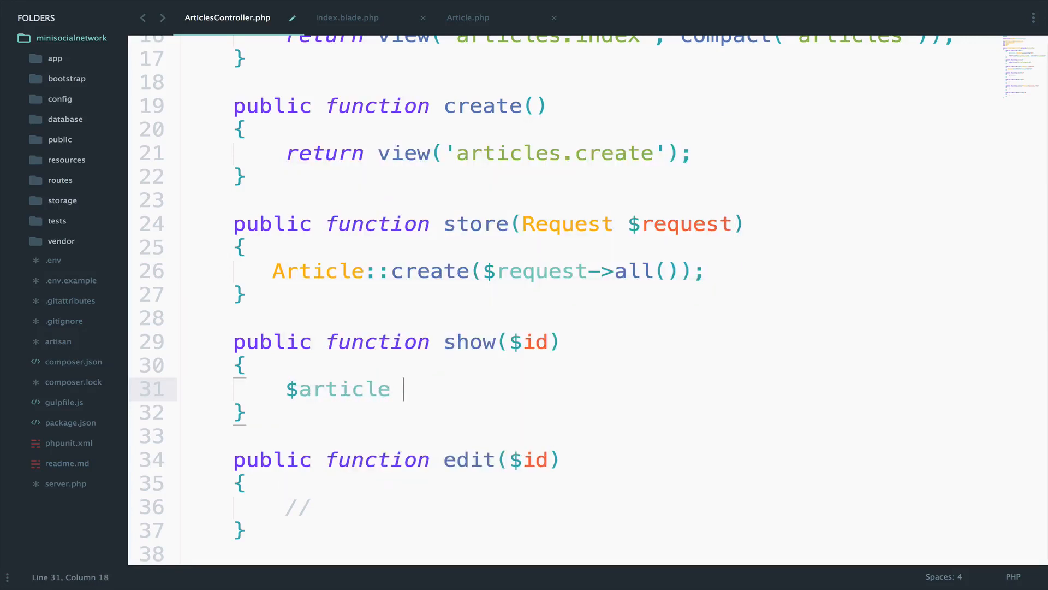
type("= Article:")
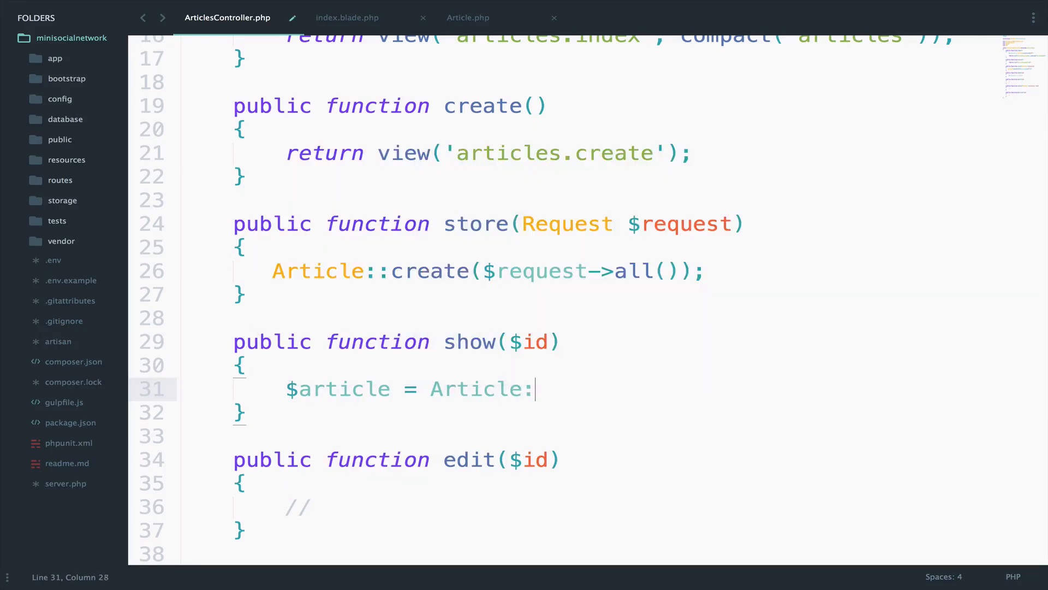
type(":find()")
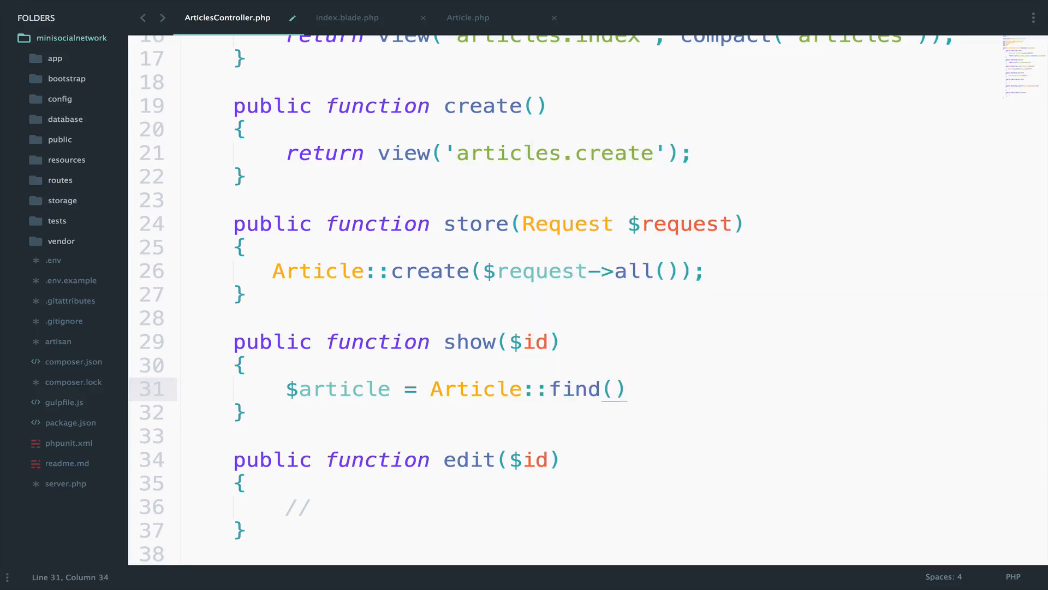
type("$id")
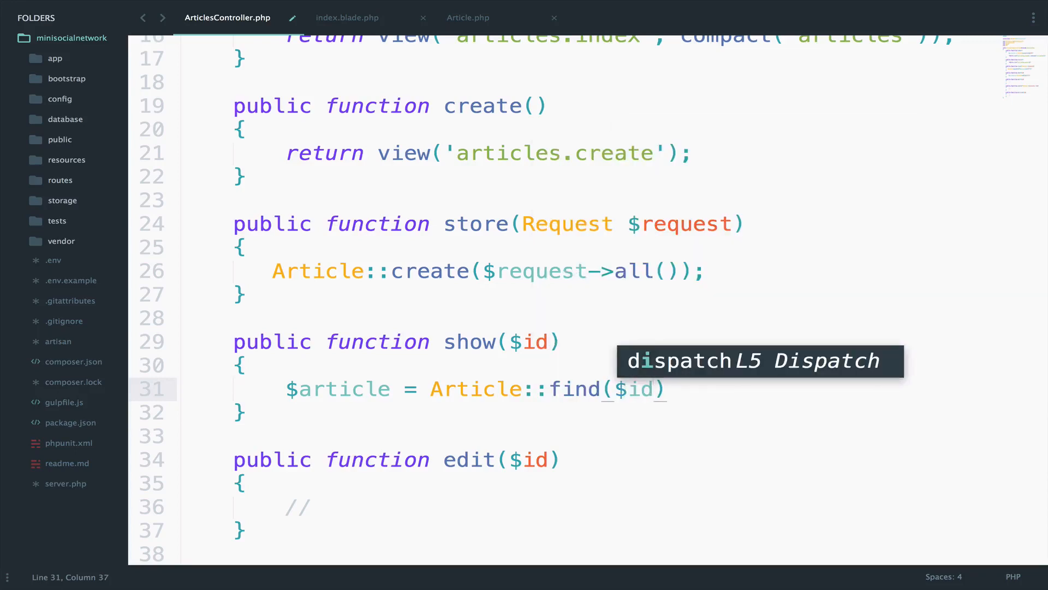
type(";")
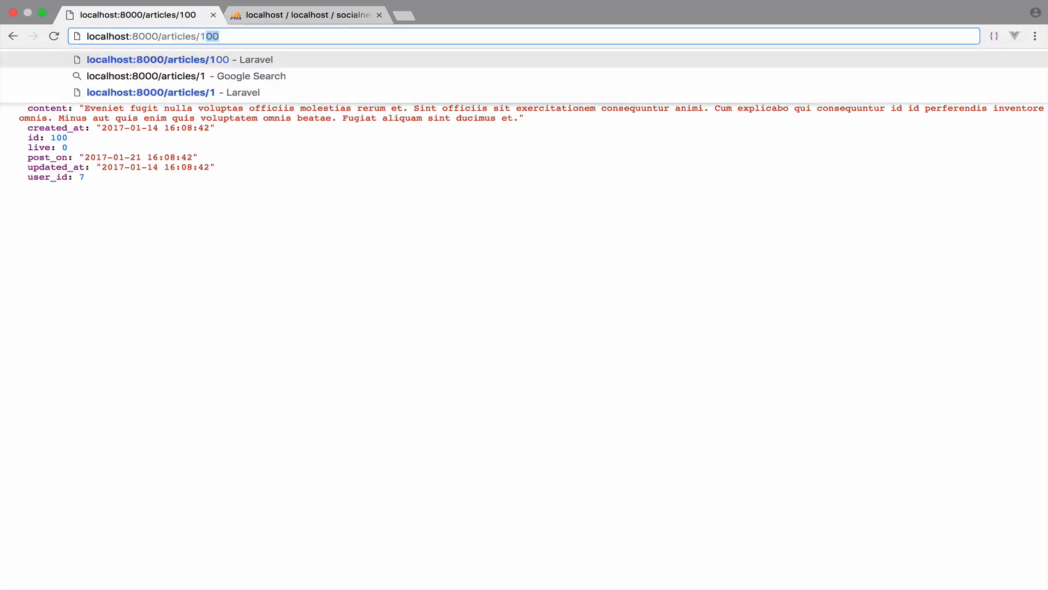
left_click(151, 76)
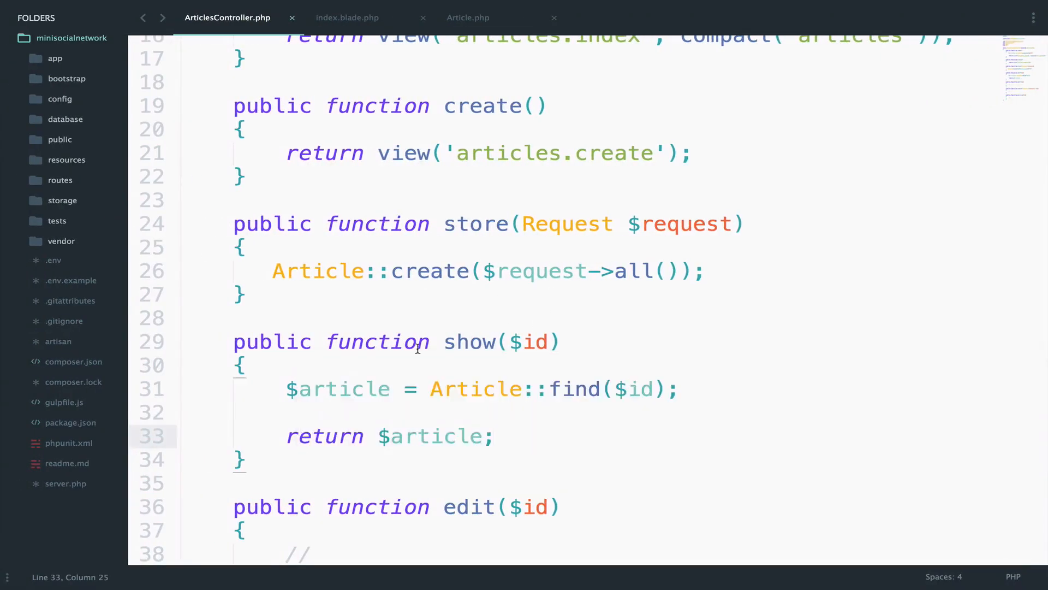
Step: Change Article::find to Article::findOrFail in the show method
left_click(602, 389)
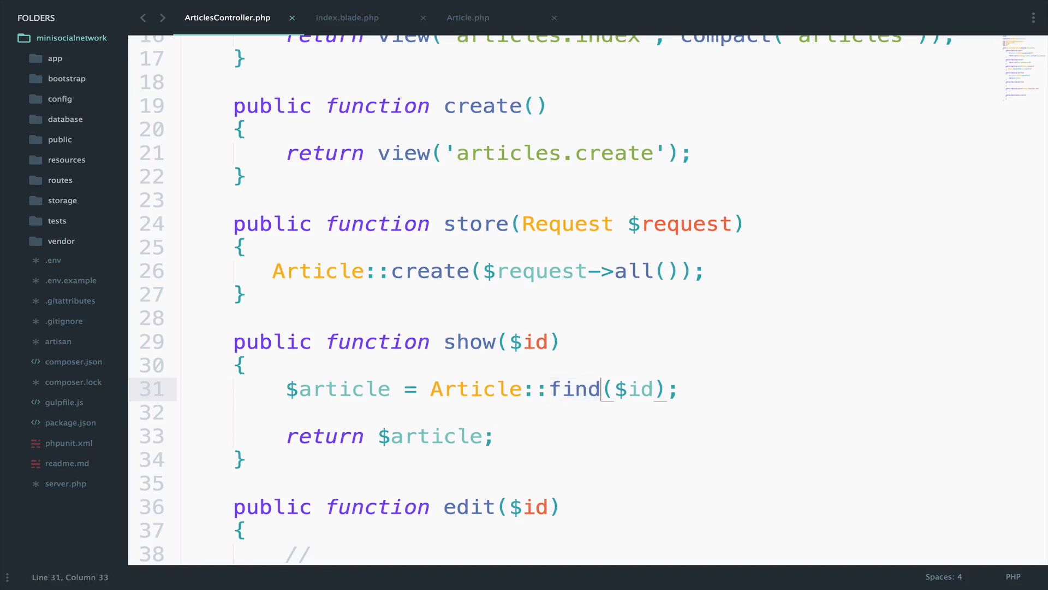
type("OrFail")
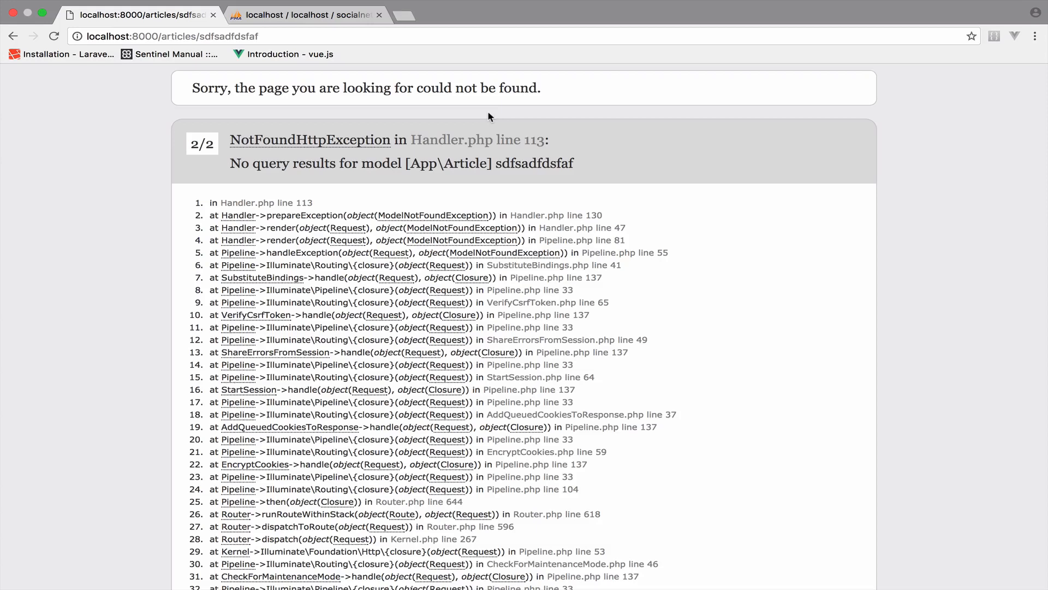
mouse_move(263, 143)
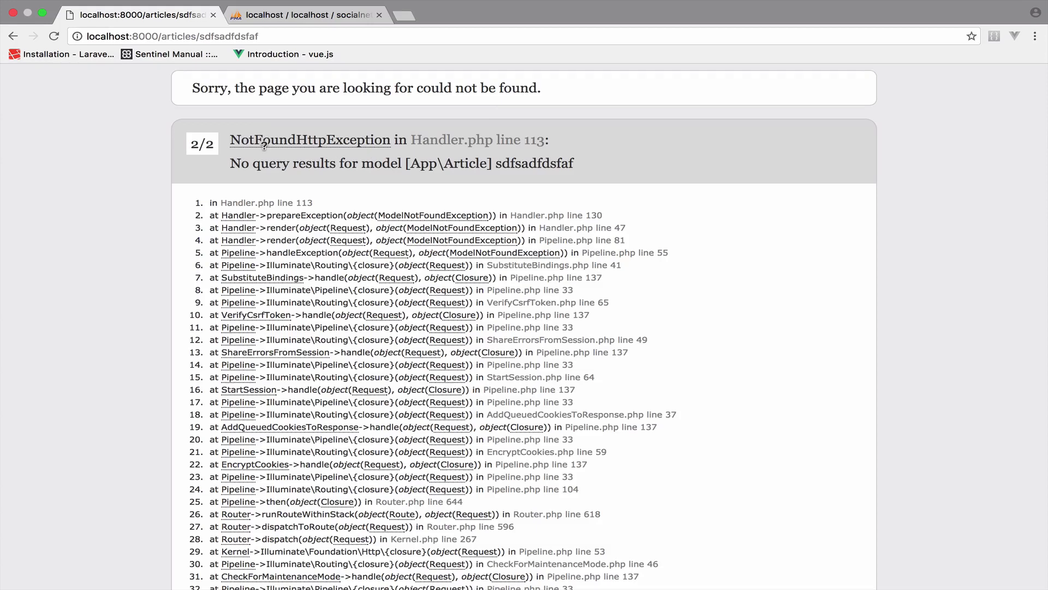
mouse_move(275, 184)
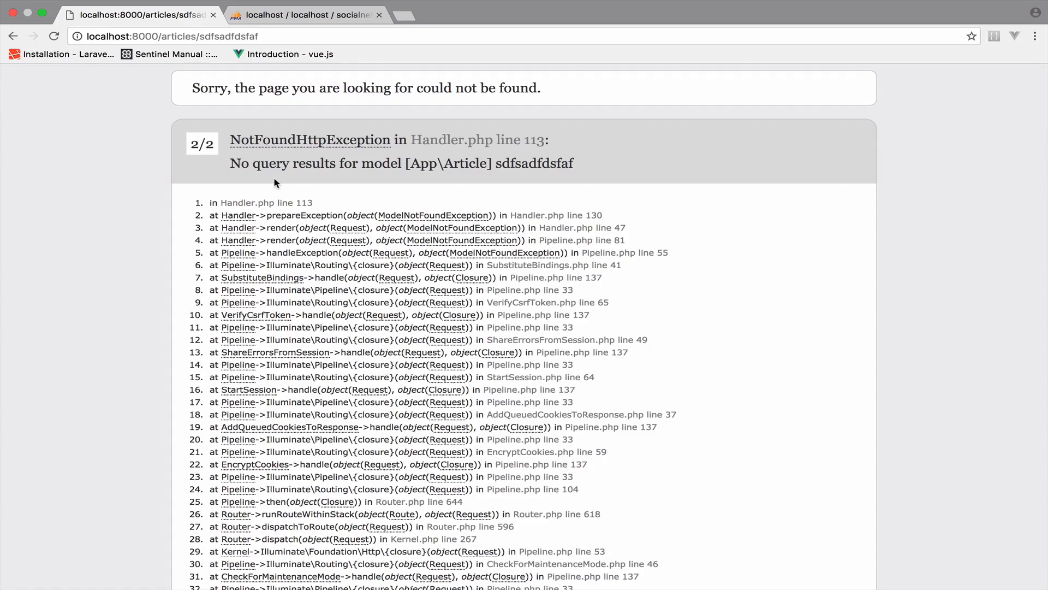
mouse_move(449, 301)
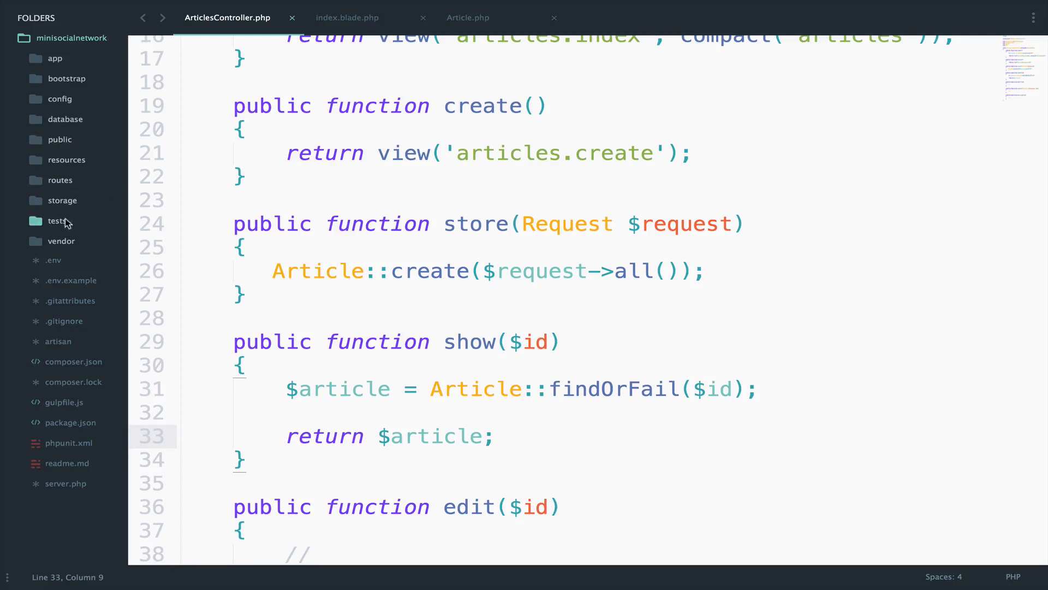
Step: Create an empty 404.blade.php file next to 503.blade.php in resources/views/errors
left_click(66, 158)
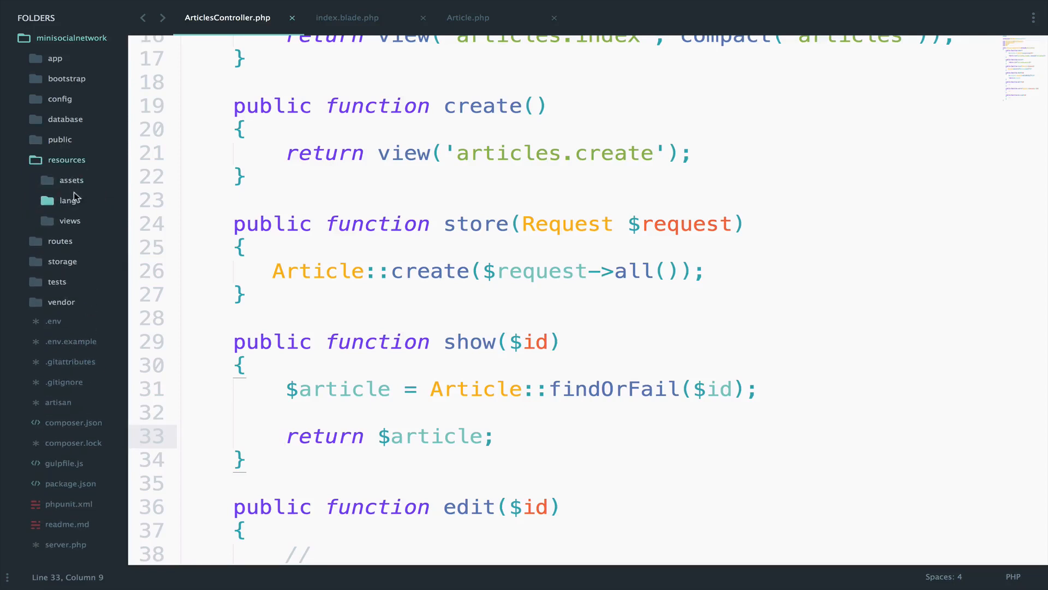
left_click(70, 220)
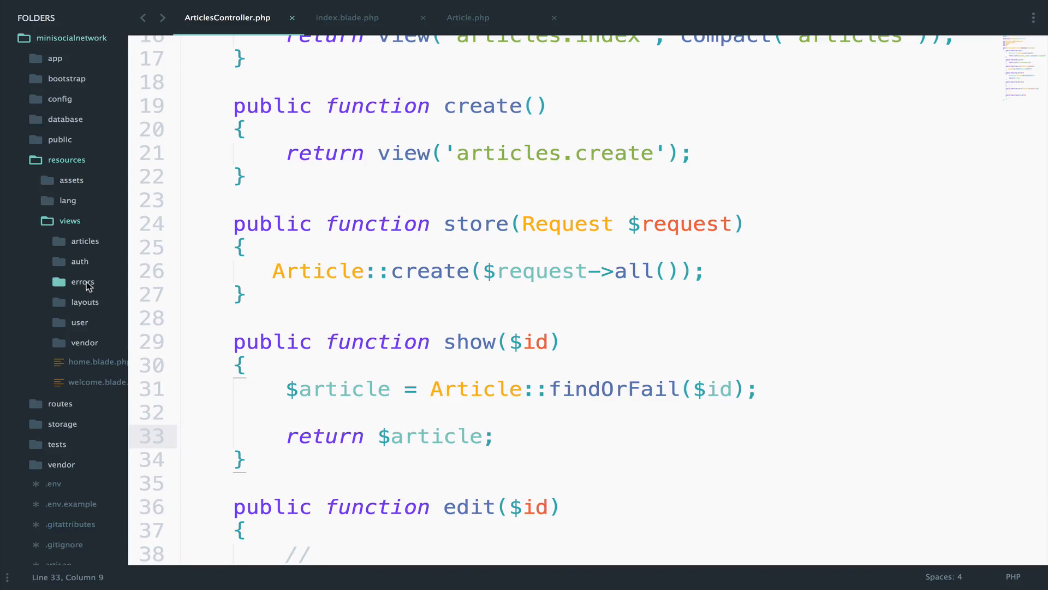
left_click(83, 281)
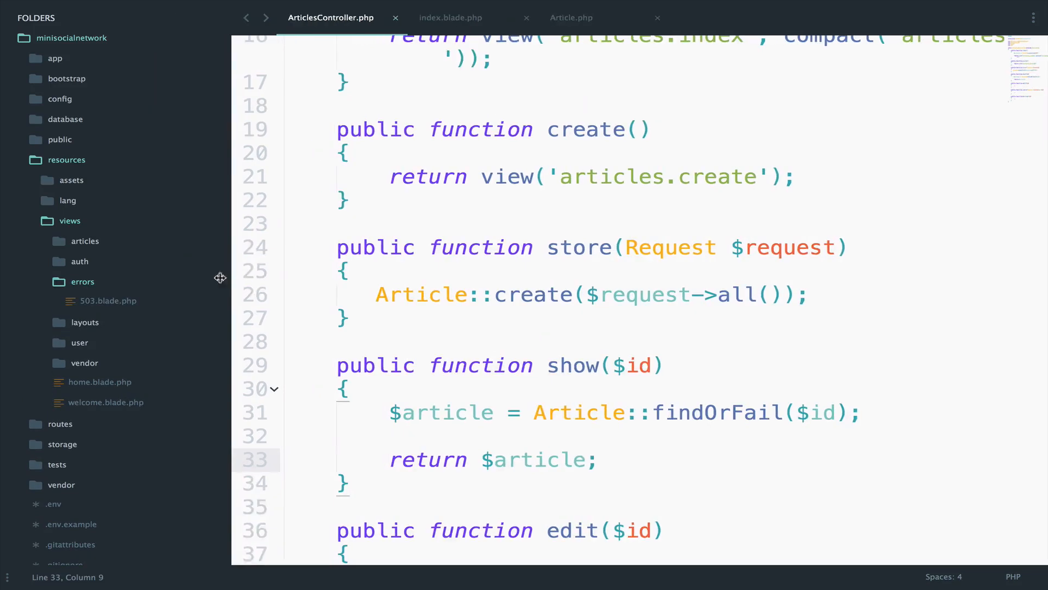
mouse_move(94, 283)
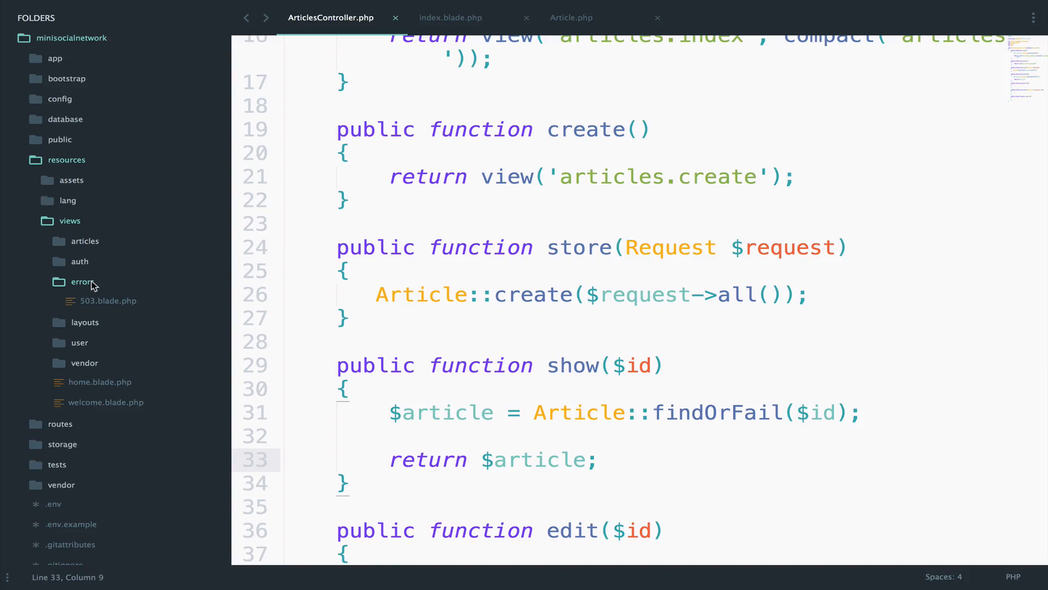
right_click(81, 281)
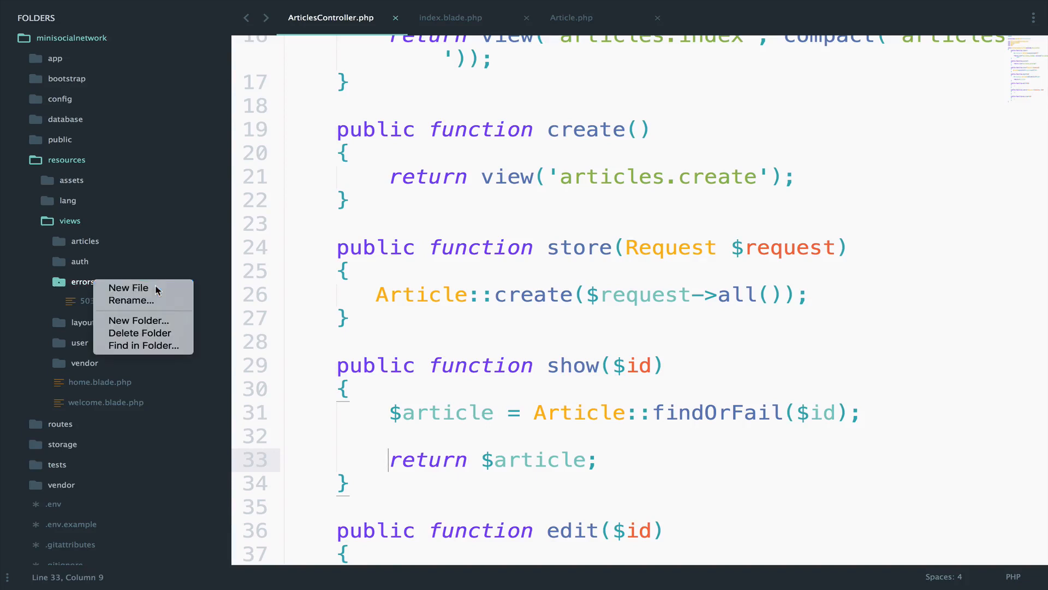
left_click(127, 288)
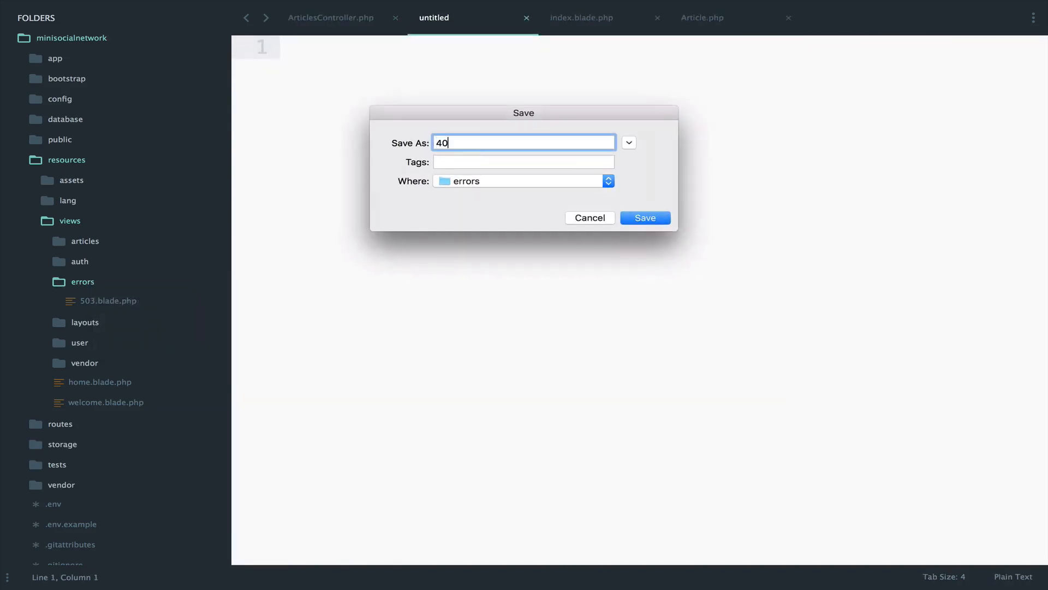
type("4.blade.p")
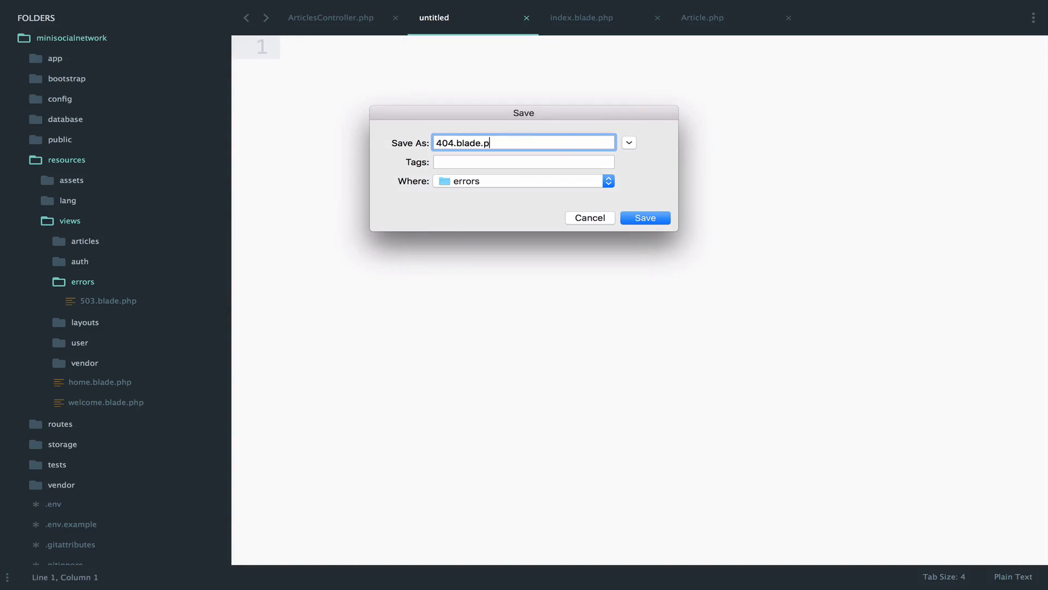
left_click(643, 217)
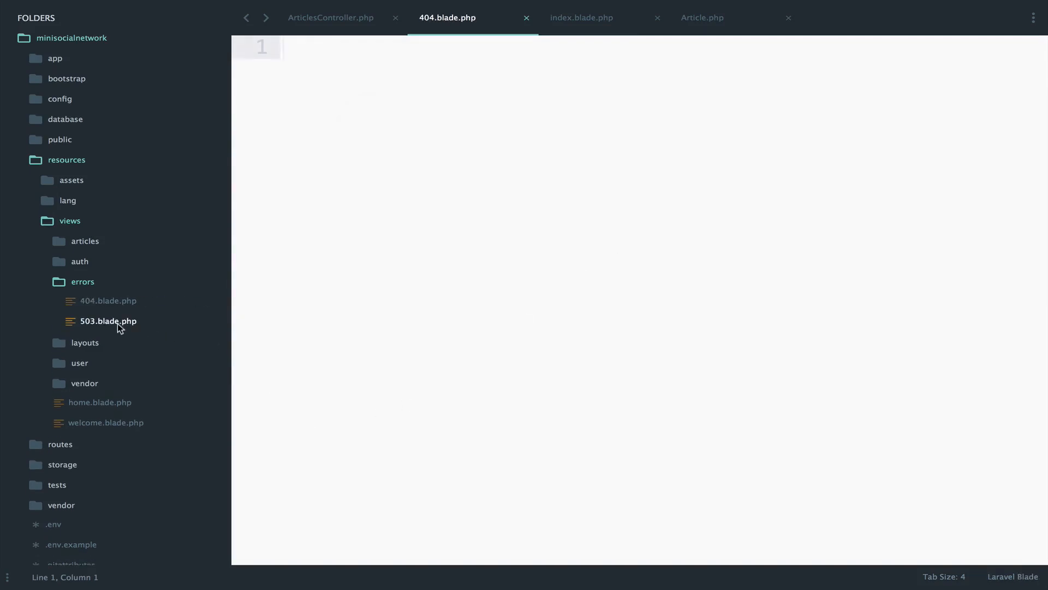
Step: Paste the 503 template into 404.blade.php, with title 404 and text 'Nothing was found! Sorry :('
left_click(109, 321)
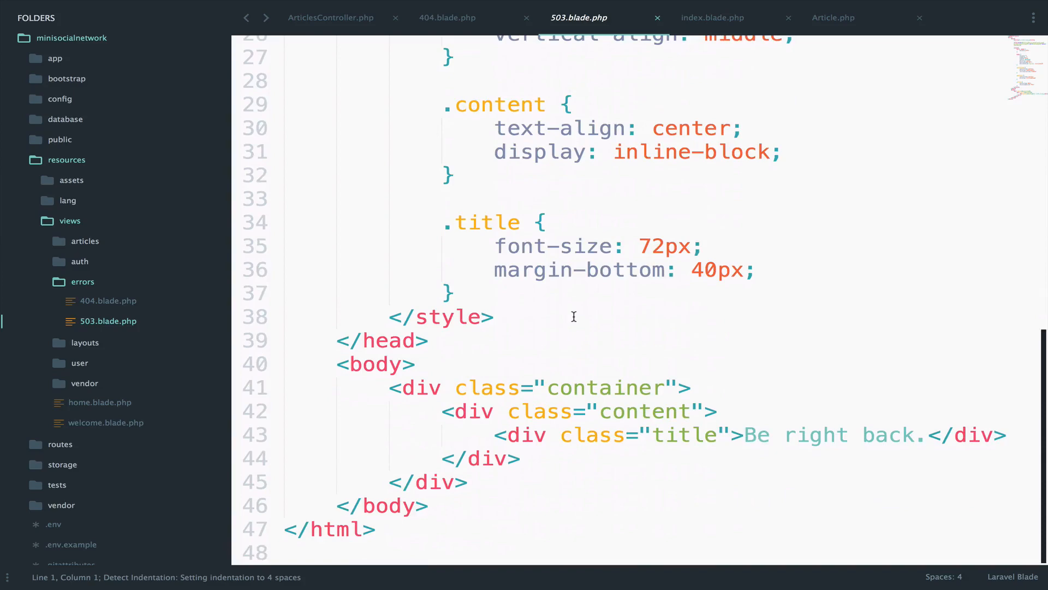
scroll("up", 3)
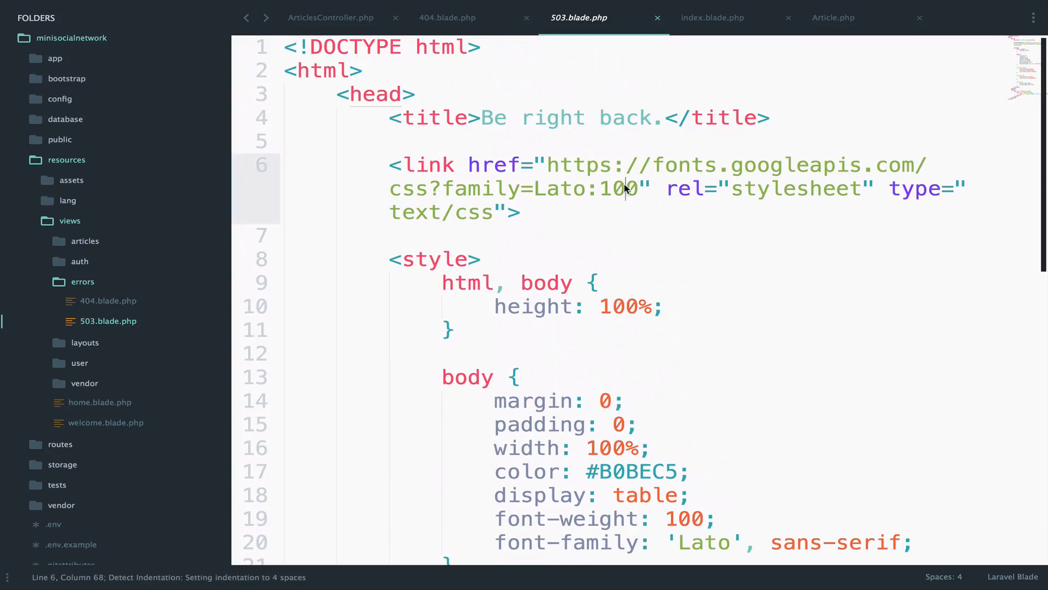
left_click(447, 17)
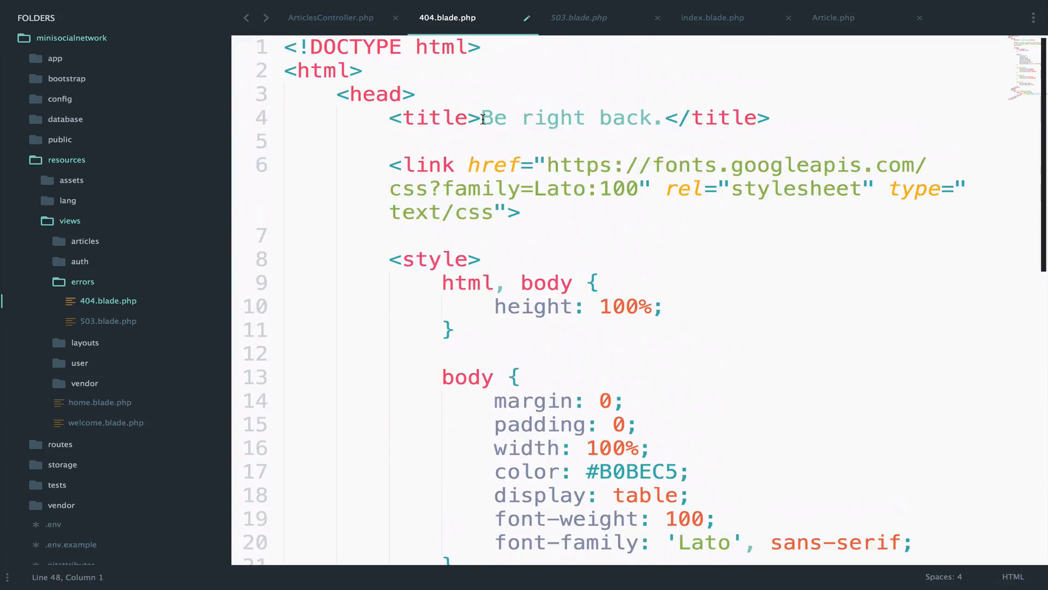
type("404.")
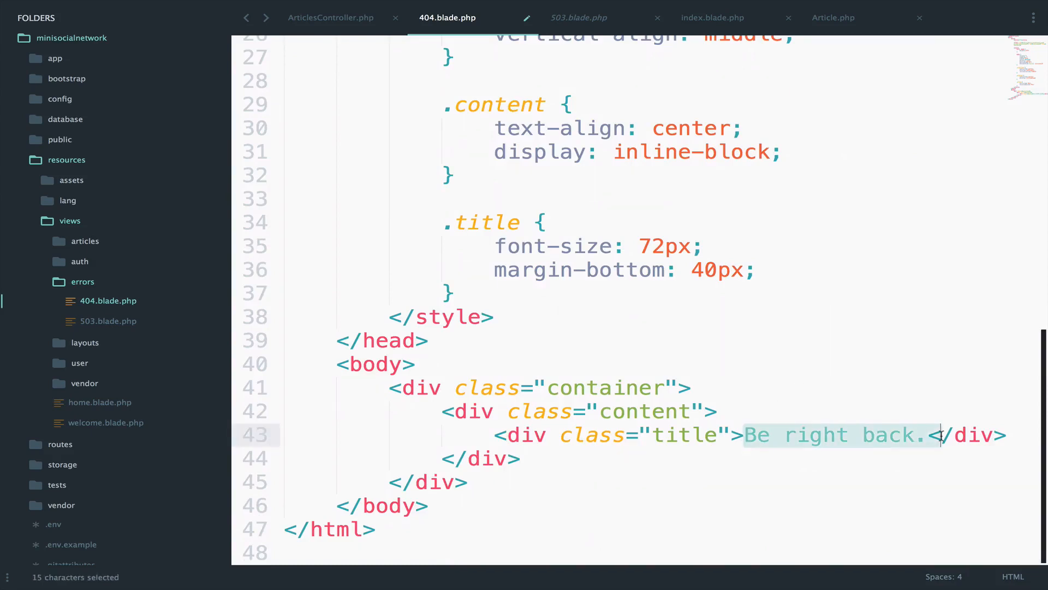
type("Nothing")
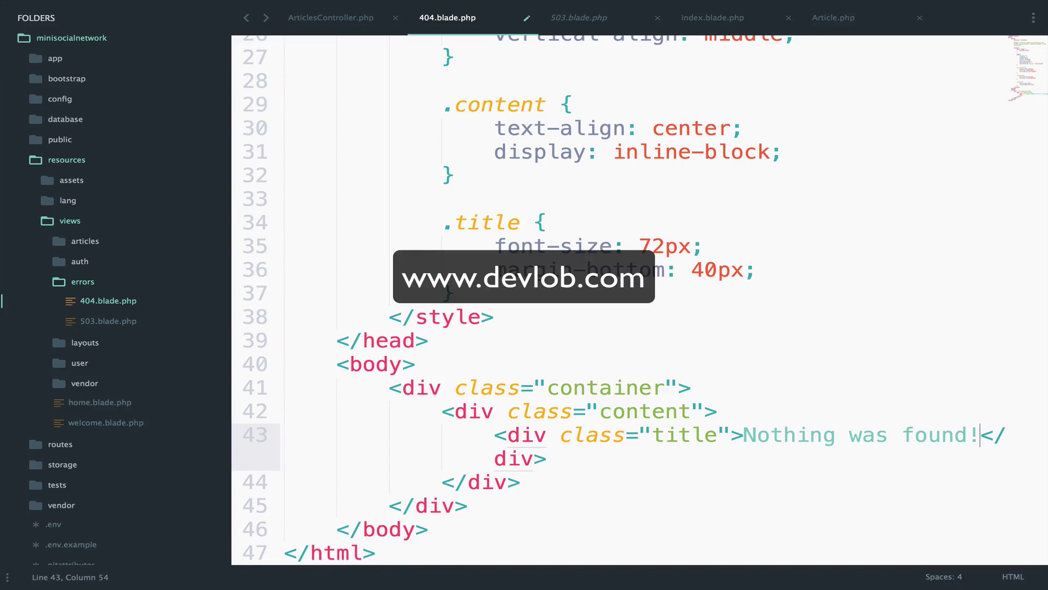
type("Sorry :")
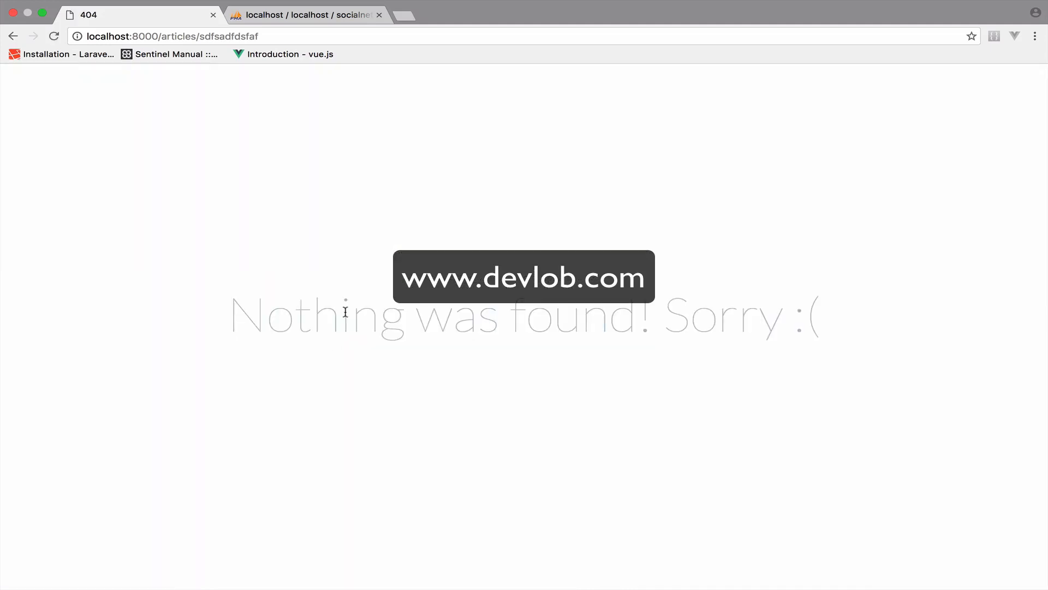
mouse_move(393, 415)
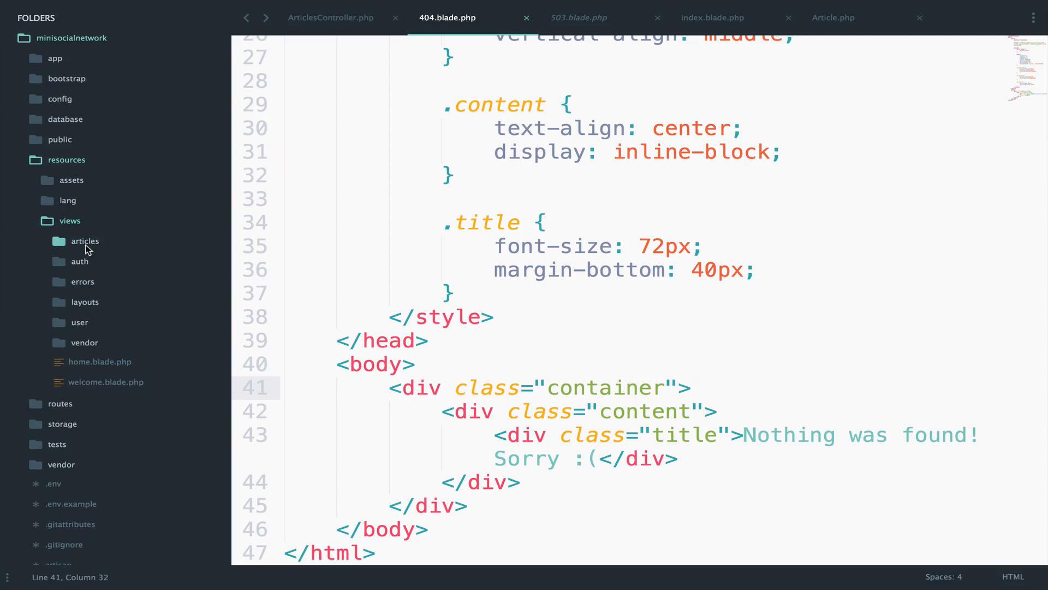
Step: Create a new show.blade.php file in resources/views/articles
right_click(85, 241)
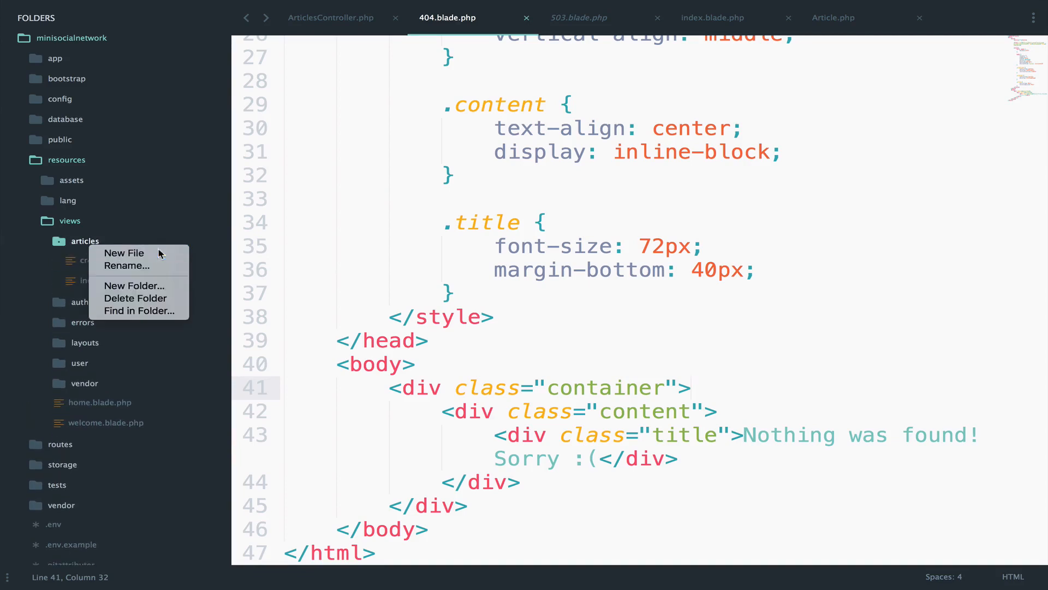
left_click(125, 253)
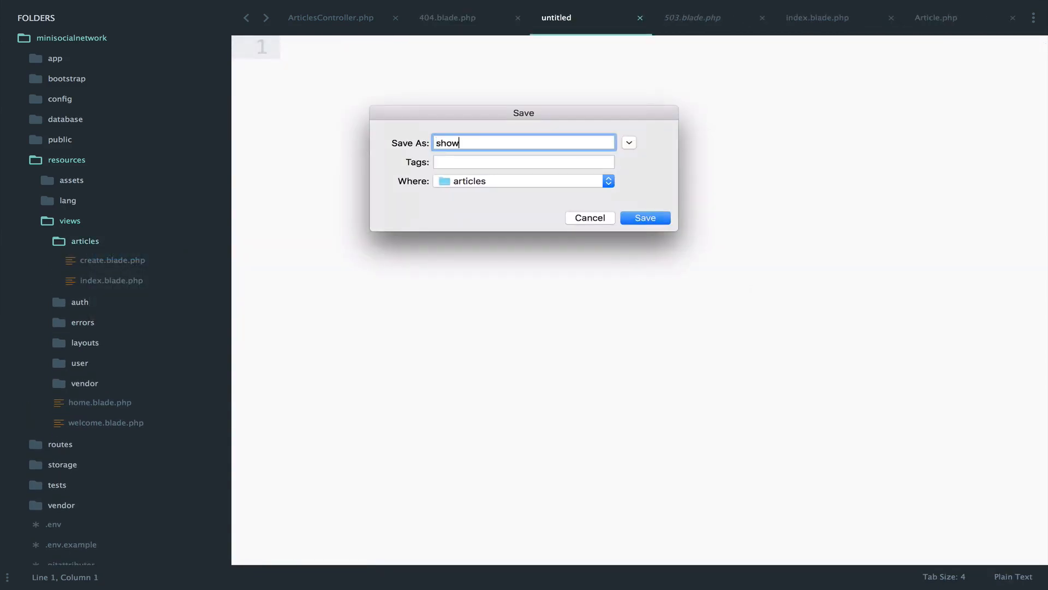
left_click(644, 217)
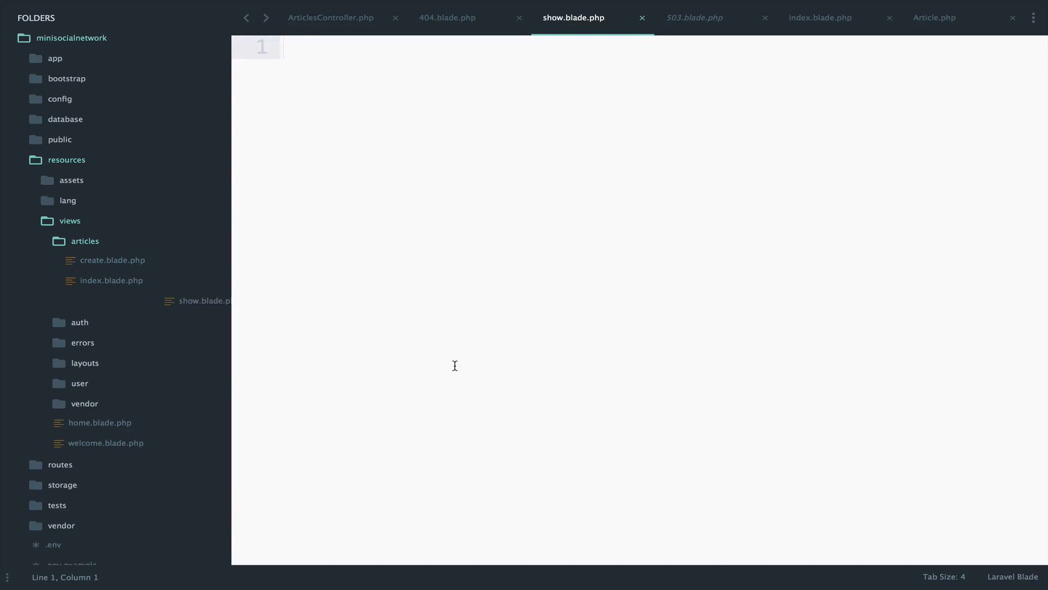
Step: Copy create.blade.php's layout into show.blade.php and cut out the form
left_click(111, 260)
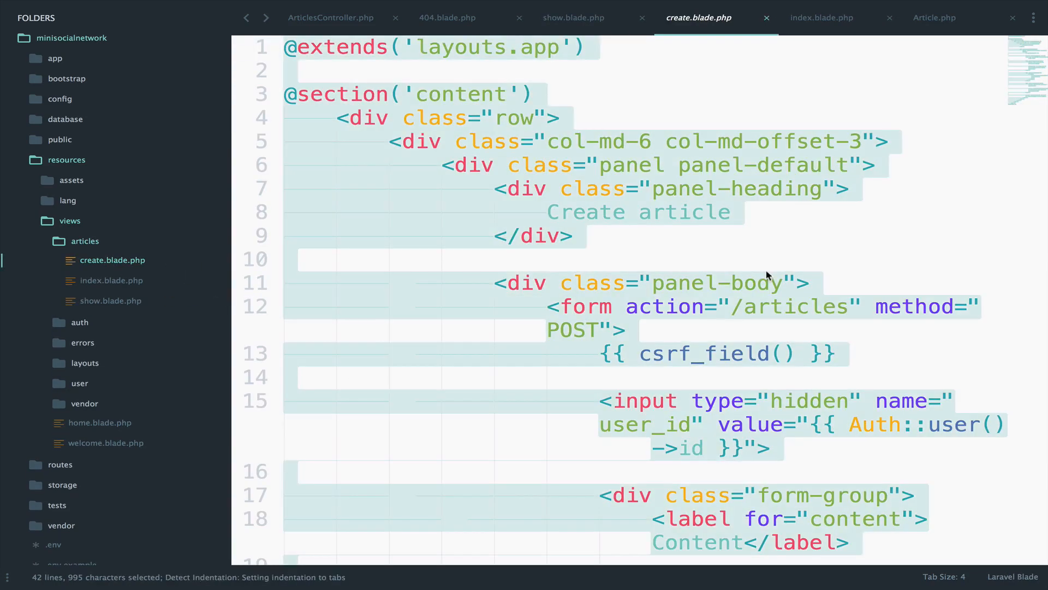
left_click(573, 18)
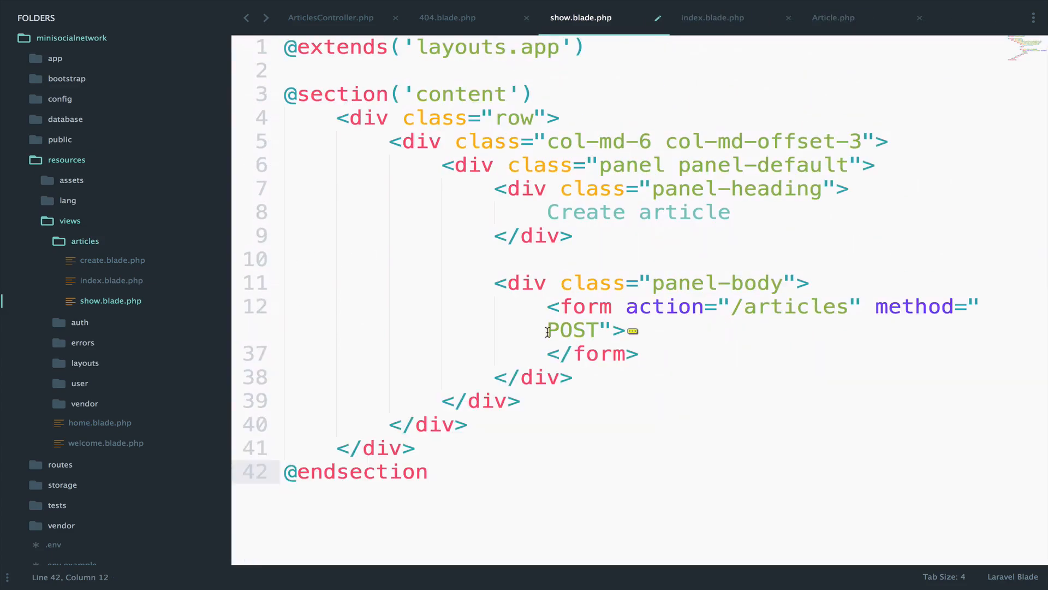
key("Ctrl+x")
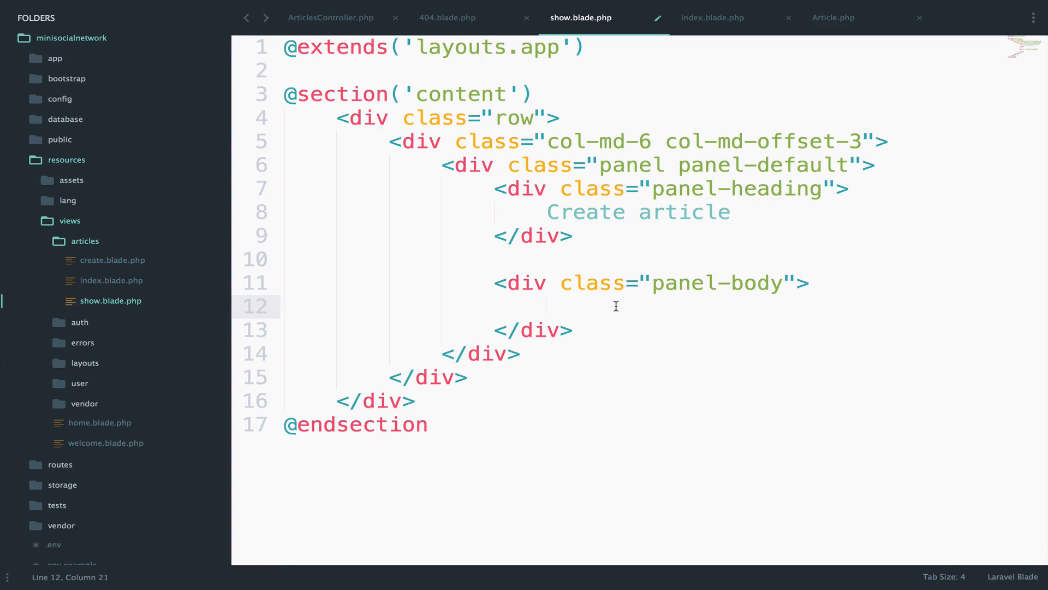
mouse_move(547, 211)
type("<span>")
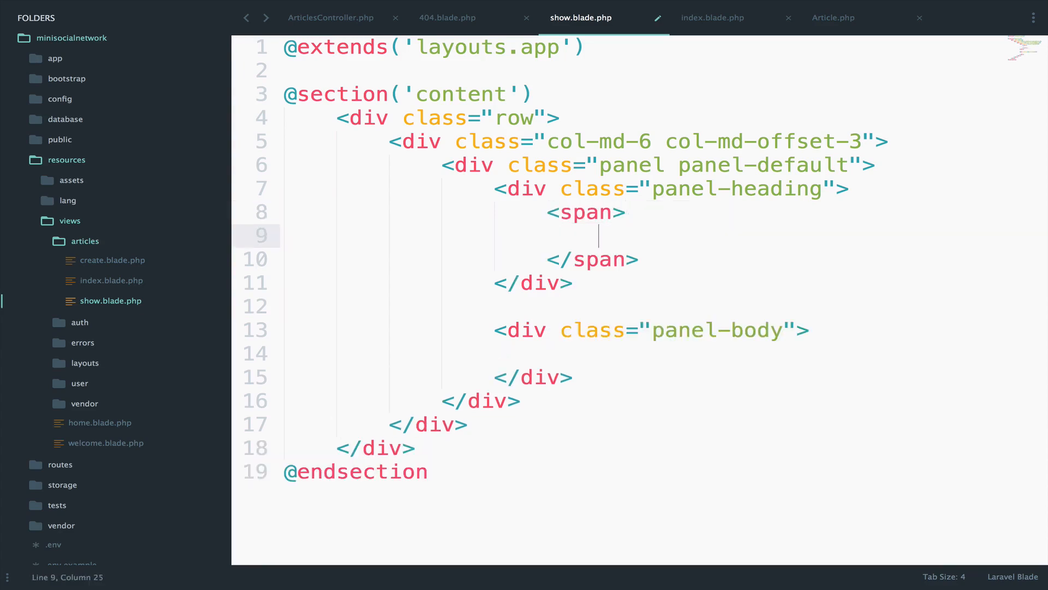
Step: Write 'Article by Renato Hysa' in the show view's heading span
type("Article")
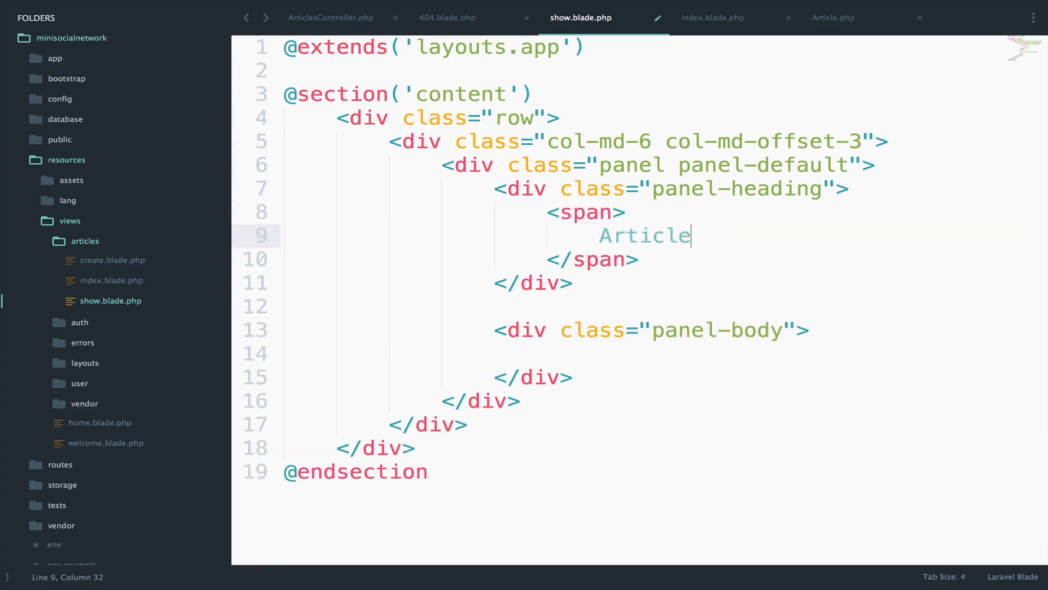
type("by Renato Hy")
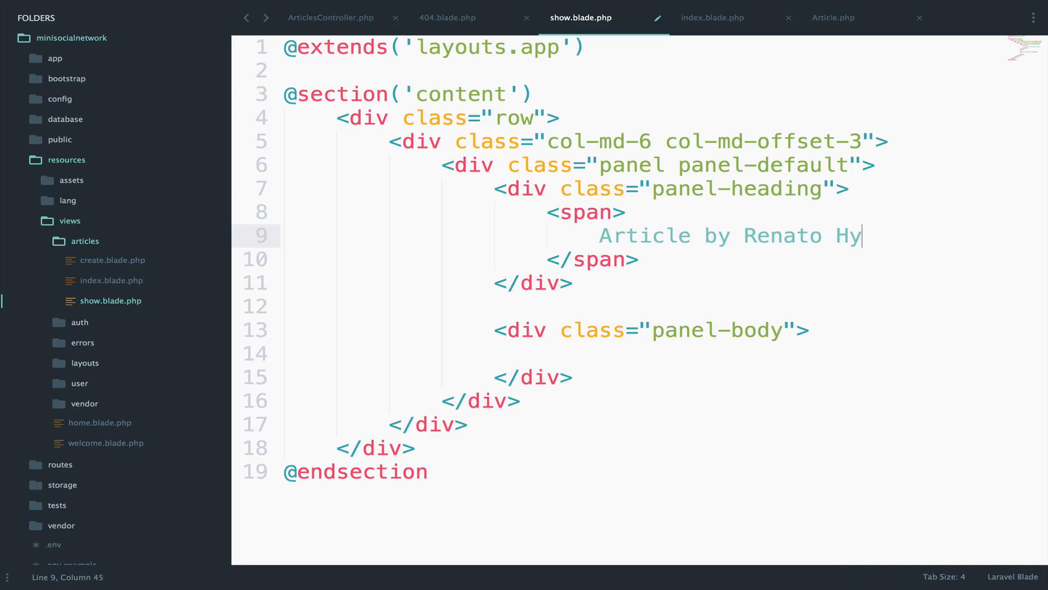
type("sa")
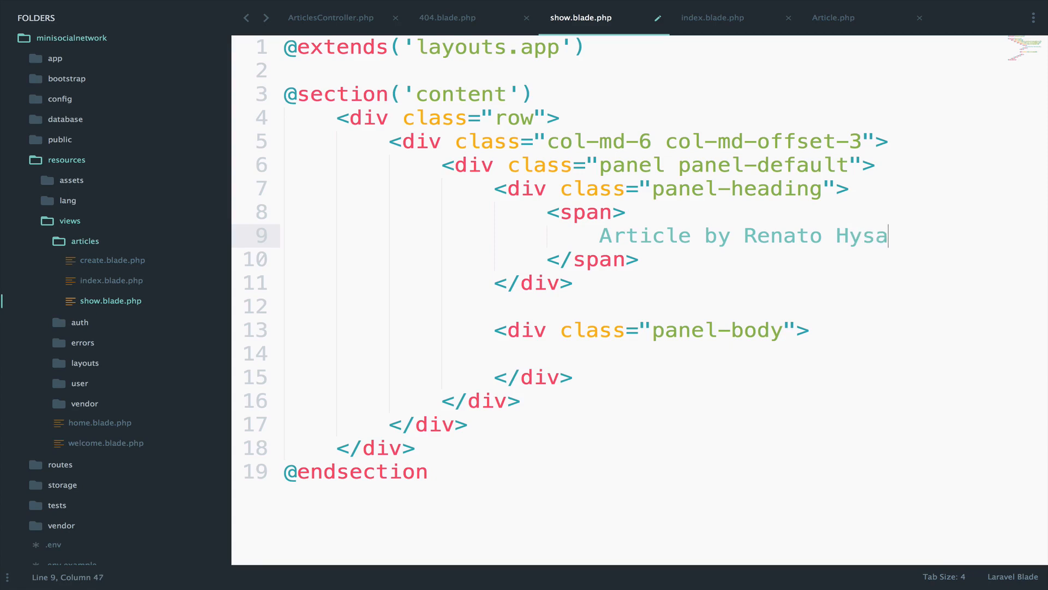
Step: Add a pull-right span showing {{ $article->created_at->diffForHumans() }}
key("enter")
type("<span>")
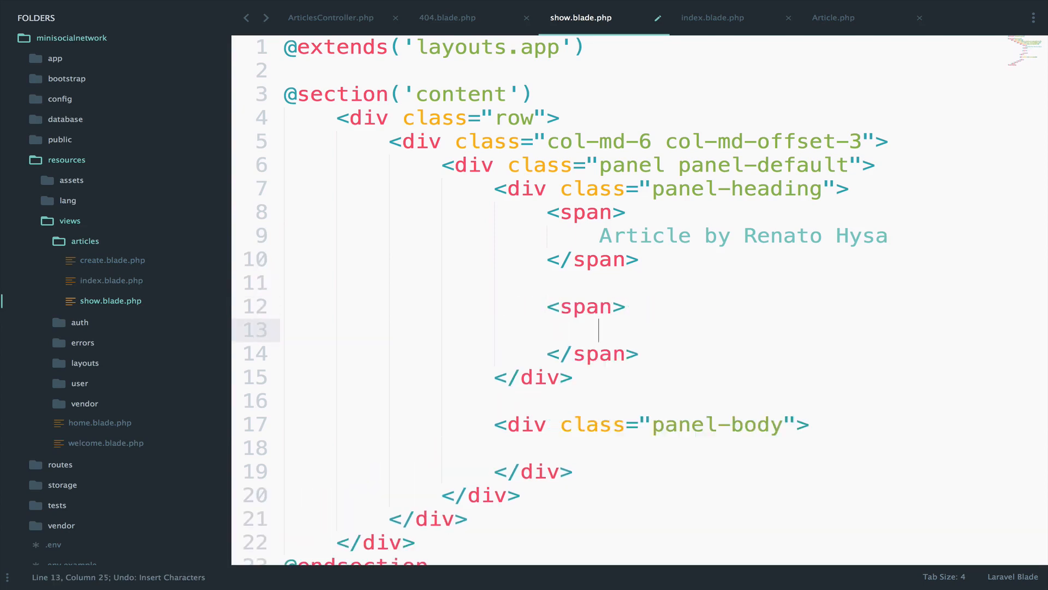
type("class=\"\"")
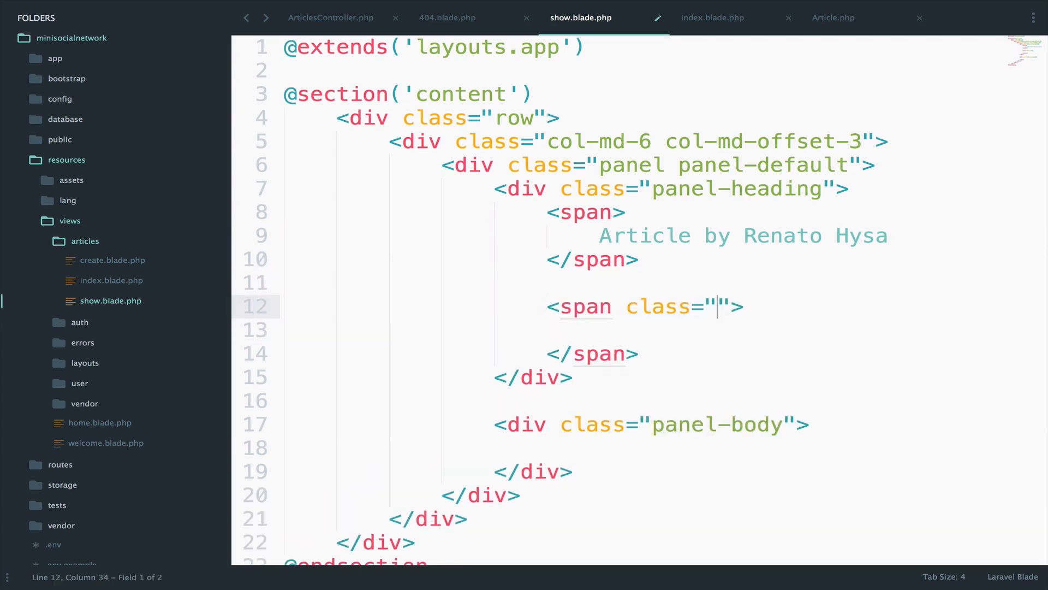
type("pull-right")
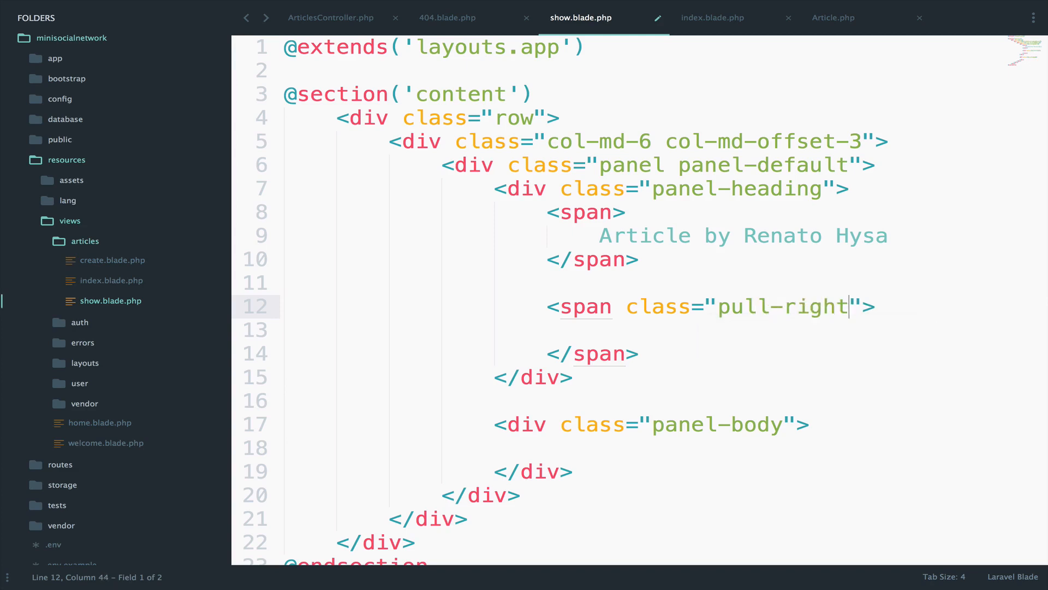
type("{}")
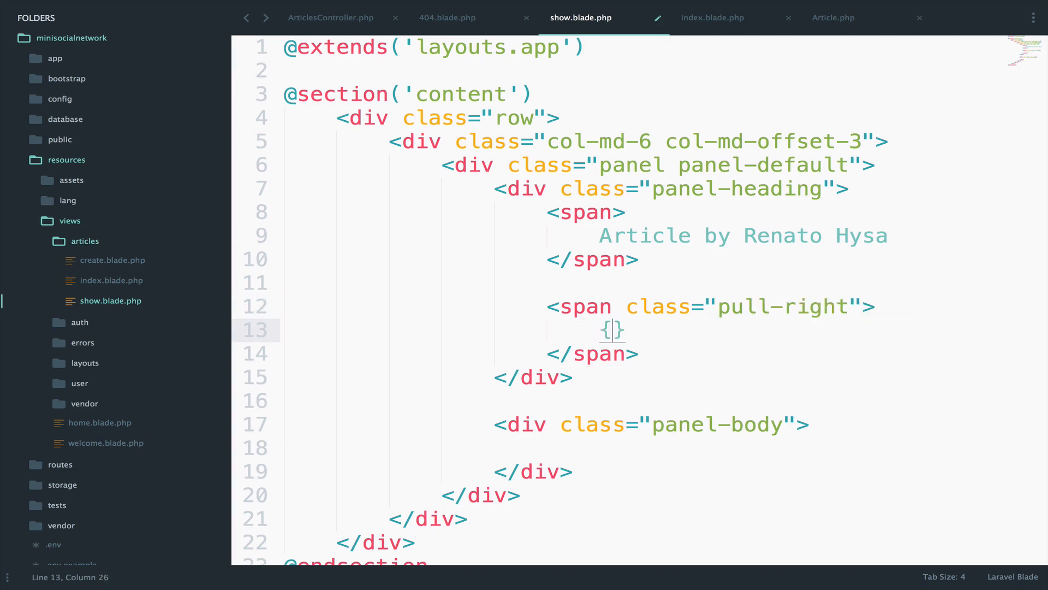
type("{{ $aet }}")
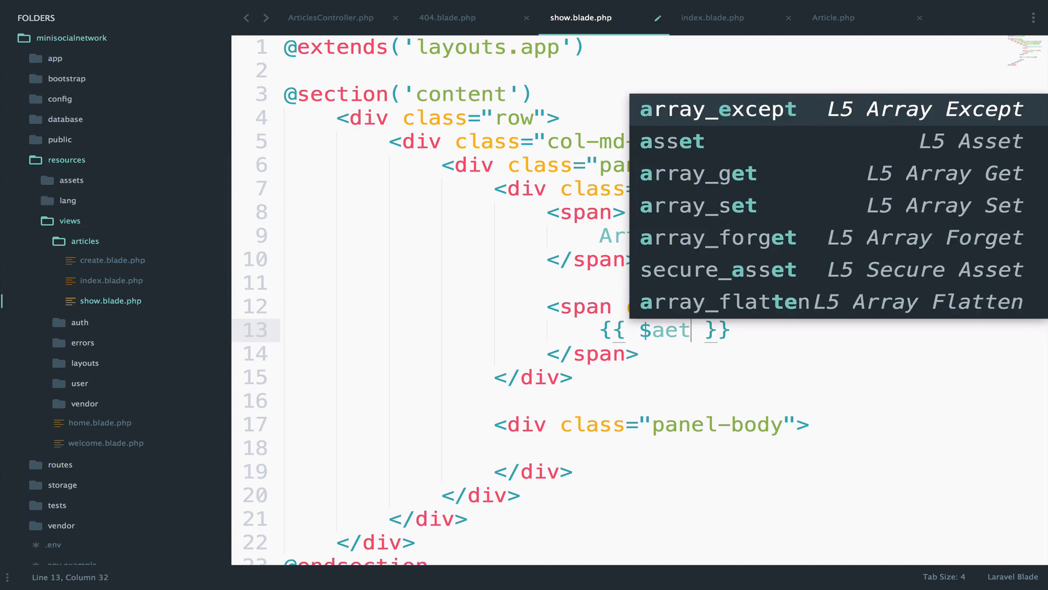
type("$article->")
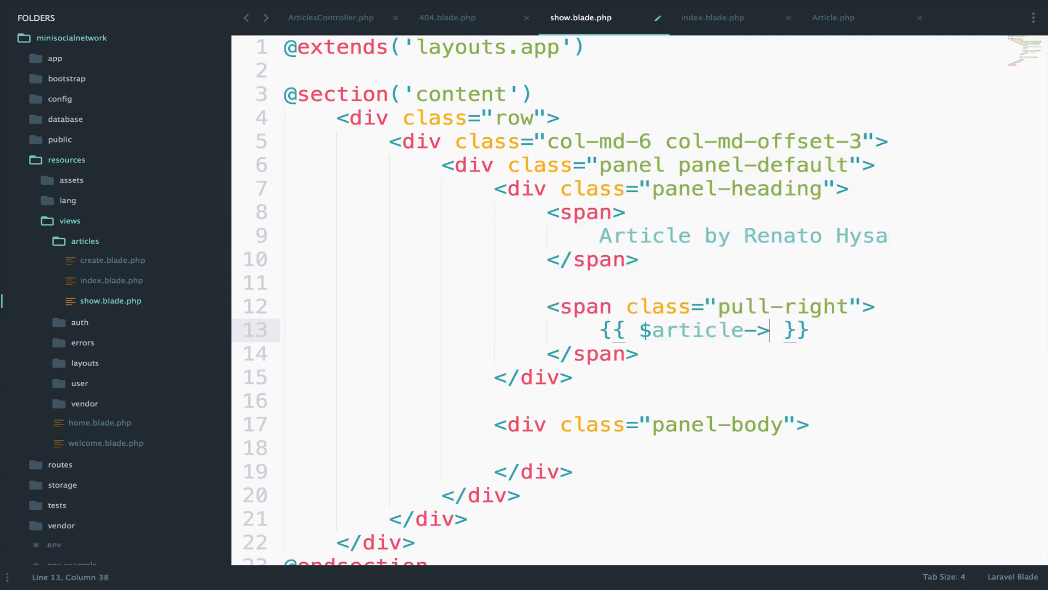
type("created_")
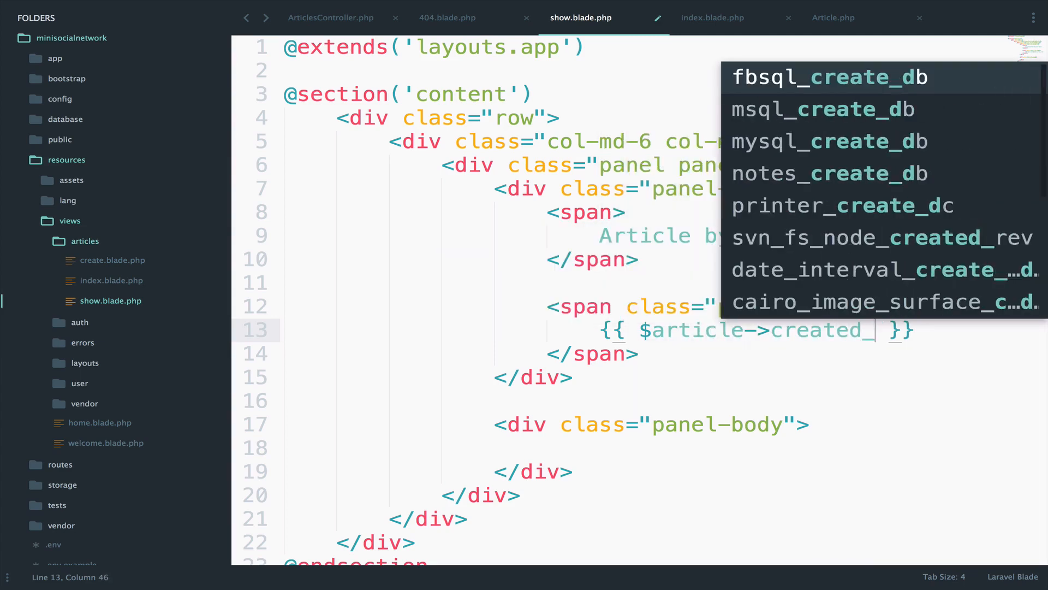
type("at->diffForH")
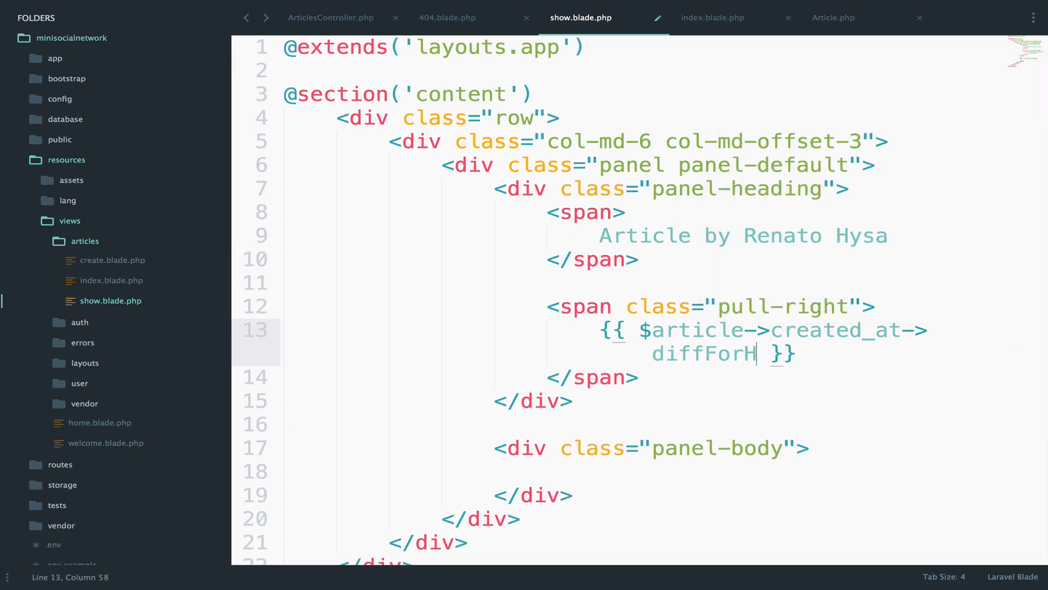
type("umans(")
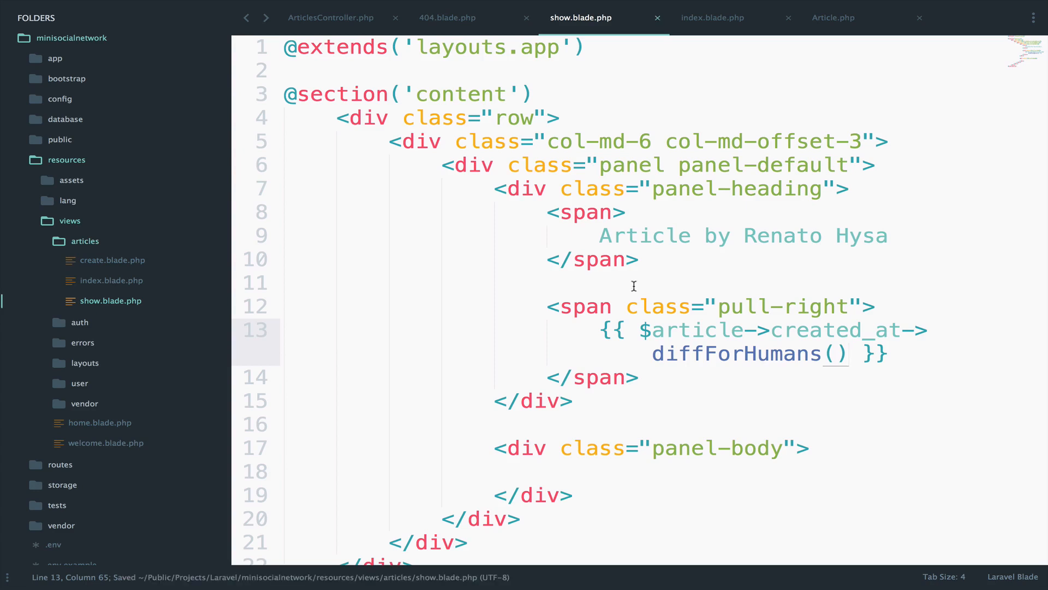
Step: Output {{ $article->content }} inside the panel body
left_click(595, 471)
type("{{ $ ")
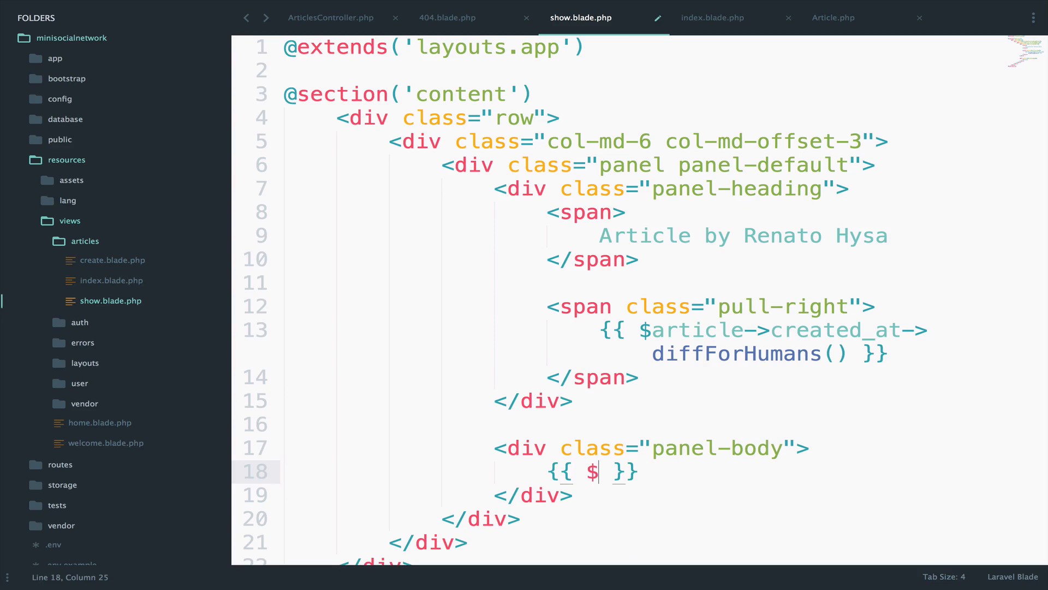
type("article->for")
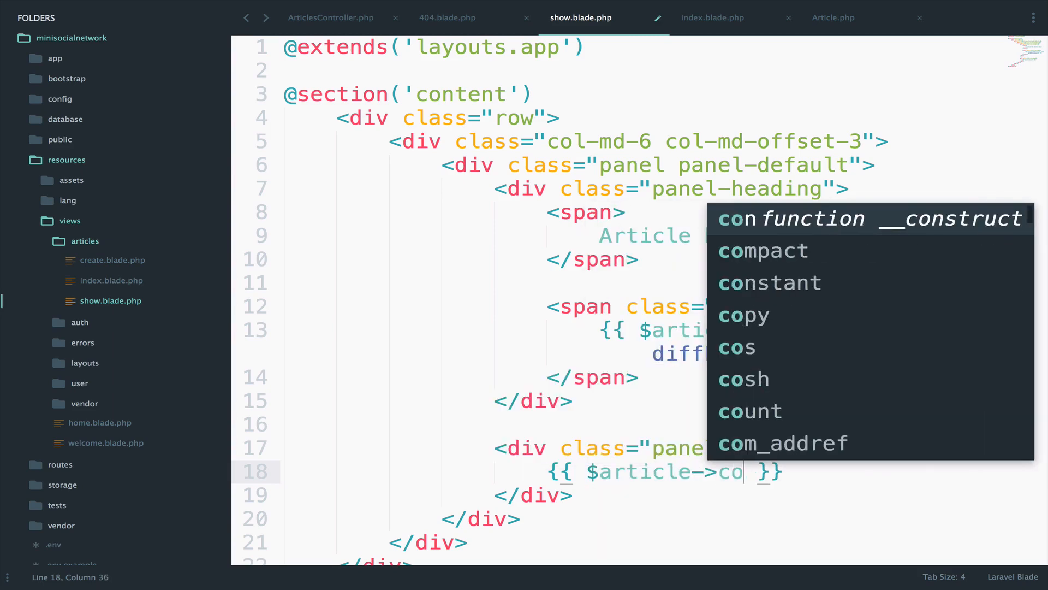
type("ntent")
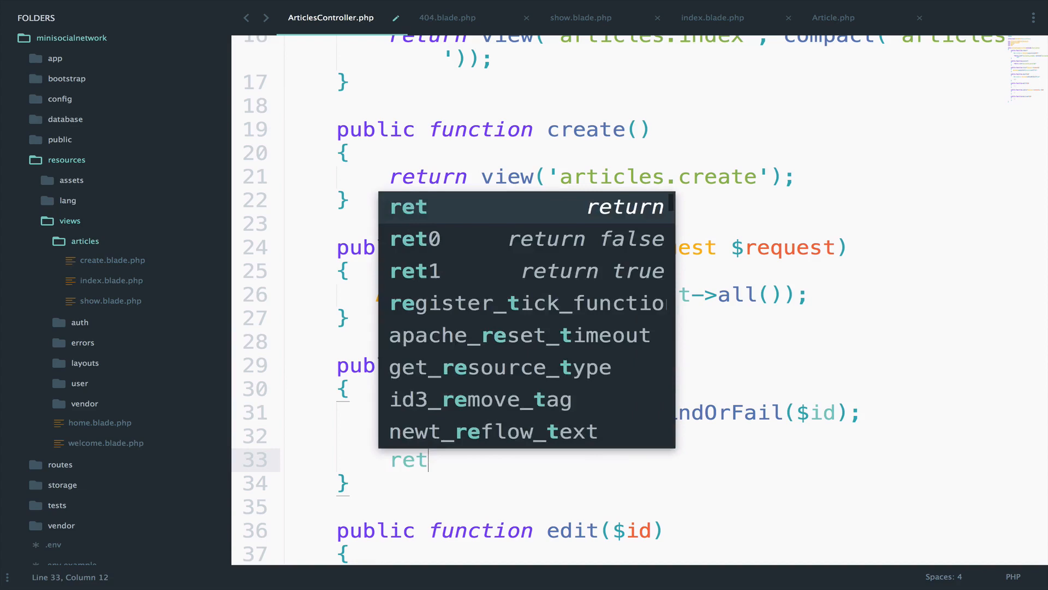
Step: Make show() return view('articles.show', compact('article')), then switch to Chrome
type("return view('a")
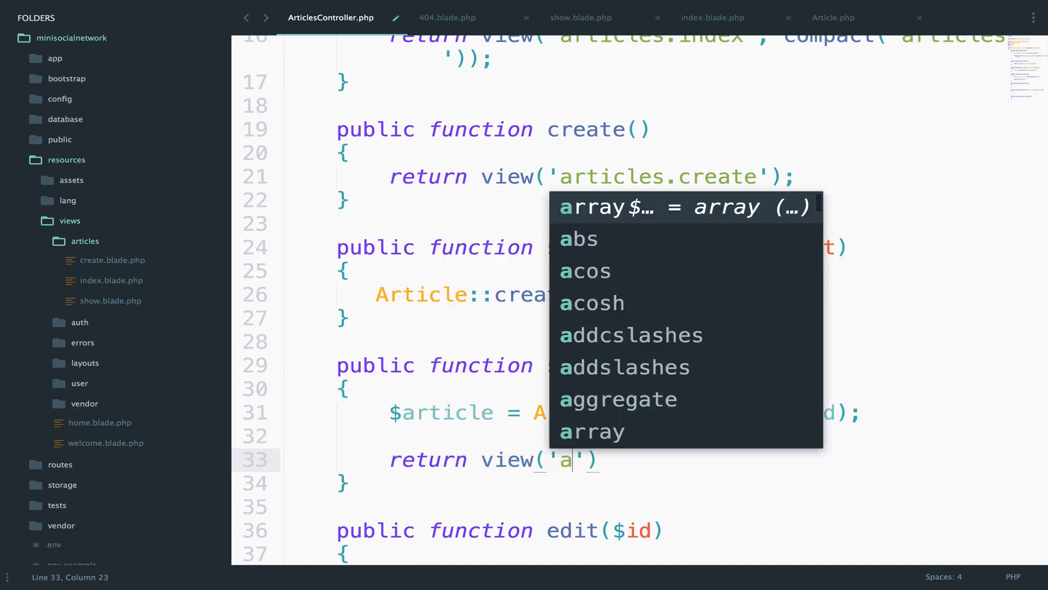
type("rticles.show', compact('varname")
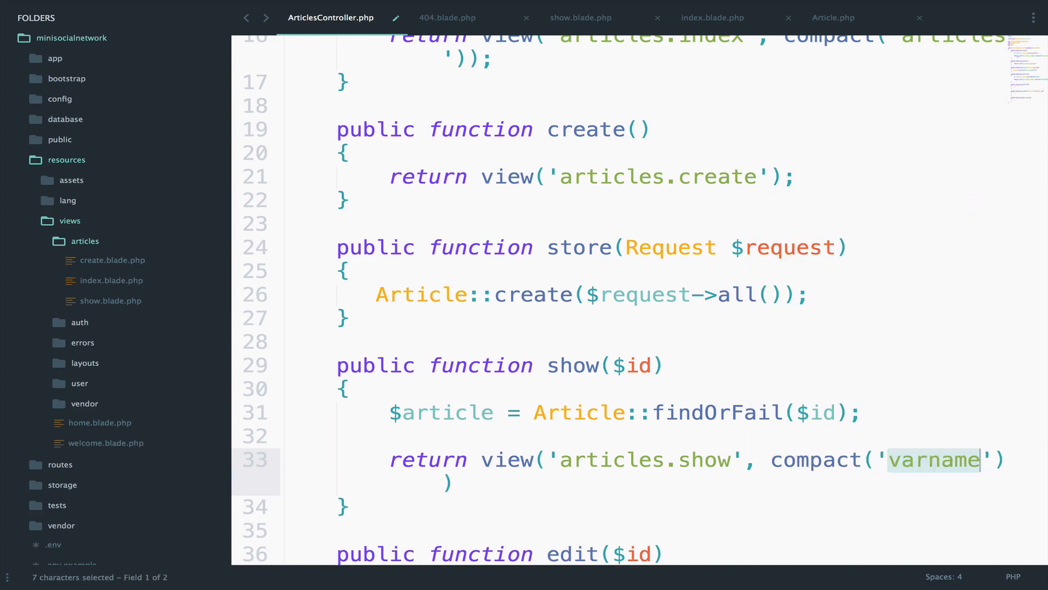
type("article")
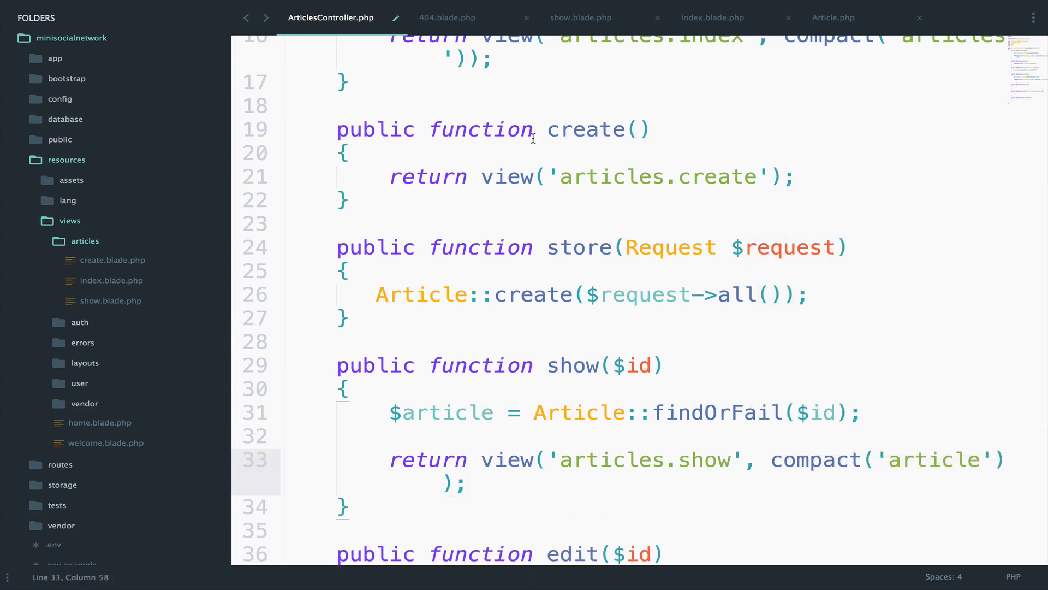
left_click(581, 18)
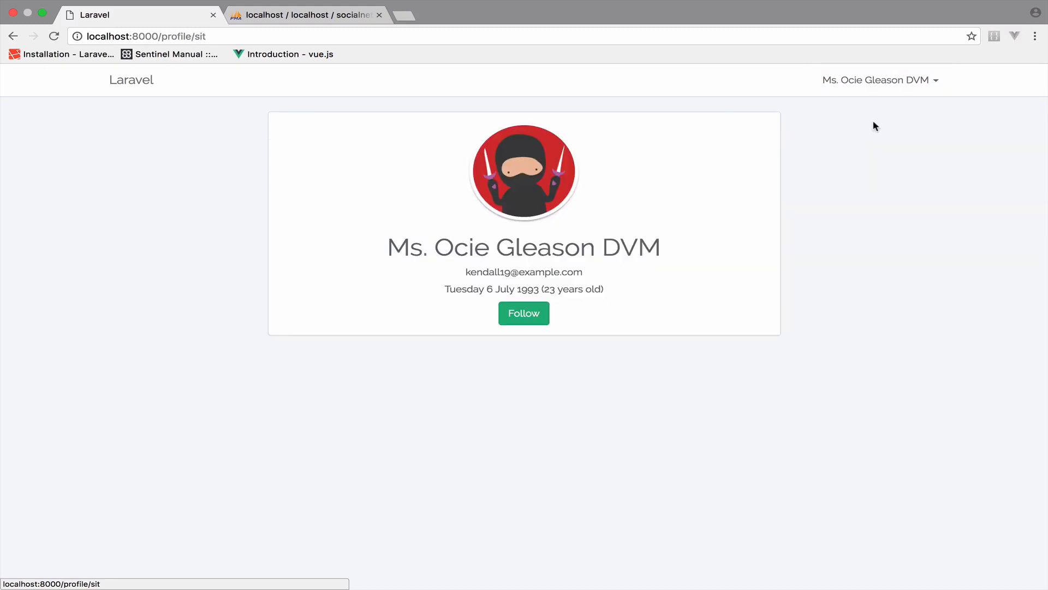
Step: Go through the user menu and articles feed to open article 1's full page
left_click(879, 80)
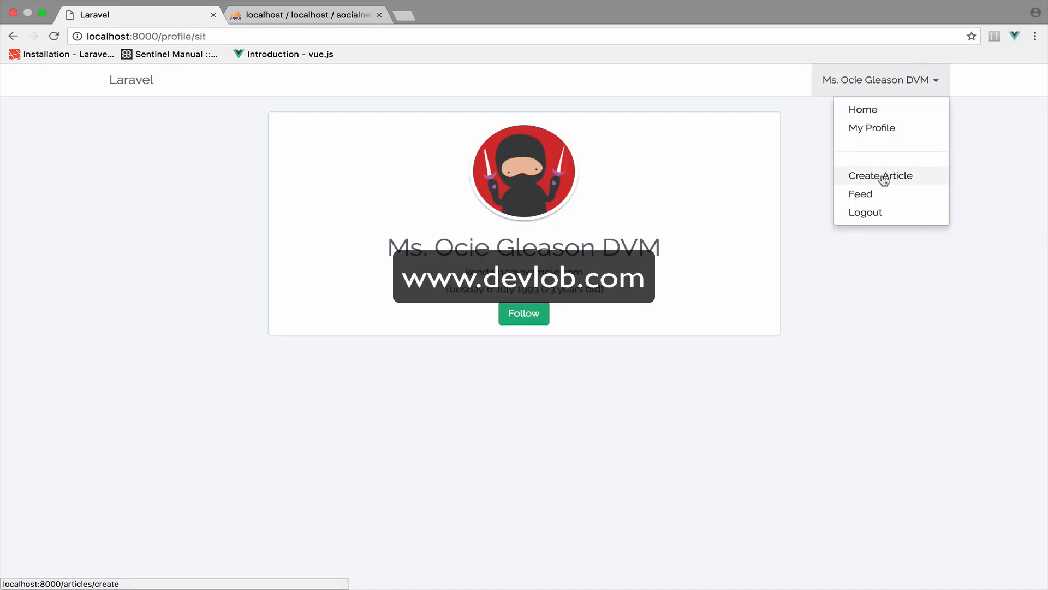
left_click(879, 175)
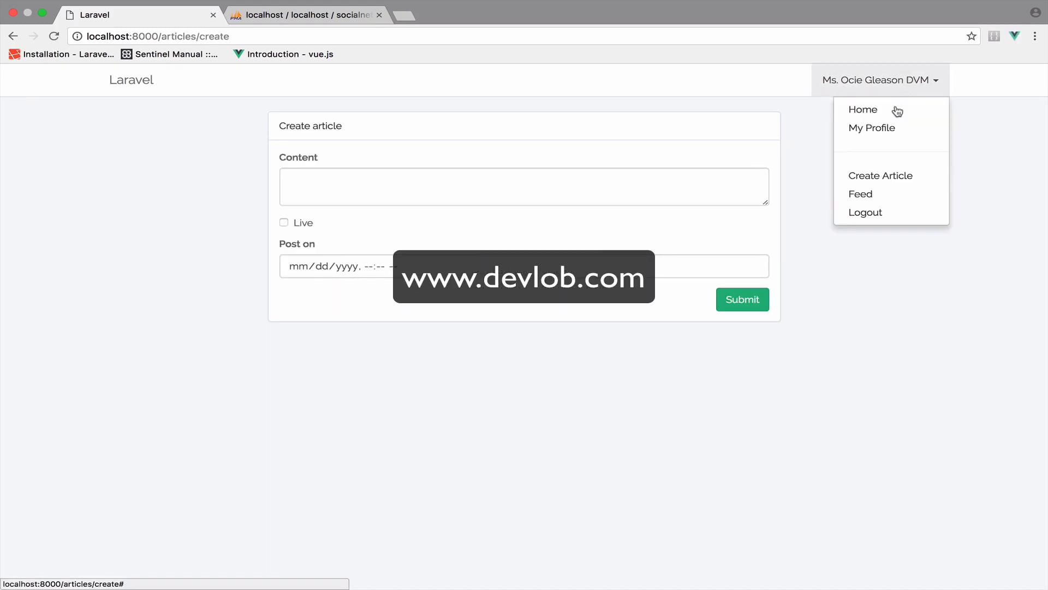
left_click(861, 194)
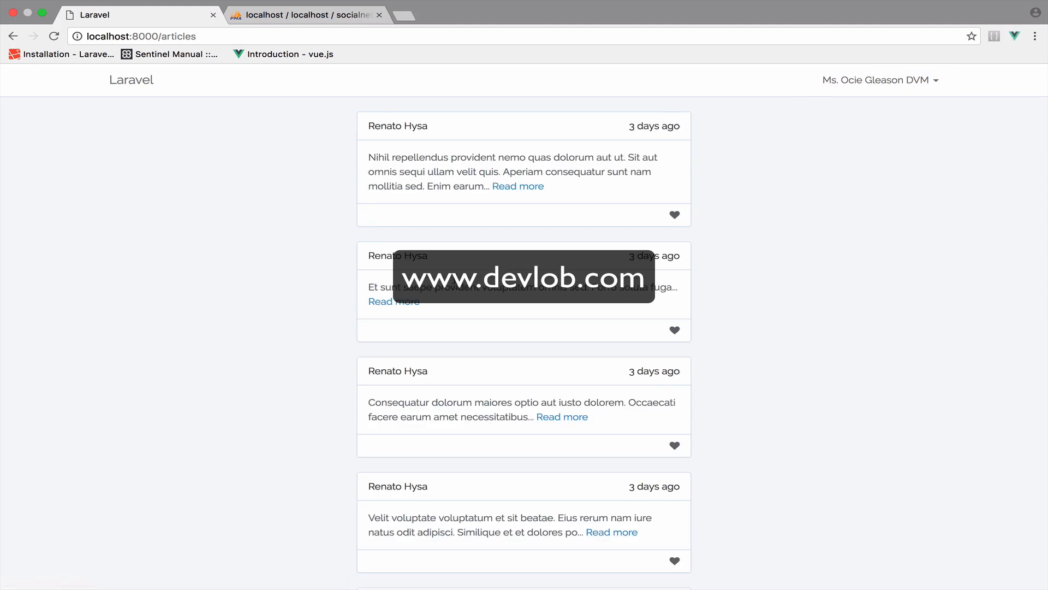
left_click(517, 186)
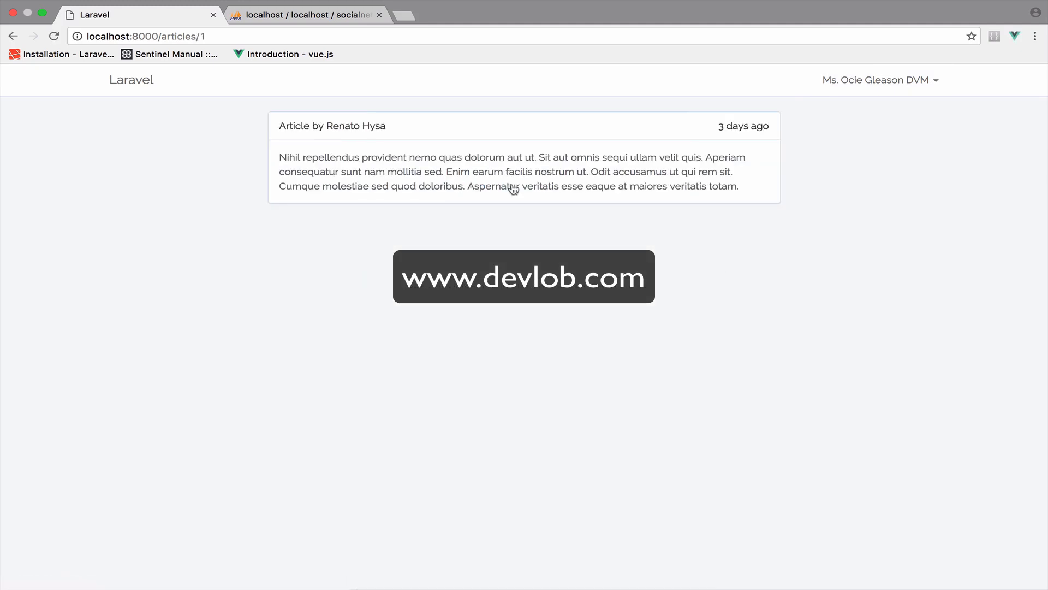
mouse_move(535, 359)
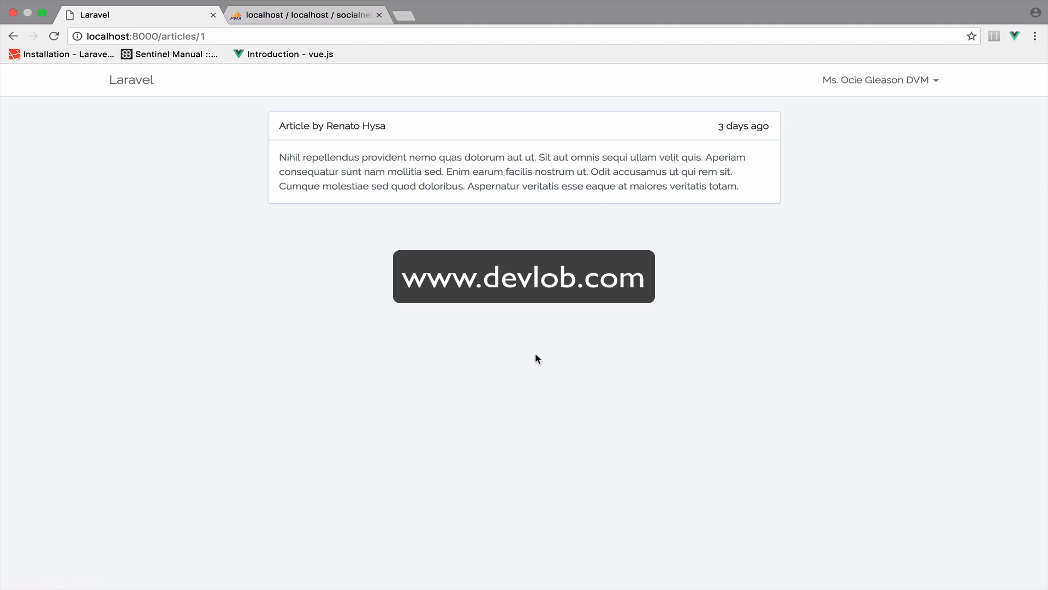